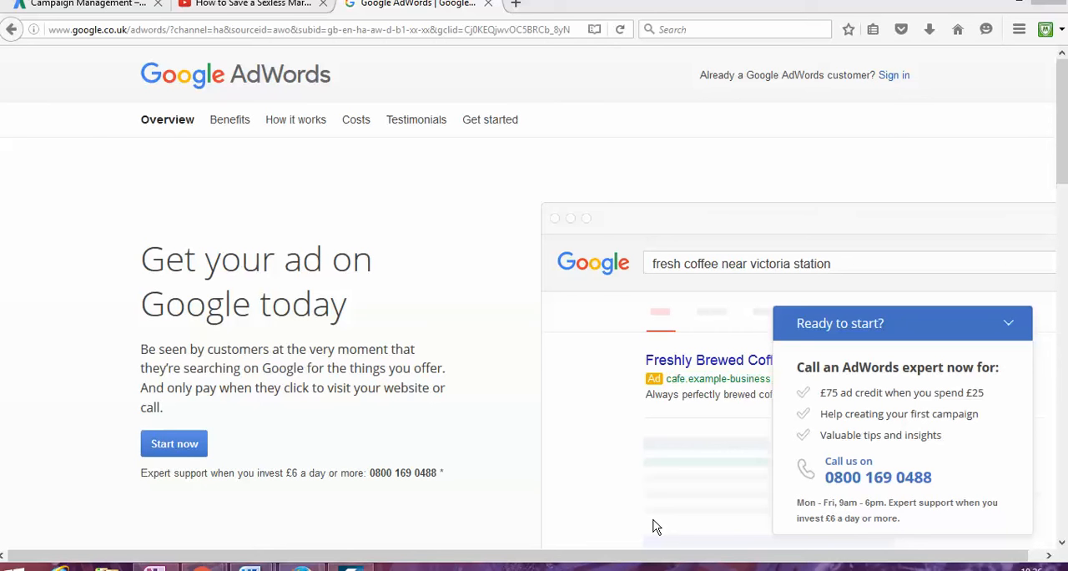
mouse_move(175, 162)
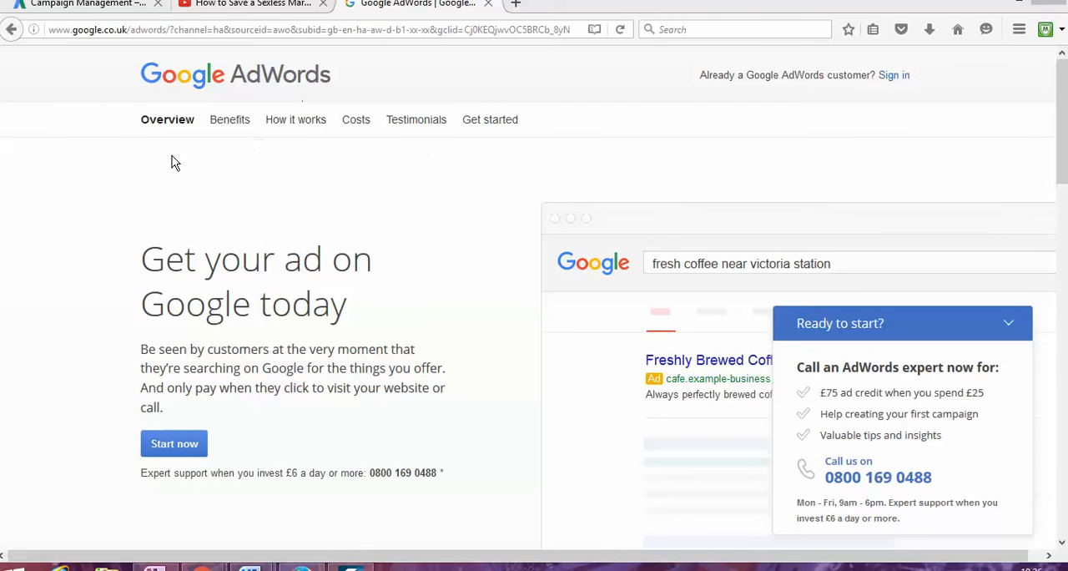
mouse_move(340, 244)
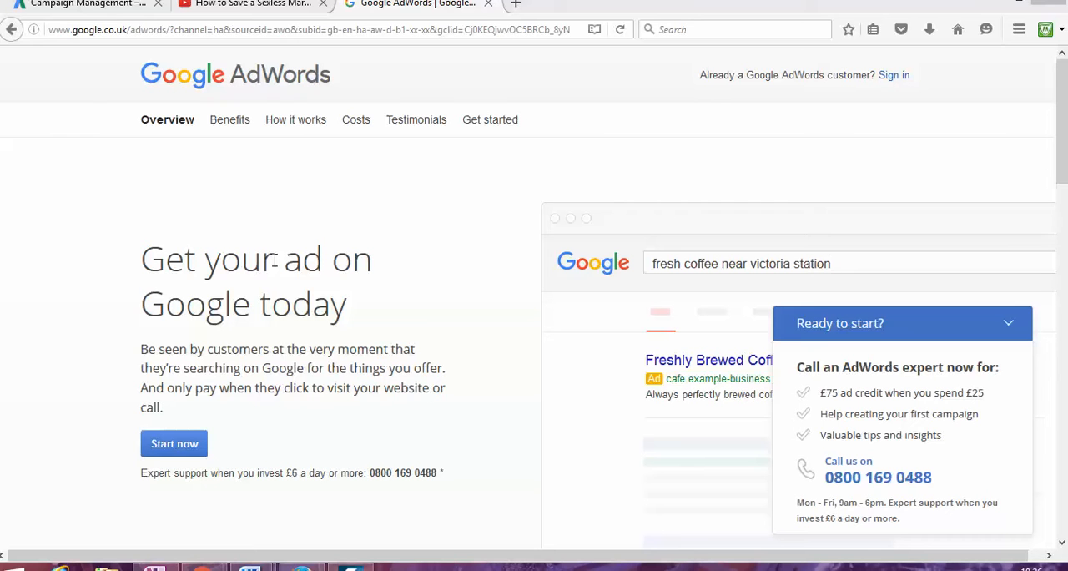
Step: Return to the 'free voucher adwords' results and choose the Google AdWords sponsored result
left_click(834, 264)
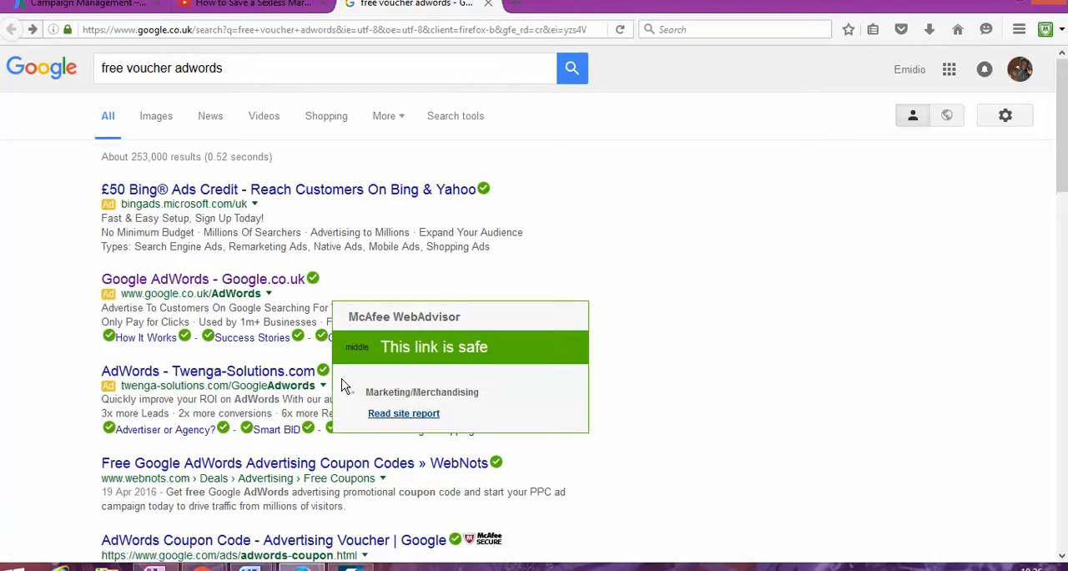
left_click(204, 279)
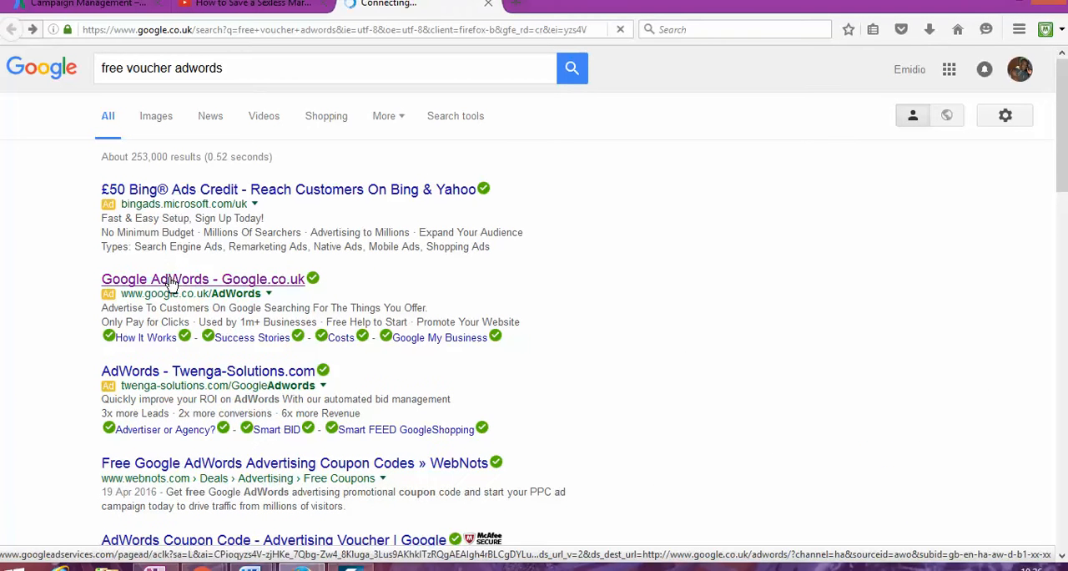
Step: Load the 'Get your ad on Google today' page and highlight the £75 ad credit offer
left_click(203, 279)
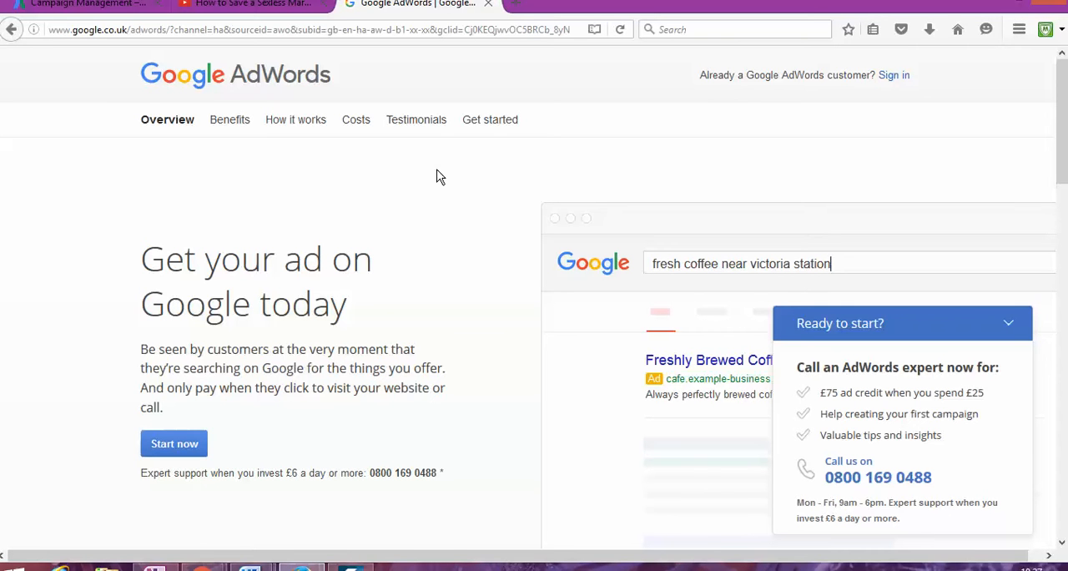
mouse_move(574, 77)
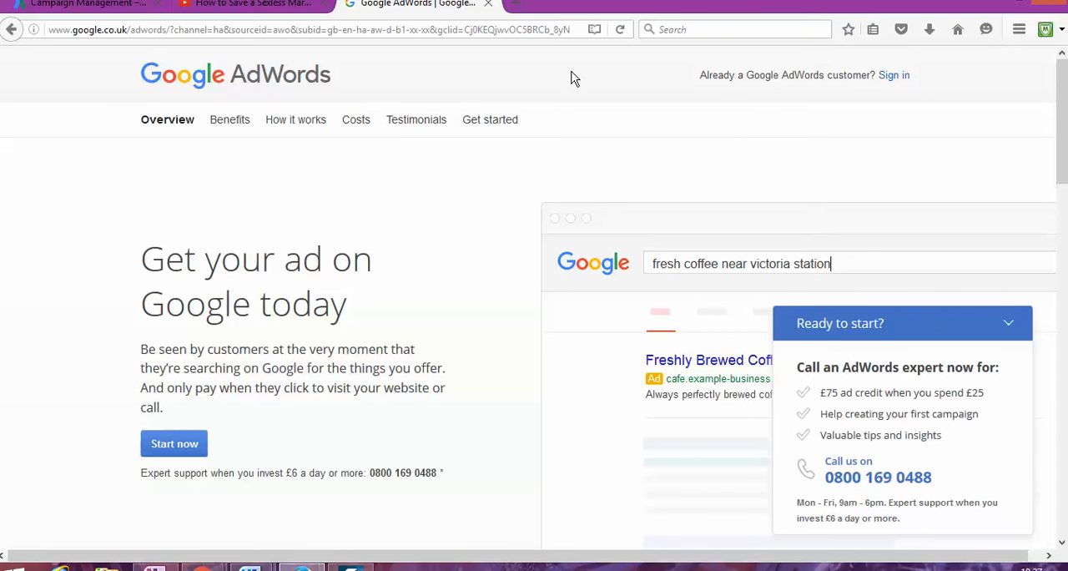
mouse_move(959, 314)
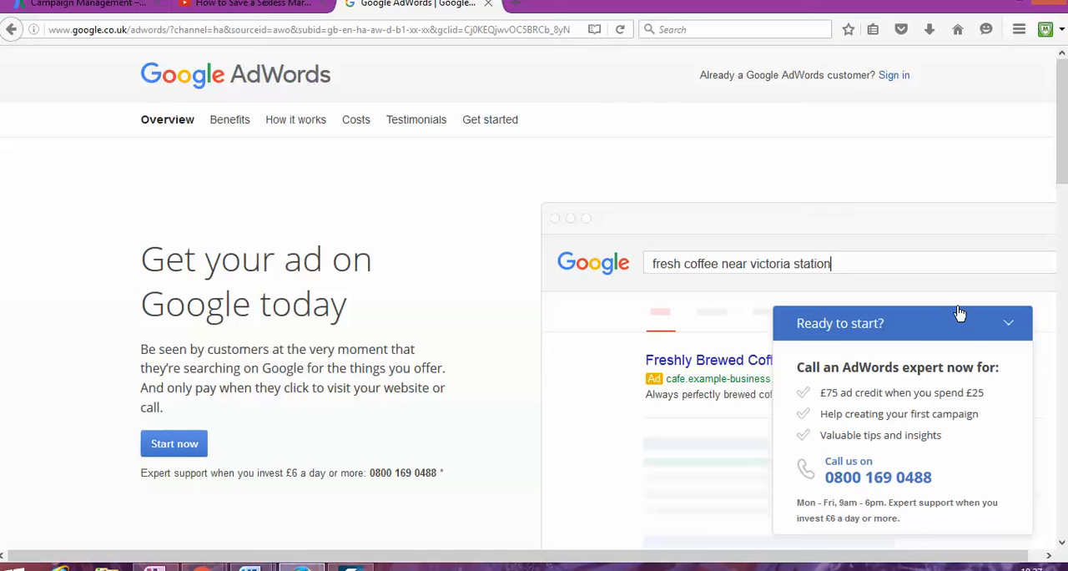
mouse_move(832, 409)
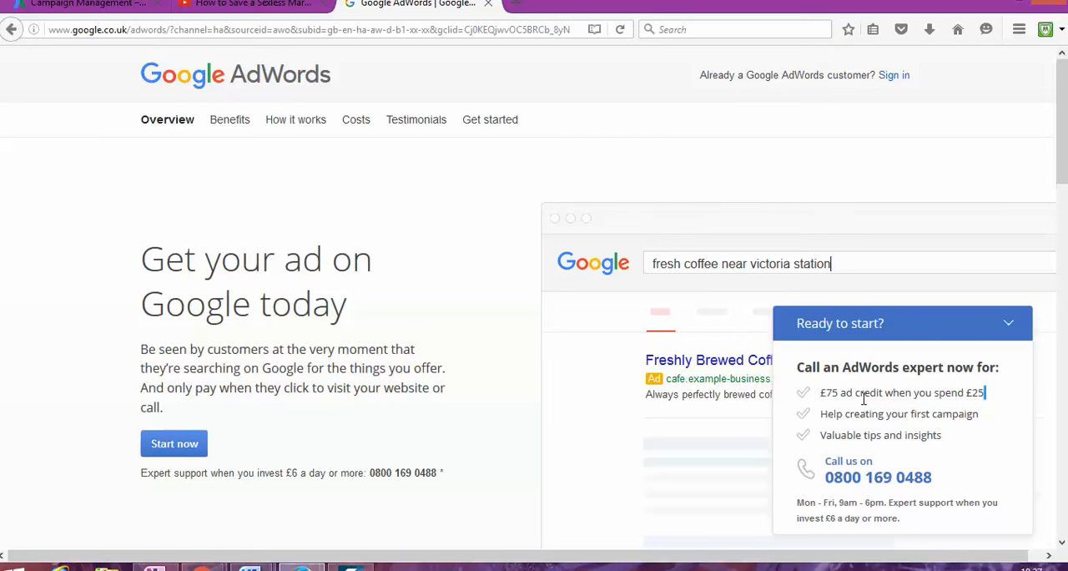
double_click(835, 393)
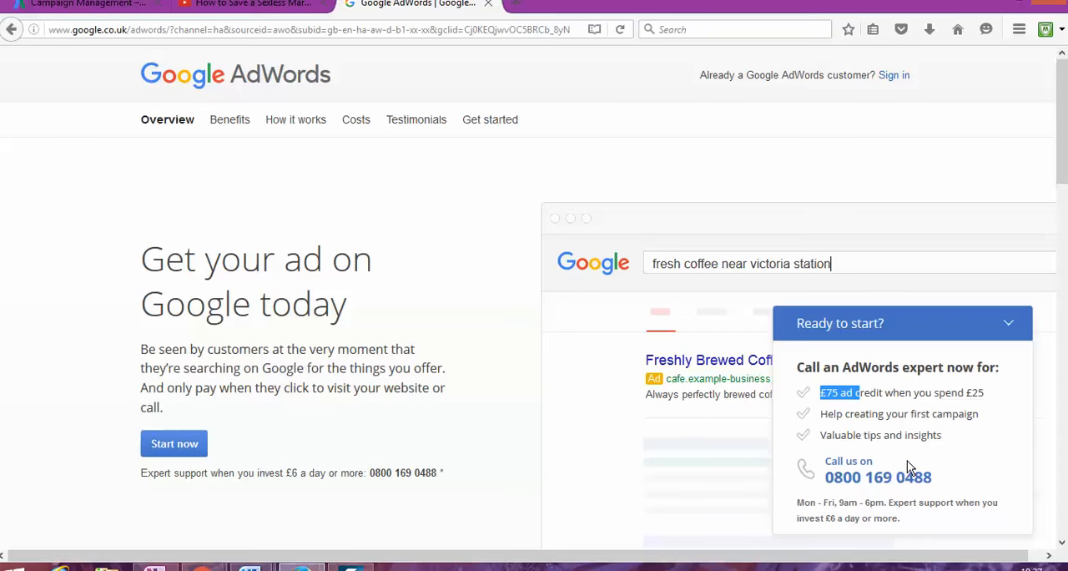
mouse_move(798, 464)
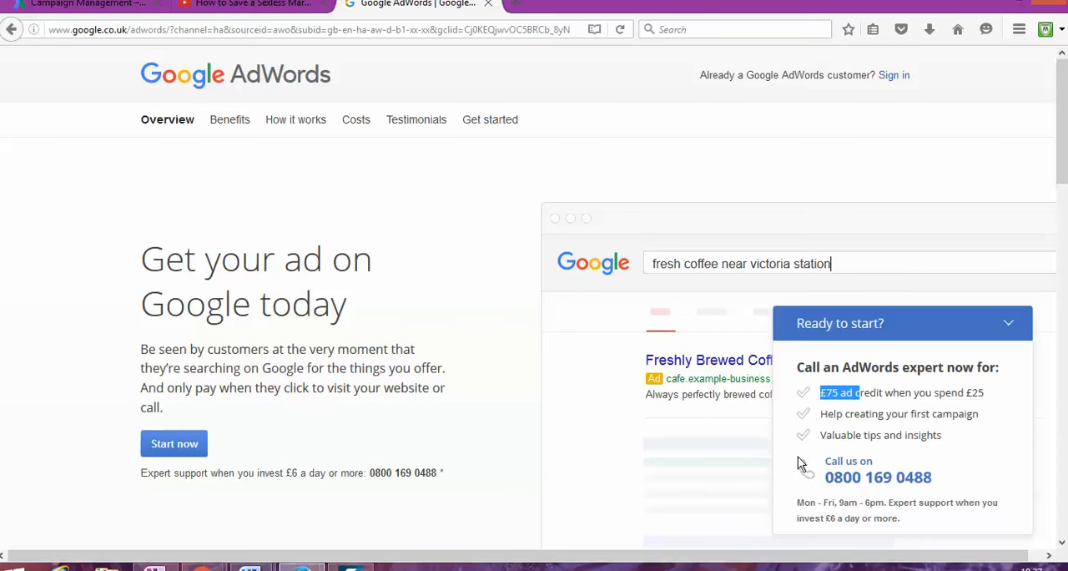
mouse_move(519, 452)
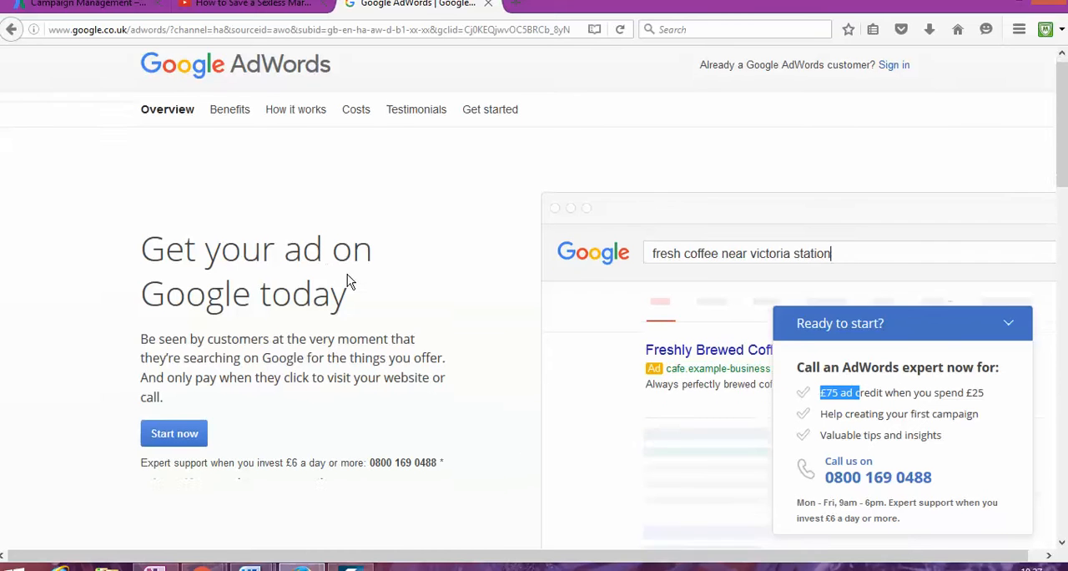
scroll("down", 3)
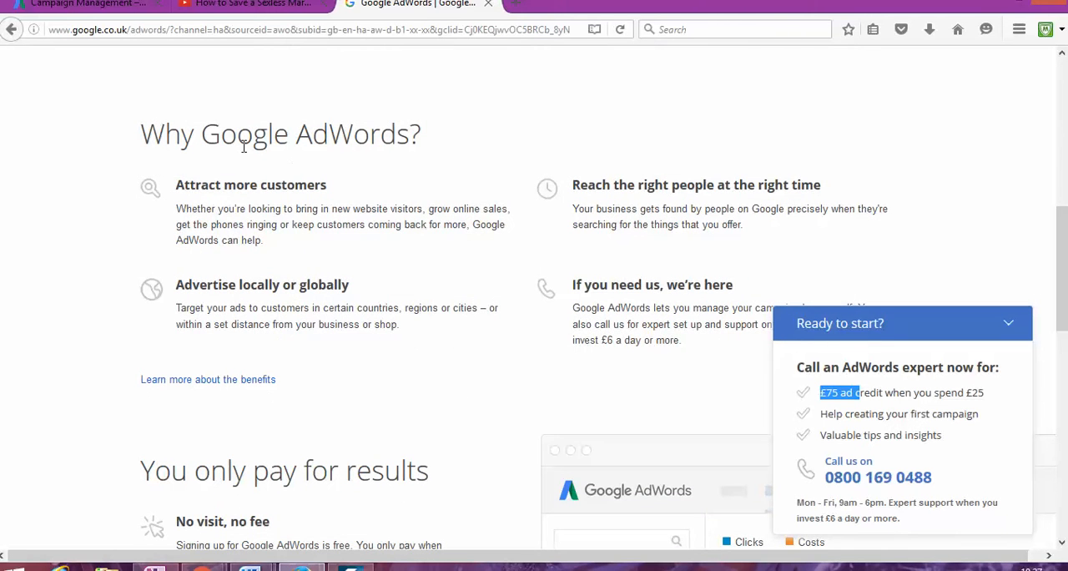
mouse_move(328, 241)
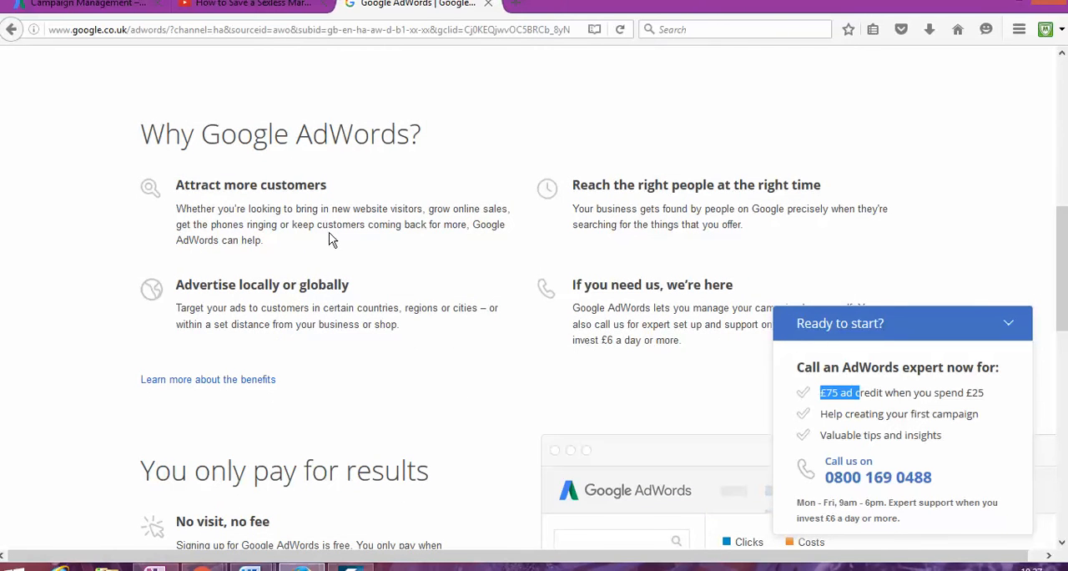
mouse_move(325, 254)
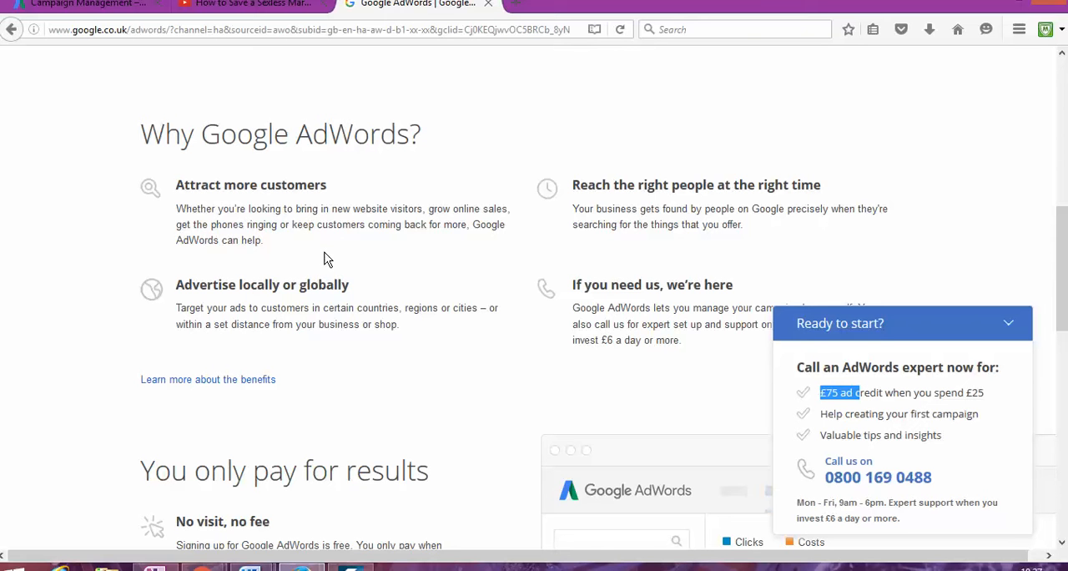
scroll("down", 3)
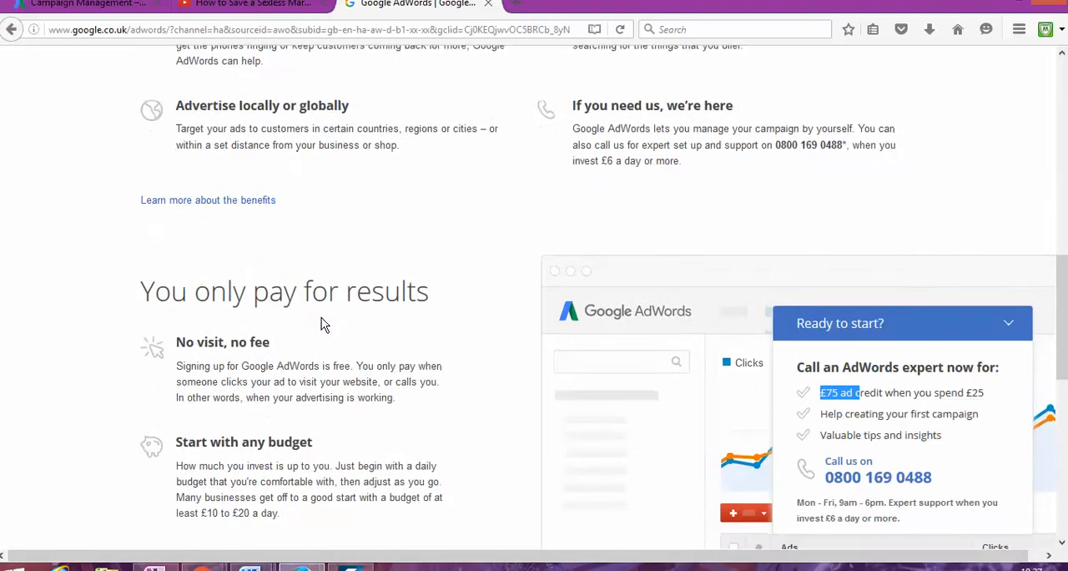
scroll("down", 3)
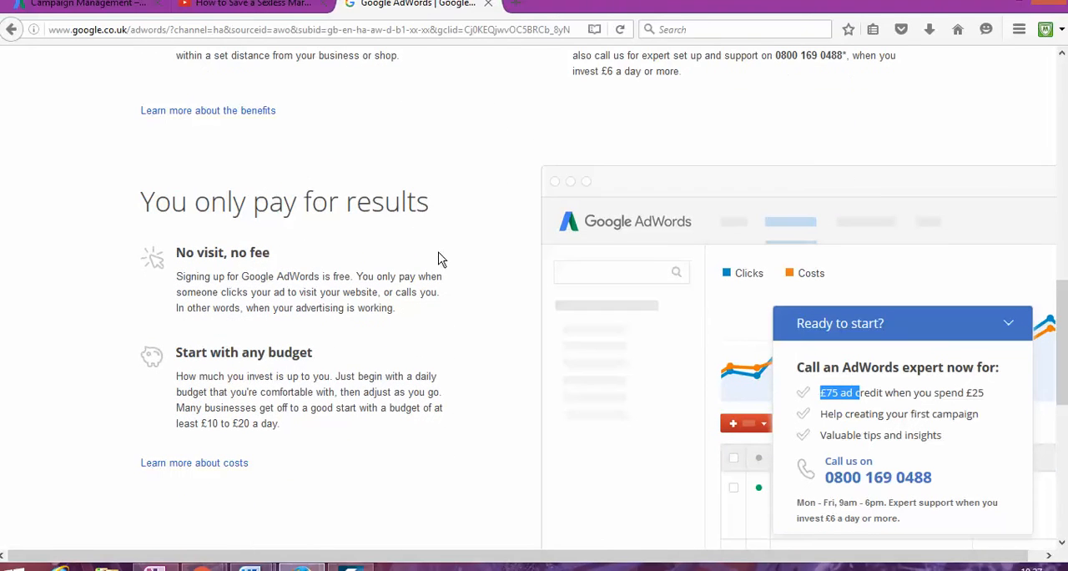
mouse_move(120, 269)
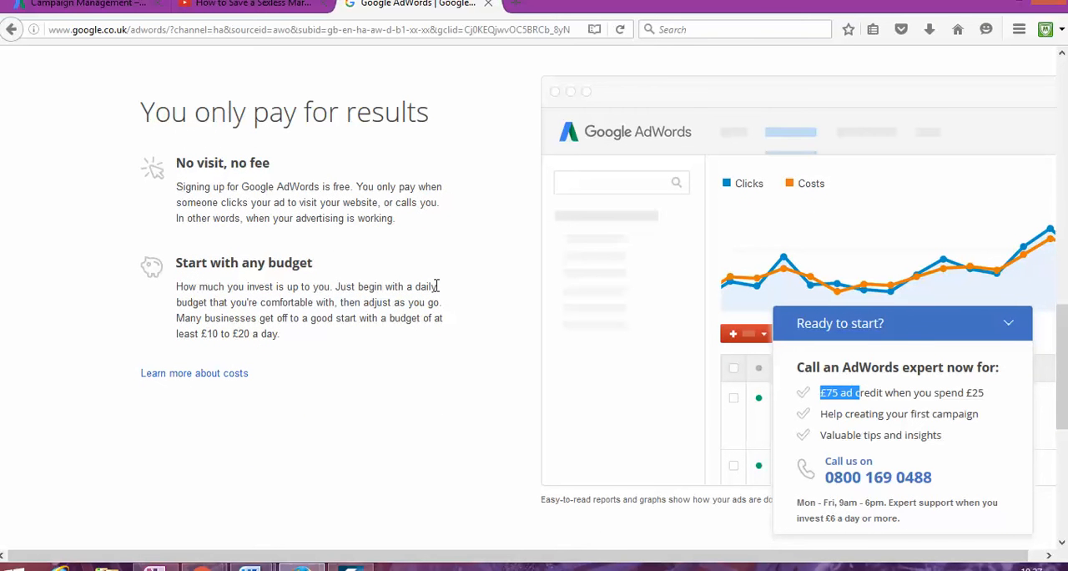
scroll("up", 3)
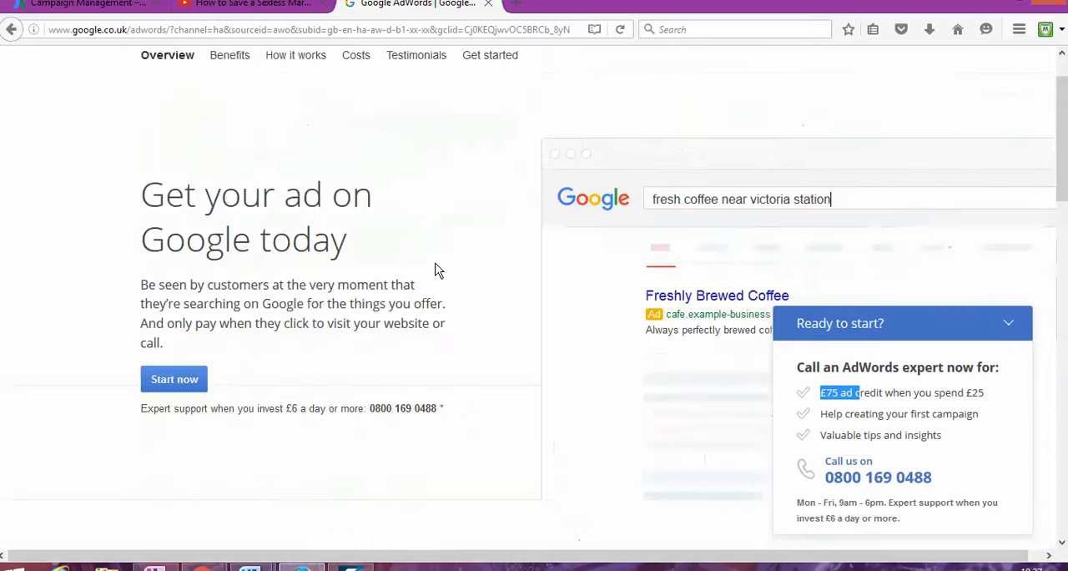
scroll("up", 3)
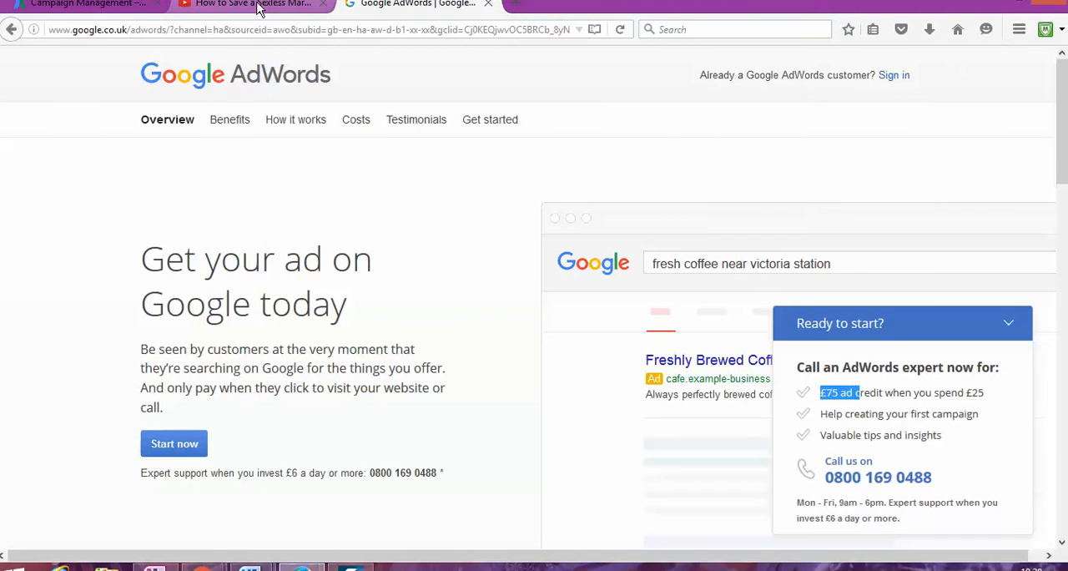
Step: Show the 'How to Save a Sexless Marriage & What Works..' YouTube video page
left_click(251, 3)
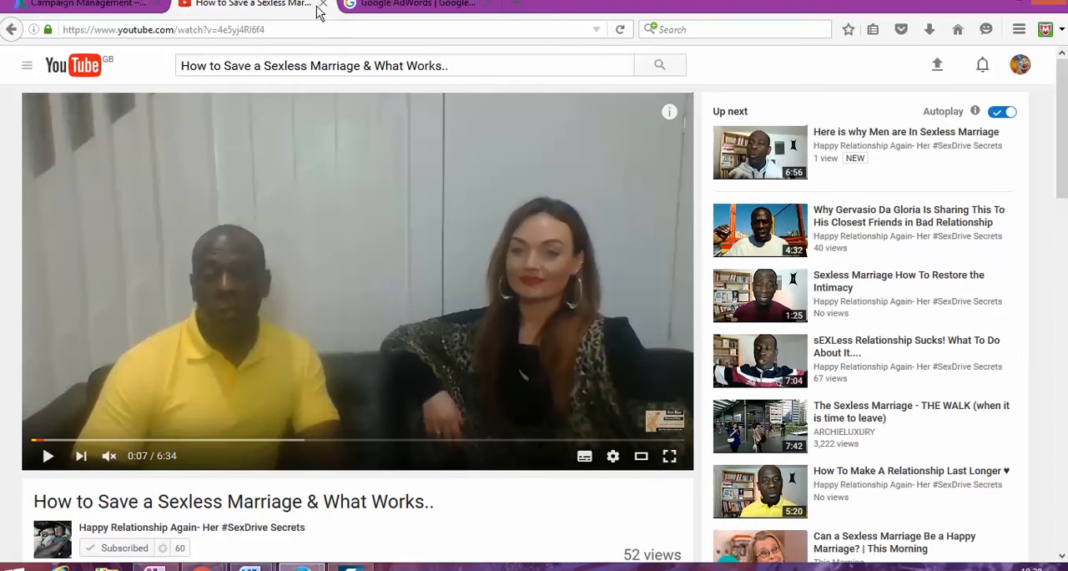
mouse_move(351, 301)
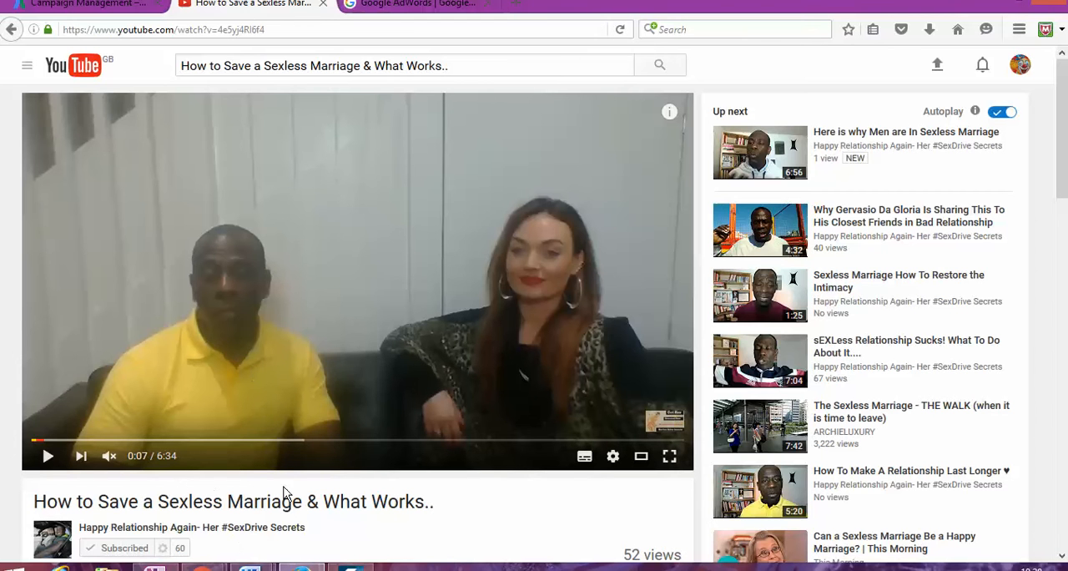
mouse_move(420, 494)
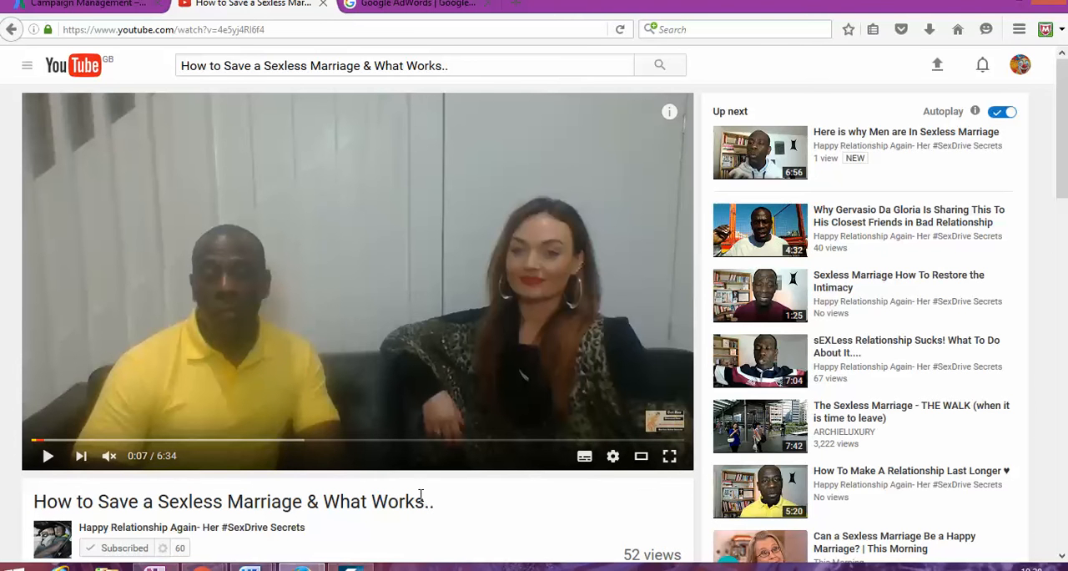
mouse_move(410, 452)
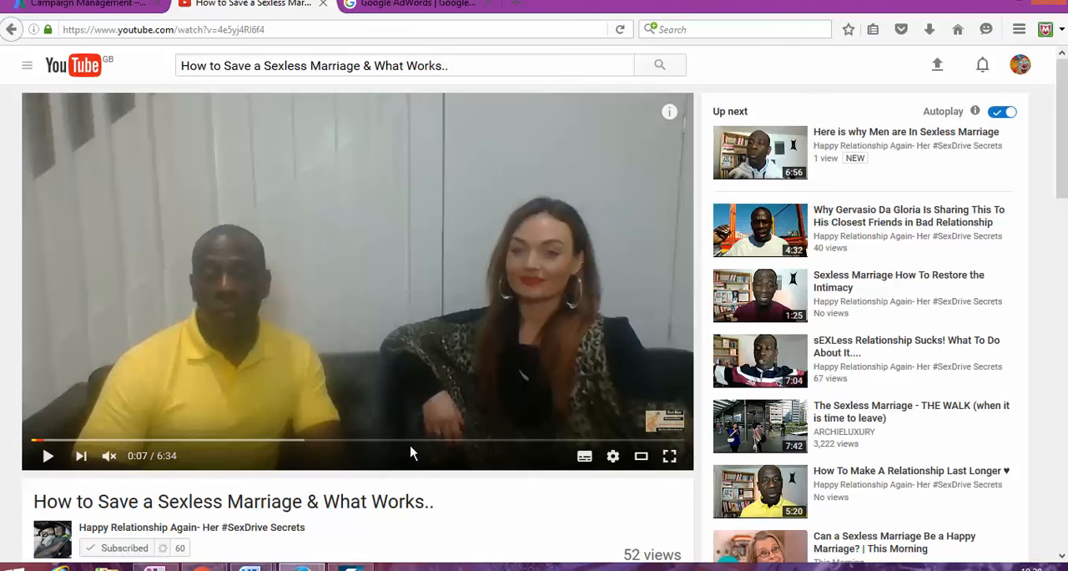
mouse_move(608, 407)
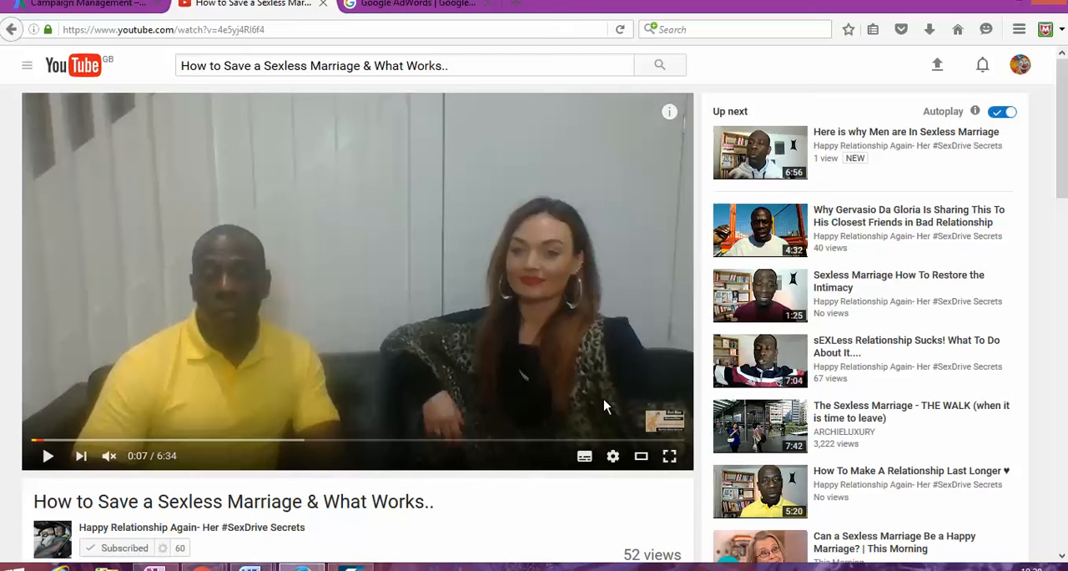
mouse_move(487, 202)
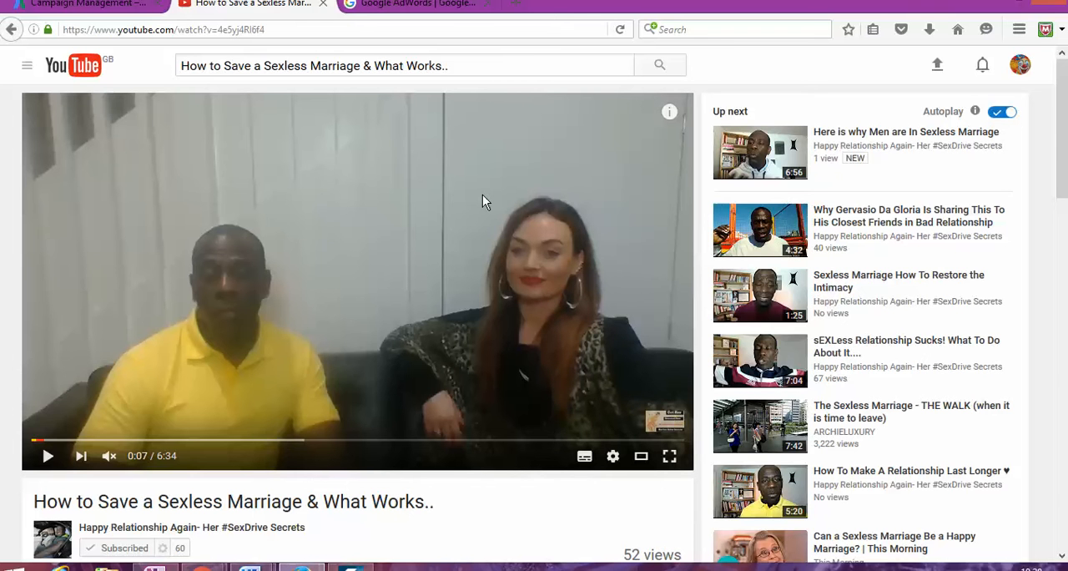
mouse_move(541, 158)
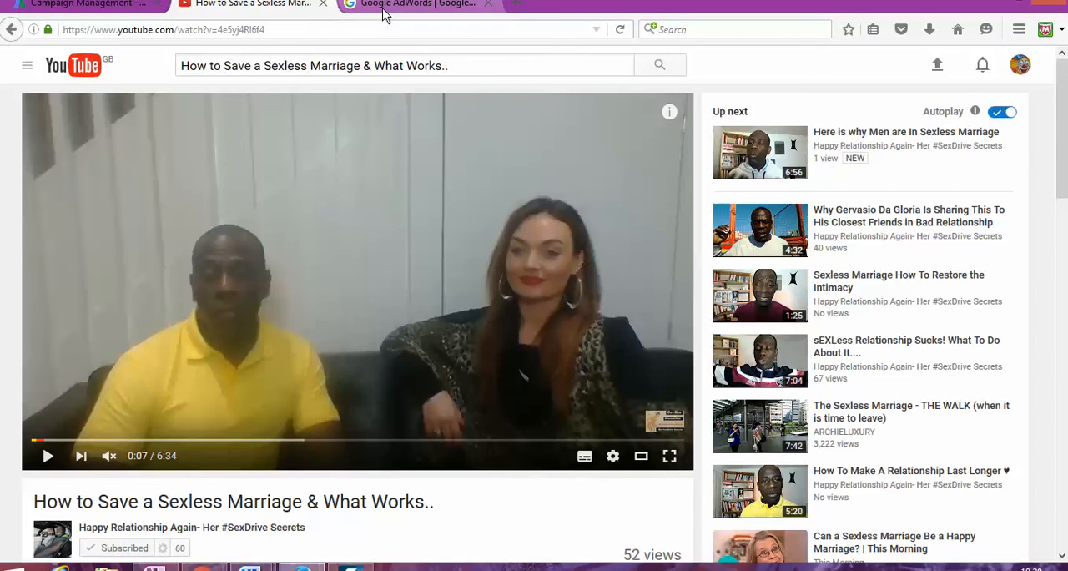
mouse_move(414, 3)
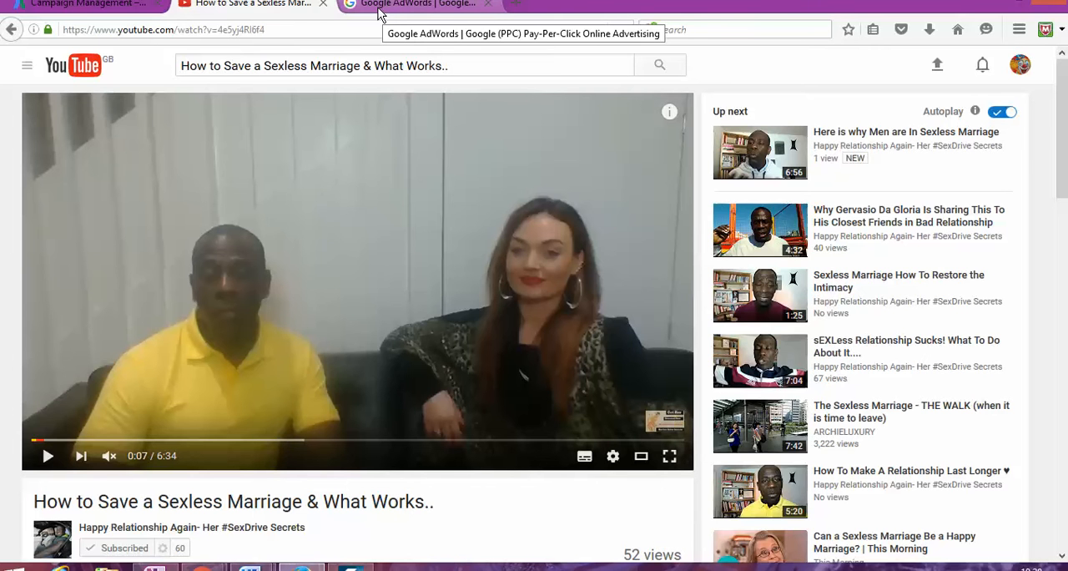
mouse_move(447, 27)
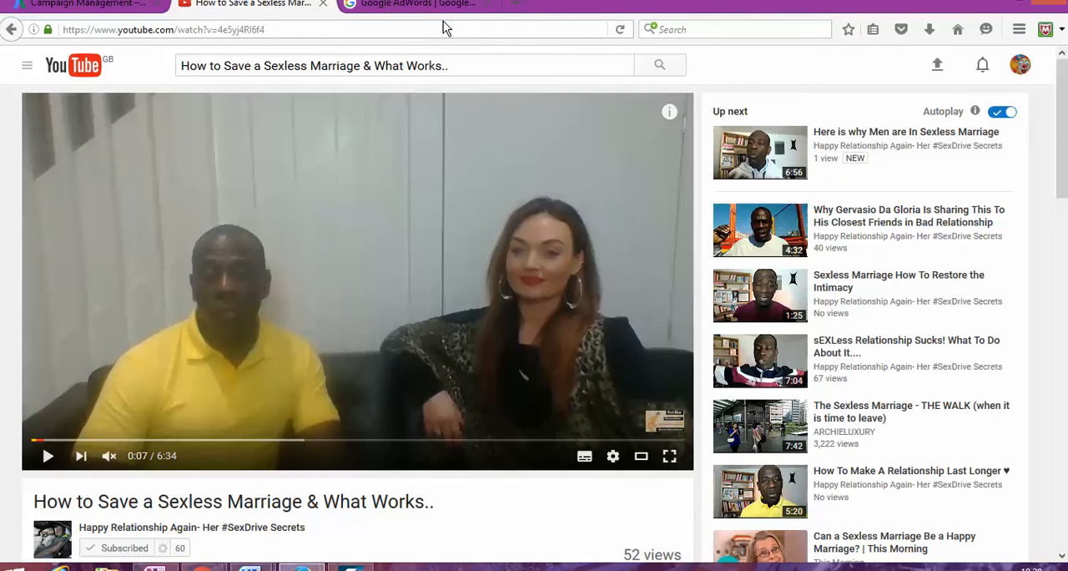
Step: Sign in to the existing AdWords account and land on the Home dashboard
left_click(414, 3)
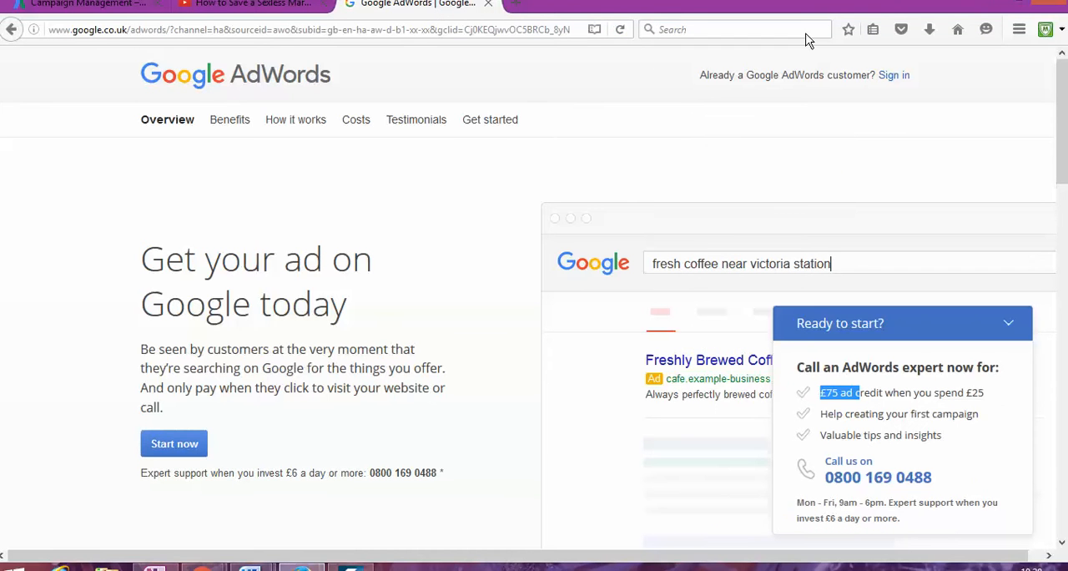
left_click(894, 75)
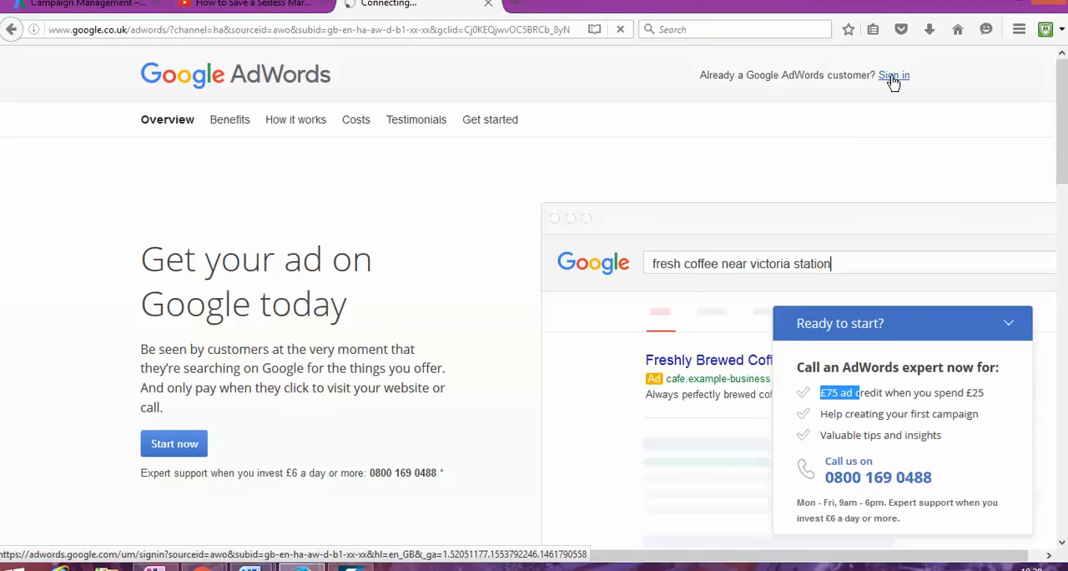
mouse_move(795, 90)
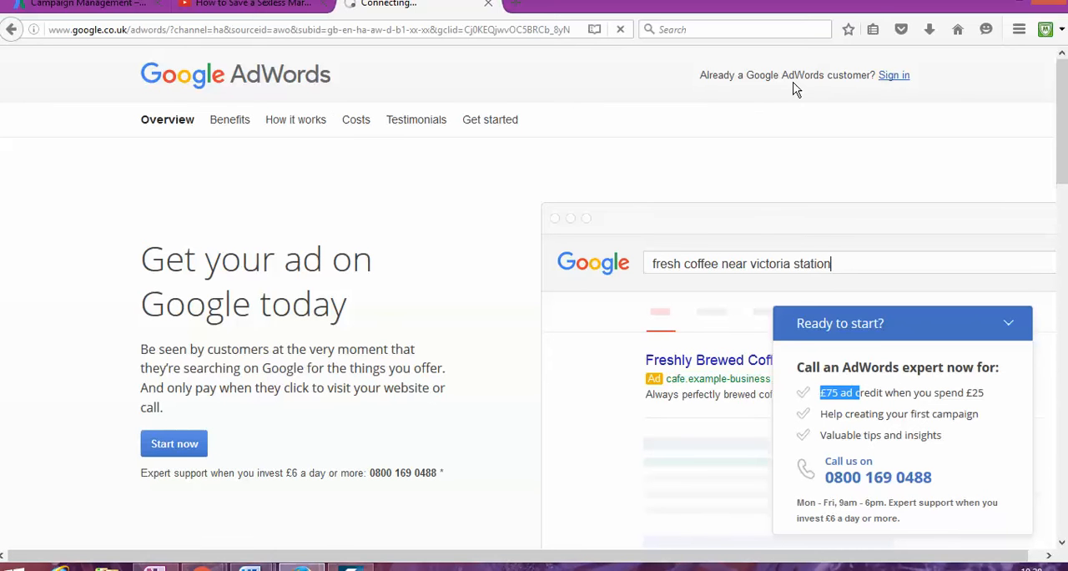
mouse_move(905, 77)
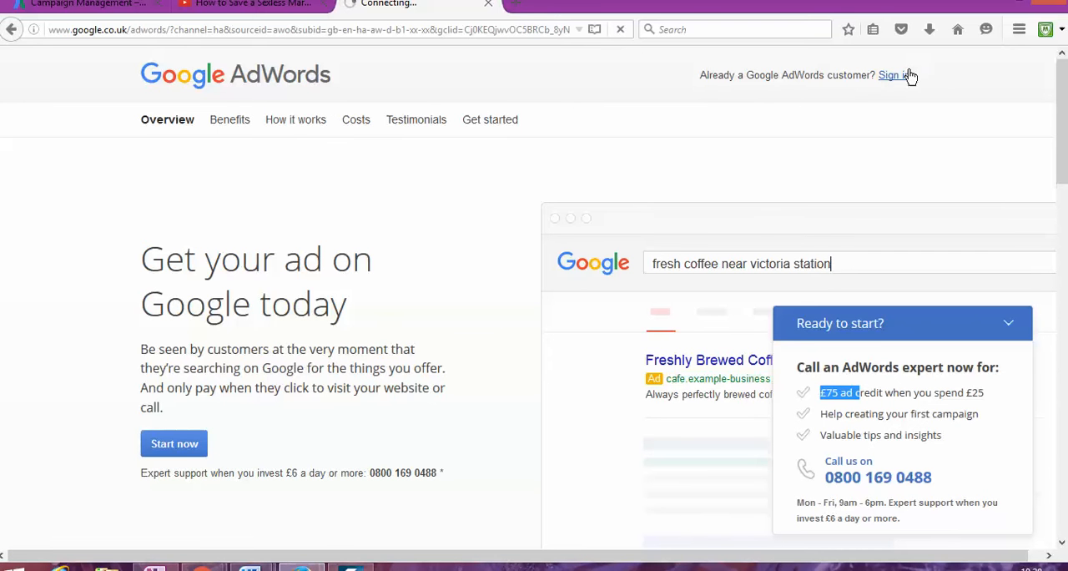
mouse_move(84, 5)
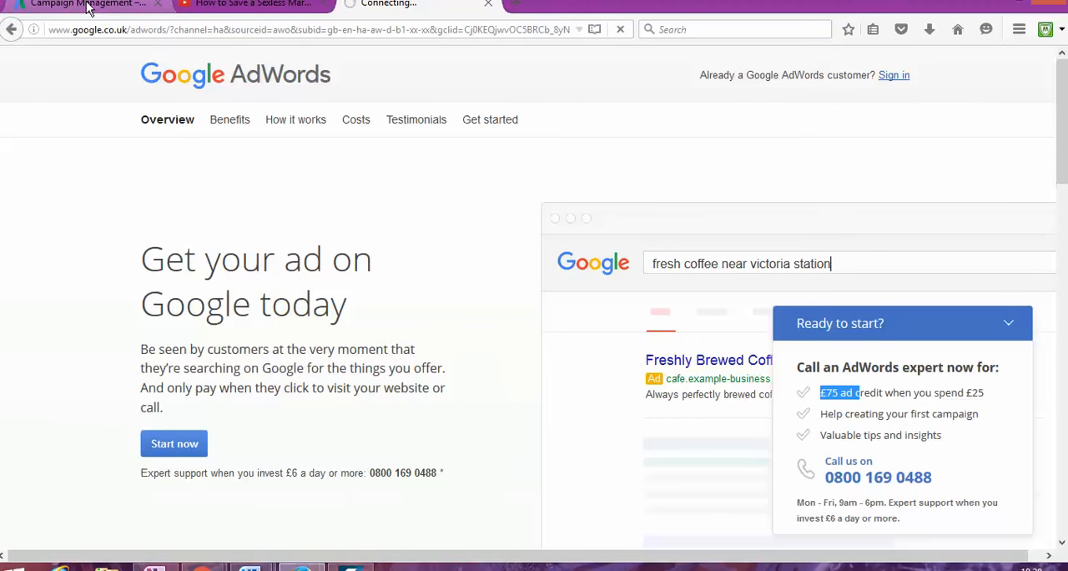
left_click(83, 4)
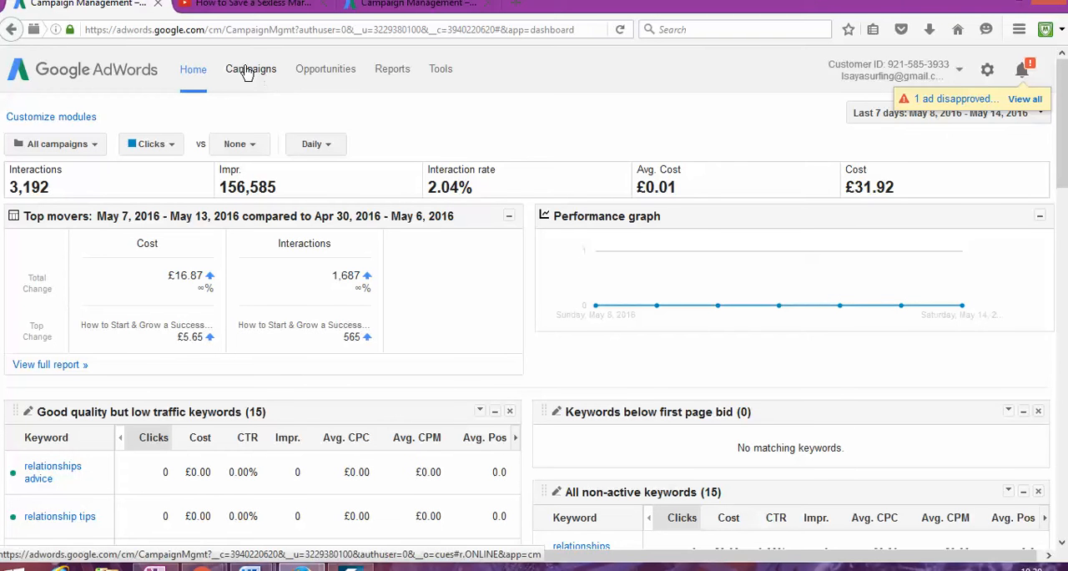
Step: From the All campaigns list, begin a new campaign of type Video
left_click(250, 68)
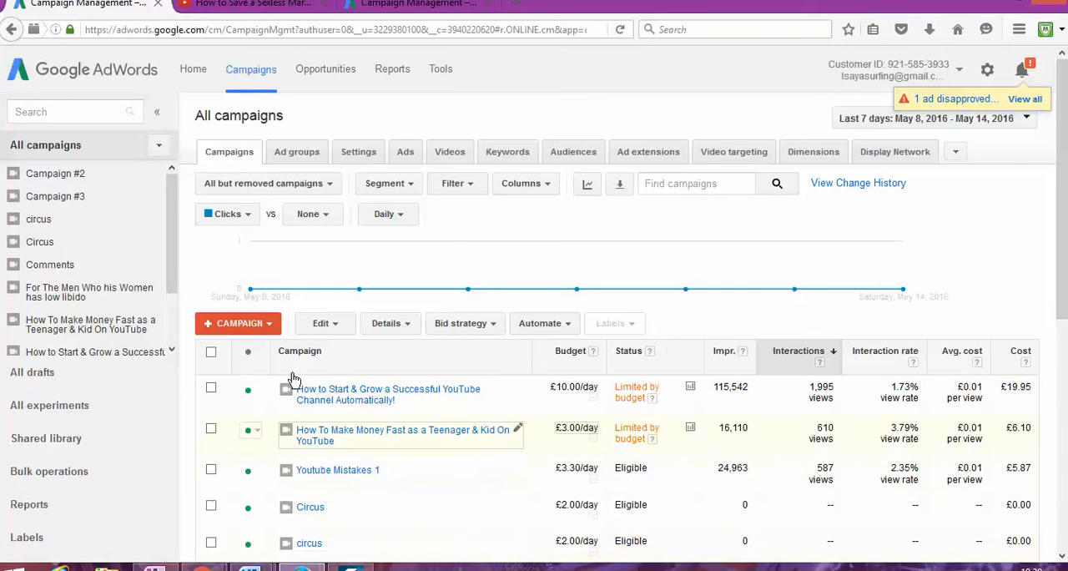
left_click(237, 323)
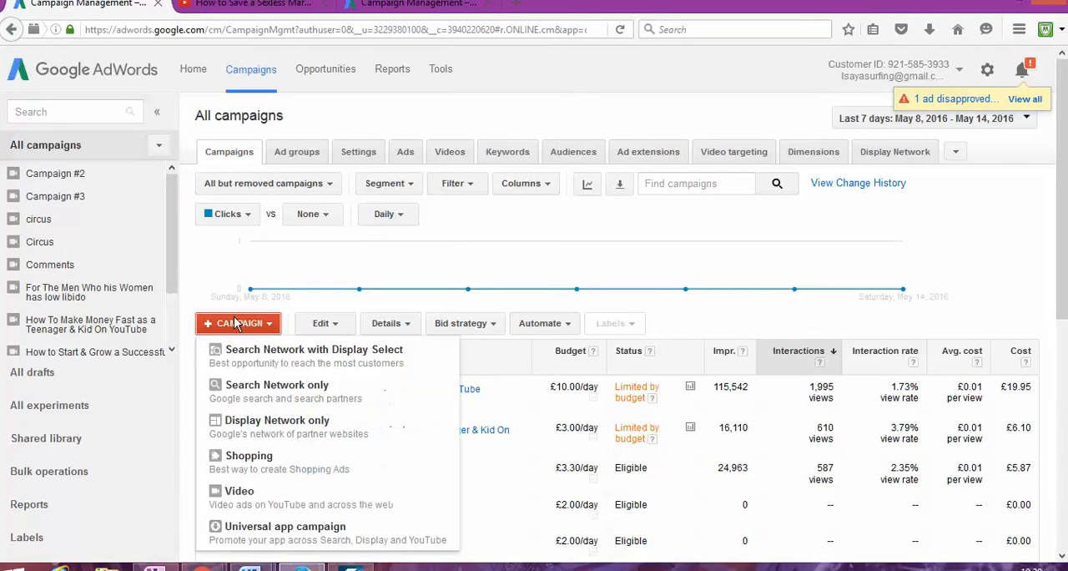
mouse_move(684, 290)
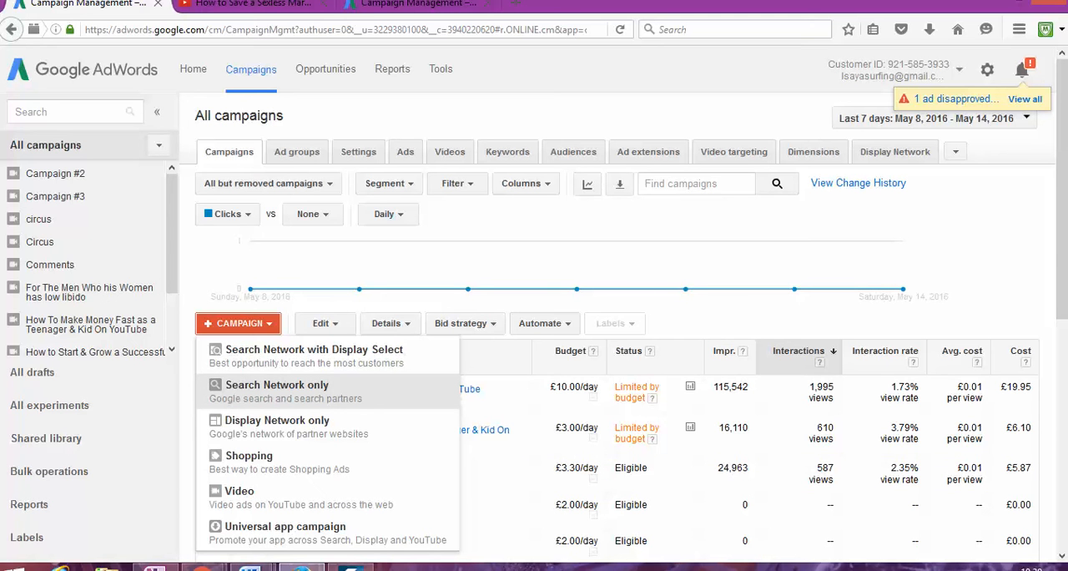
mouse_move(261, 497)
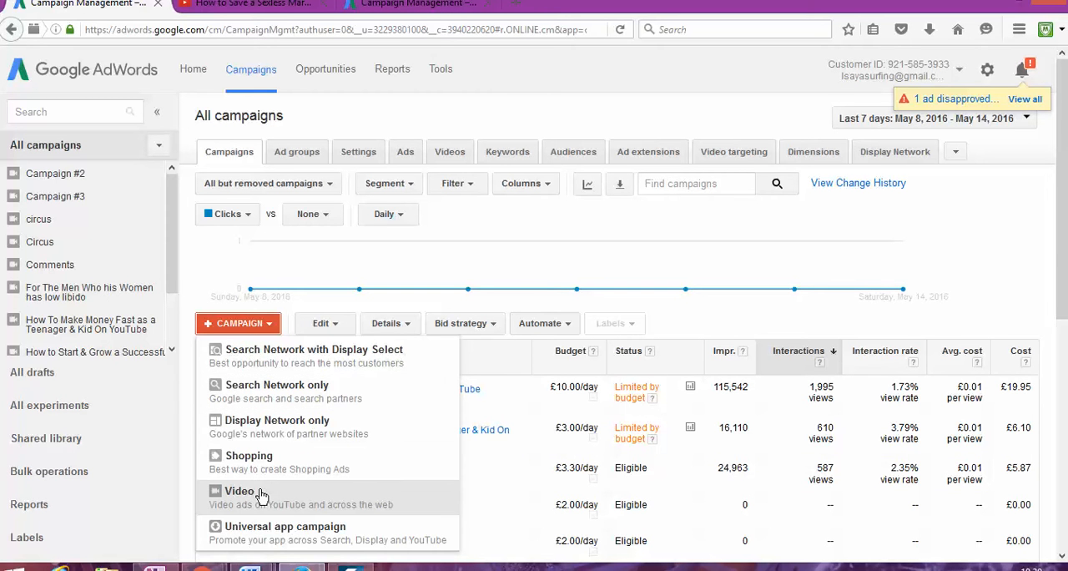
mouse_move(277, 501)
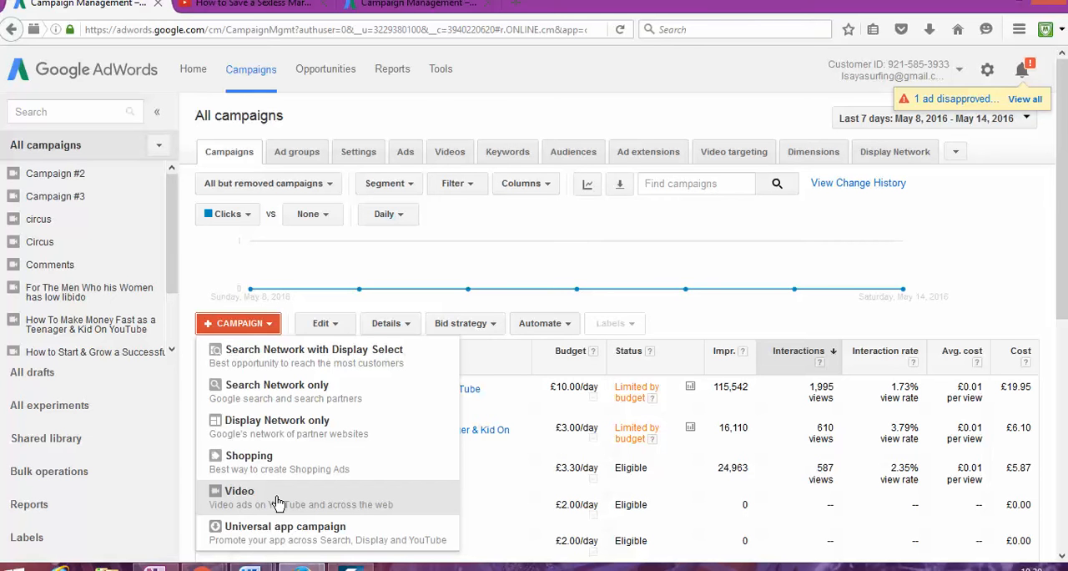
mouse_move(282, 497)
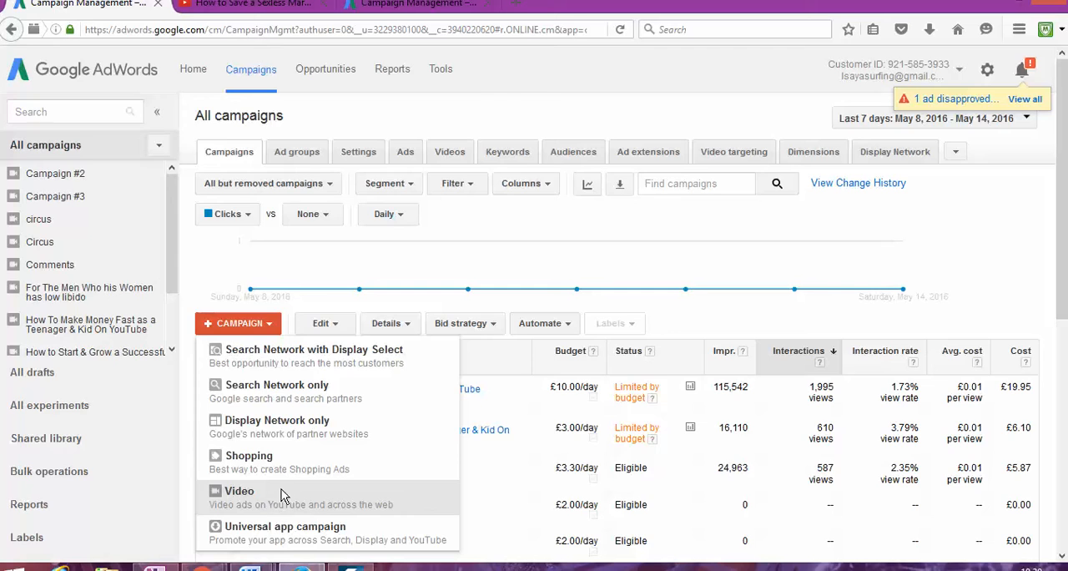
left_click(240, 491)
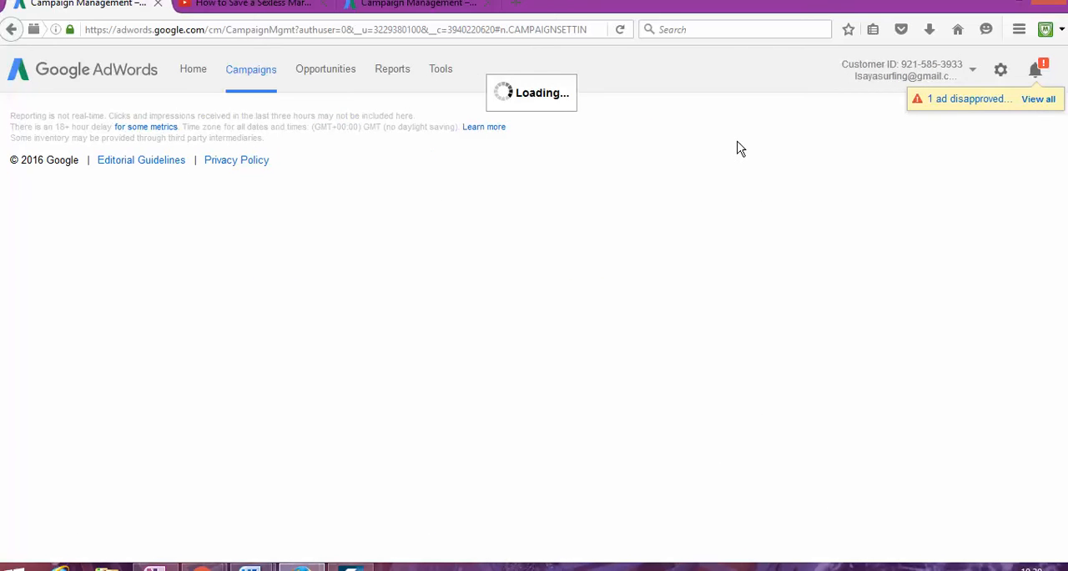
mouse_move(160, 35)
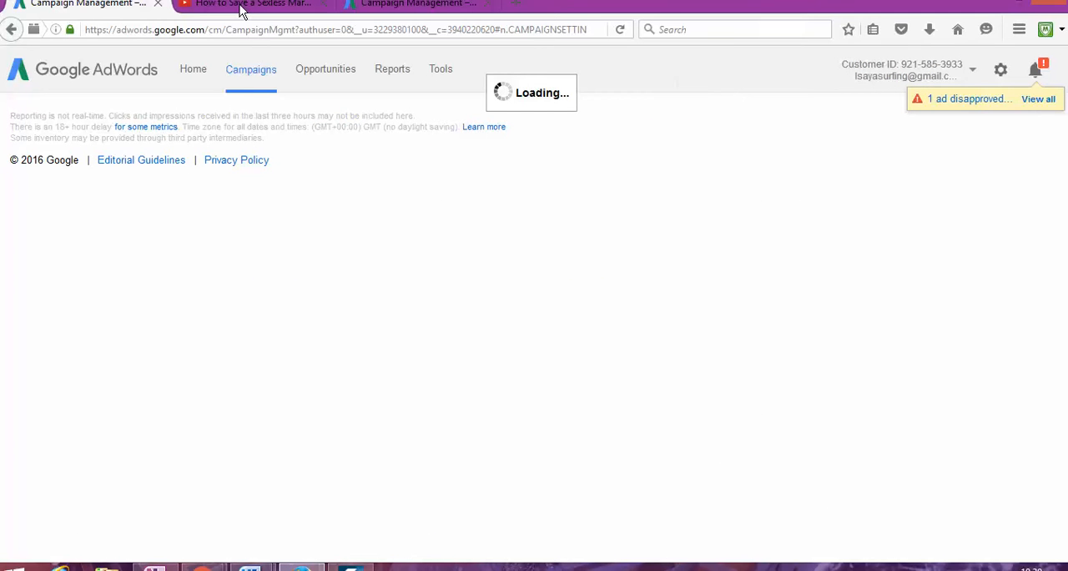
mouse_move(337, 323)
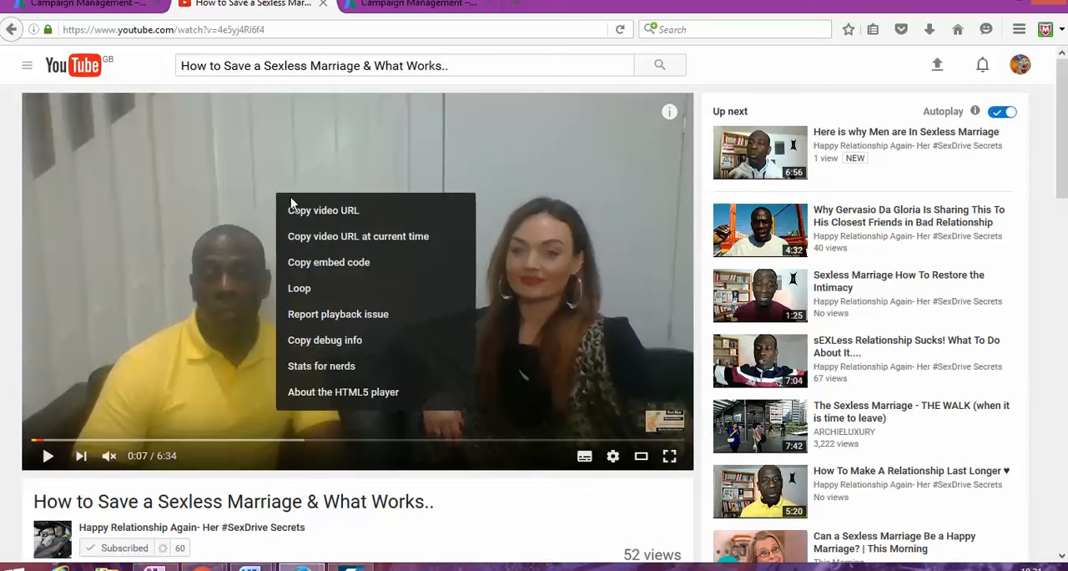
Step: Copy the sexless-marriage video's URL from the YouTube player
left_click(400, 53)
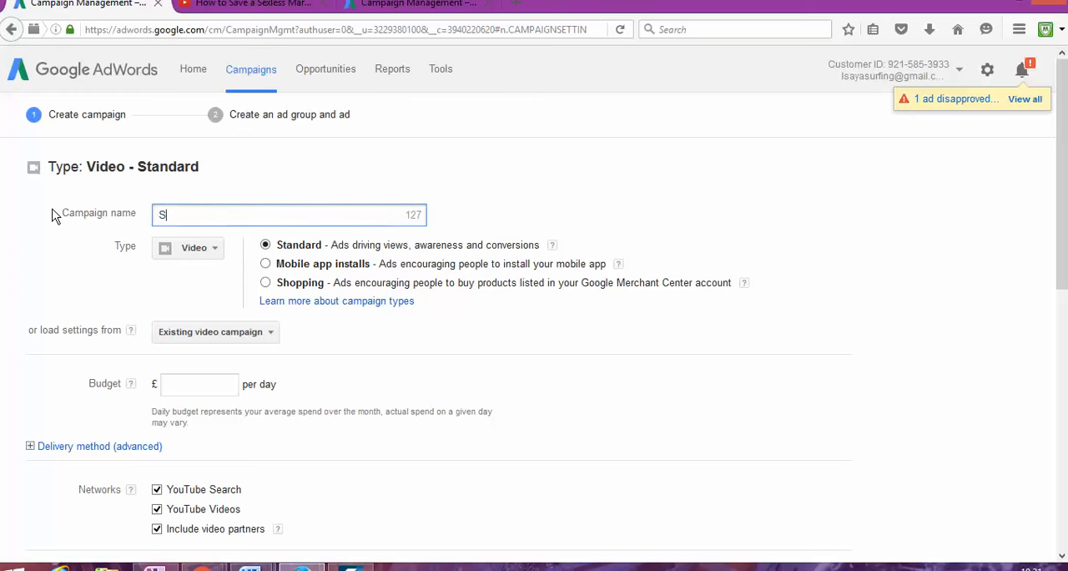
Step: Name the campaign 'Save Your Relationship' and set a £2.00 budget per day
type("ave Your R")
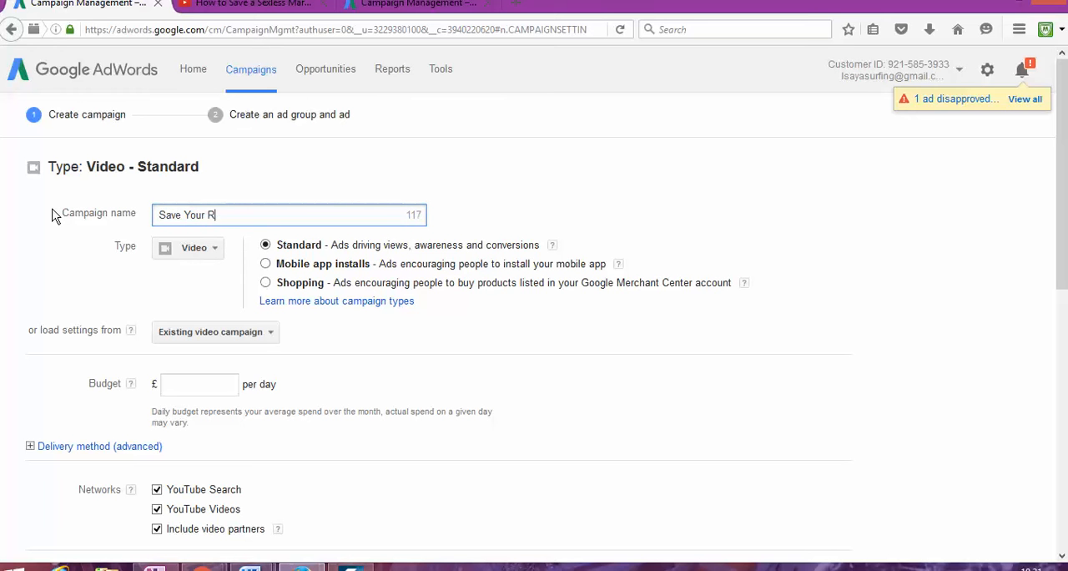
type("elationsho")
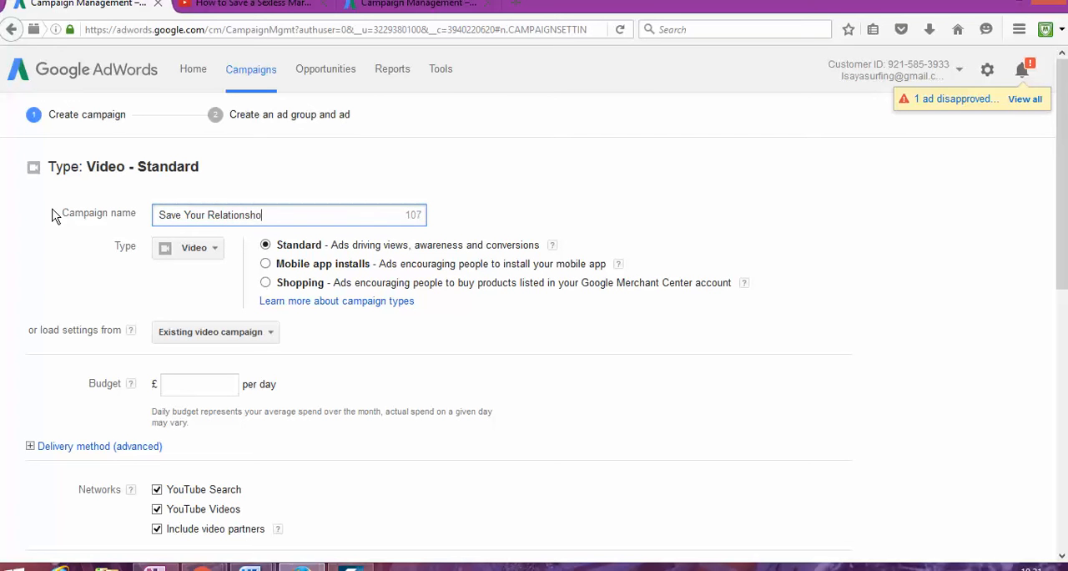
type("ip")
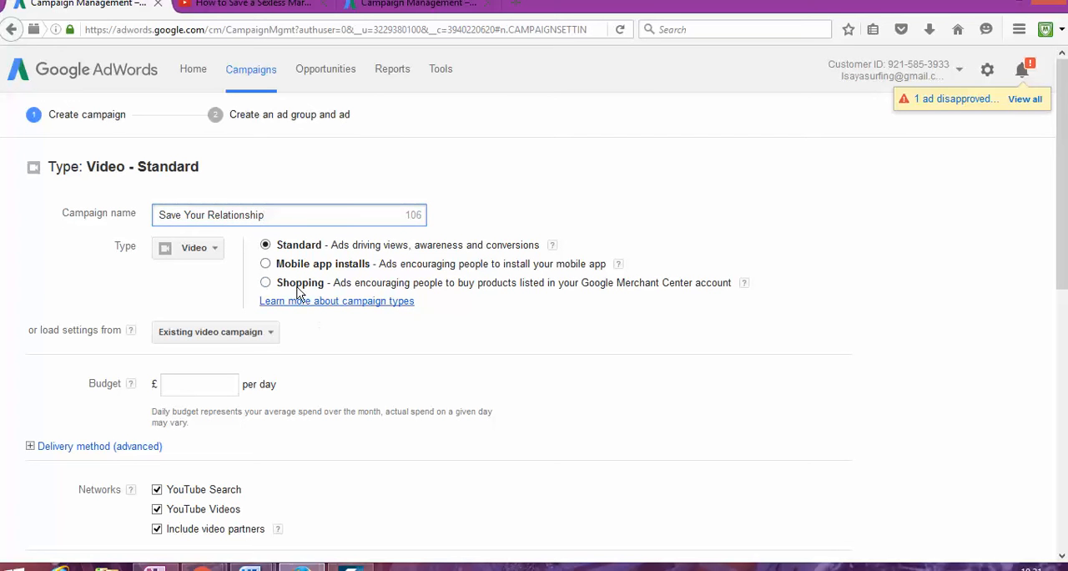
scroll("down", 3)
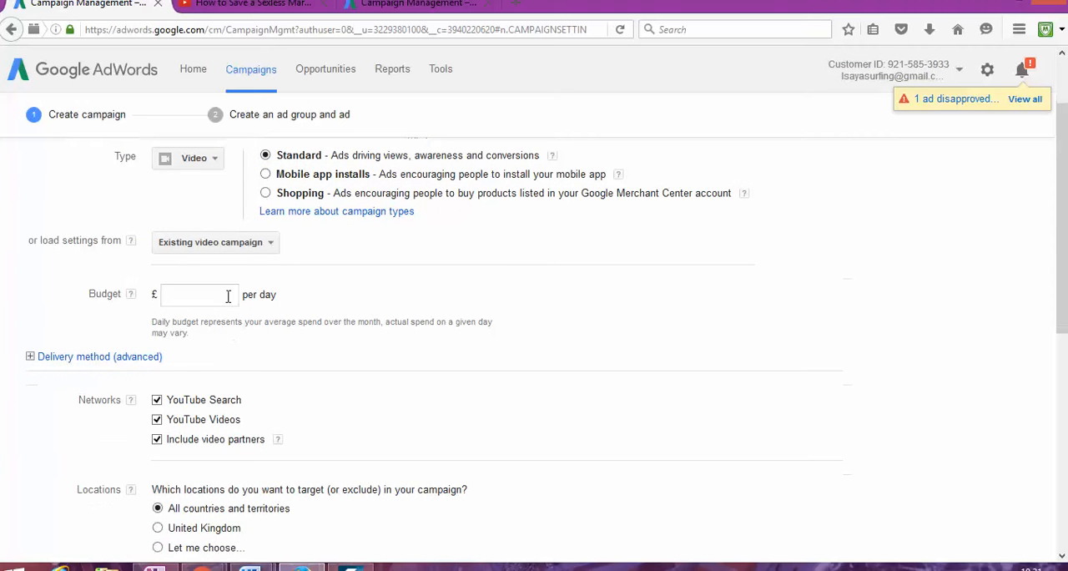
type("2.00")
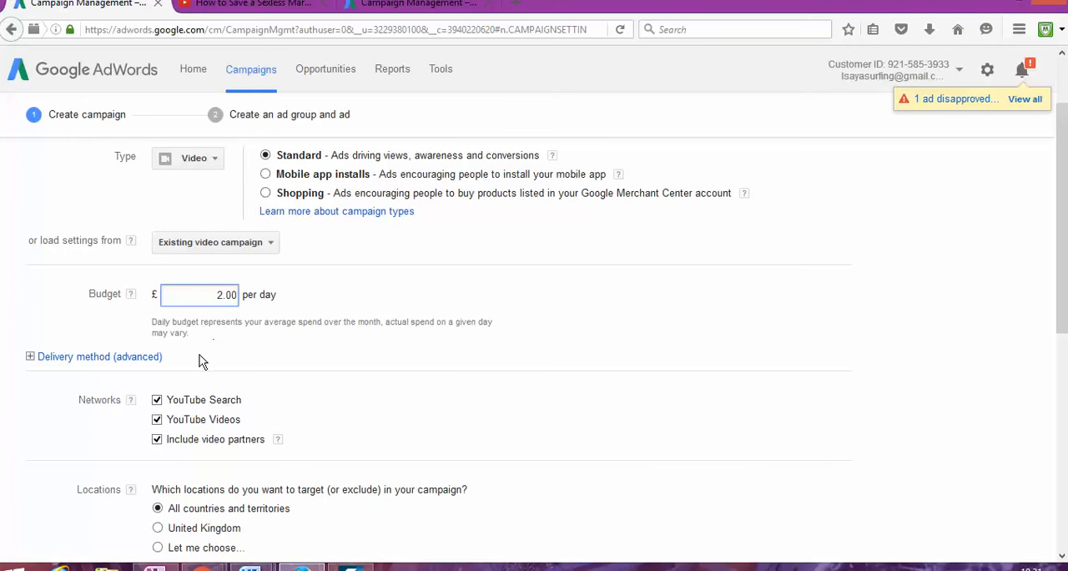
Step: Exclude video partners from the networks and review the remaining campaign settings
scroll("down", 3)
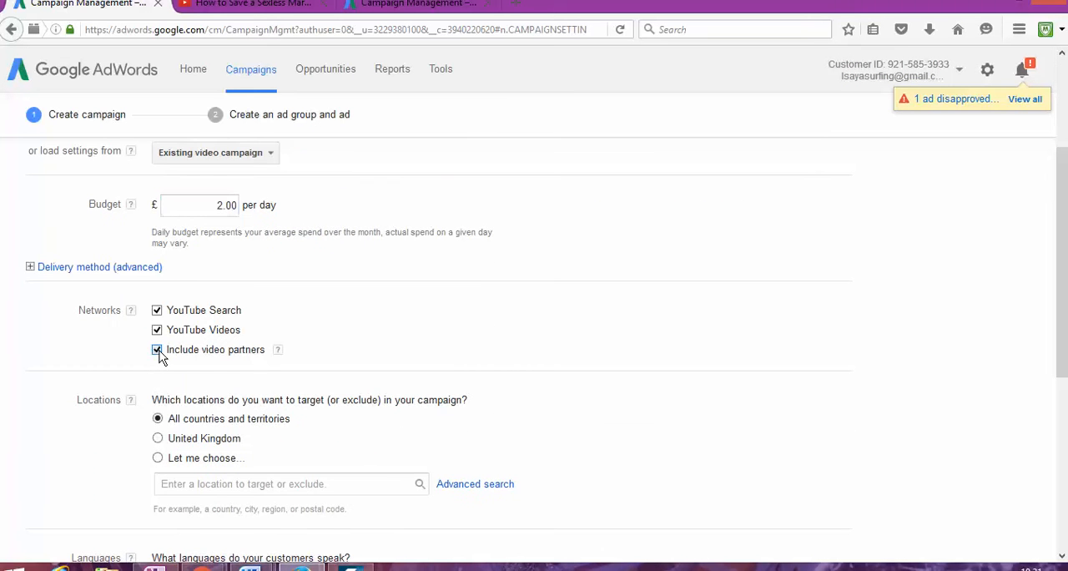
left_click(157, 349)
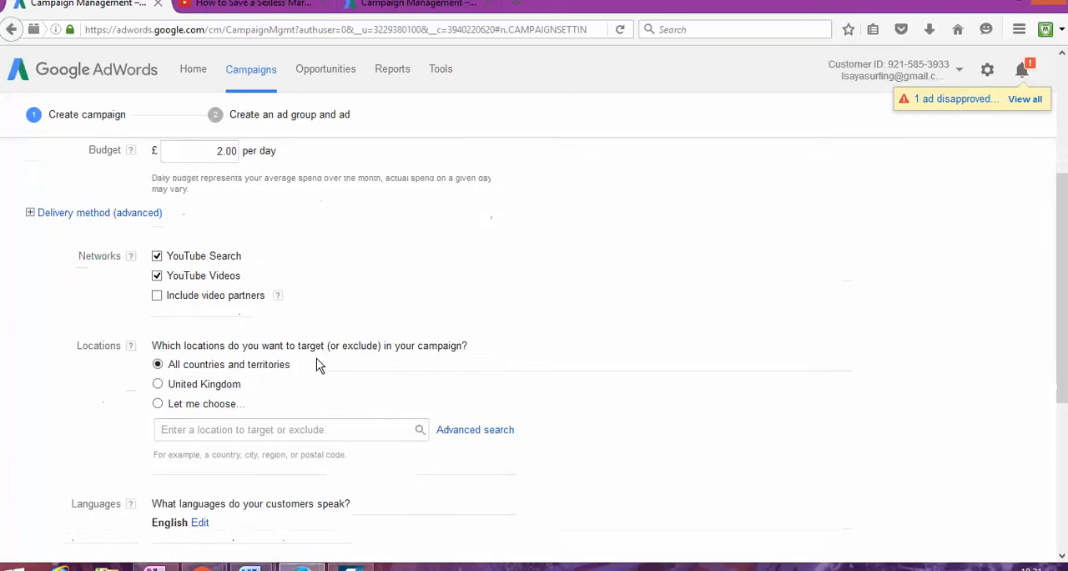
scroll("up", 3)
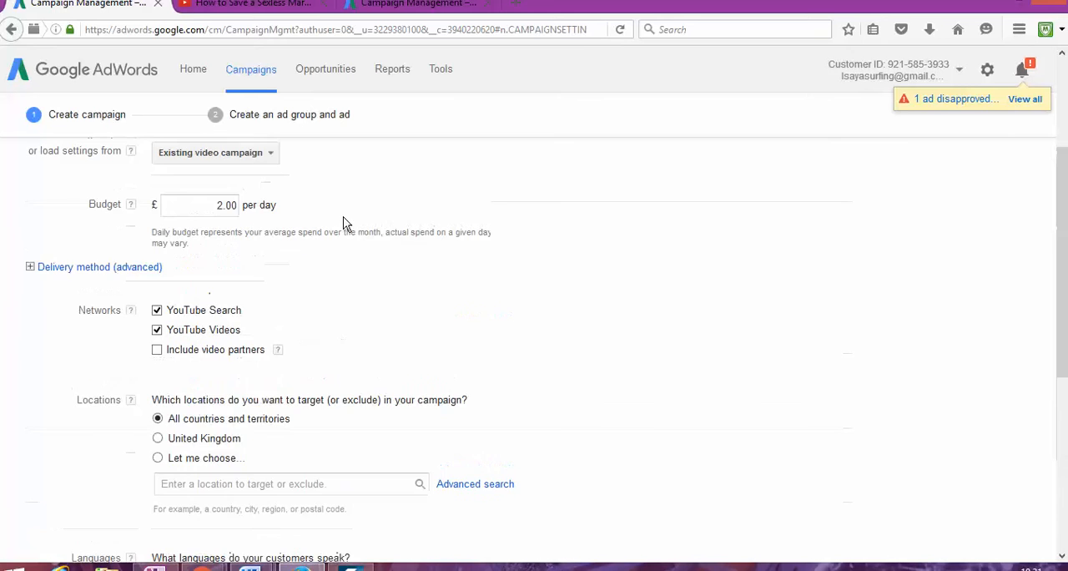
scroll("down", 3)
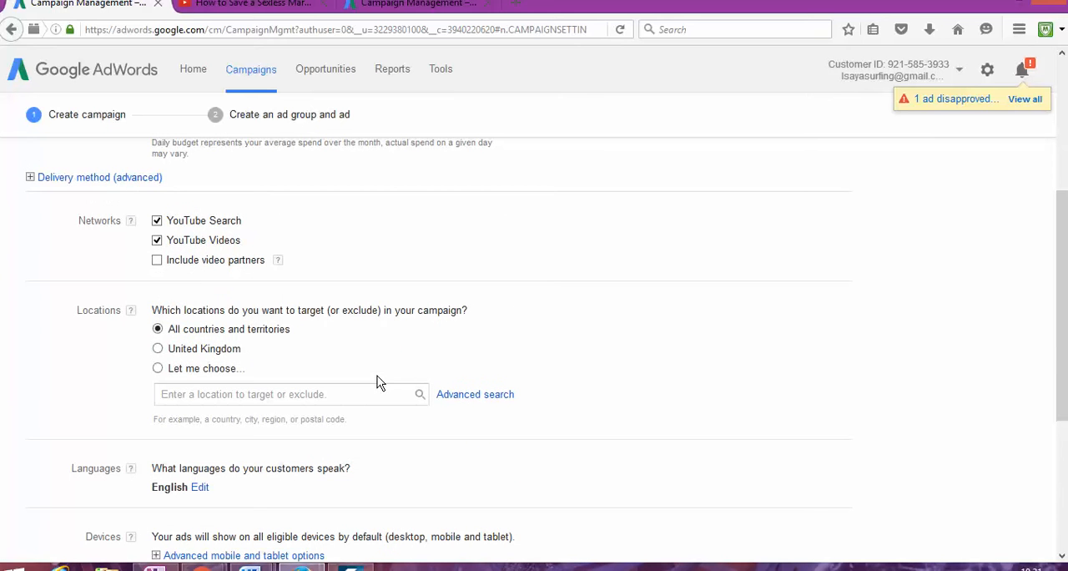
mouse_move(171, 351)
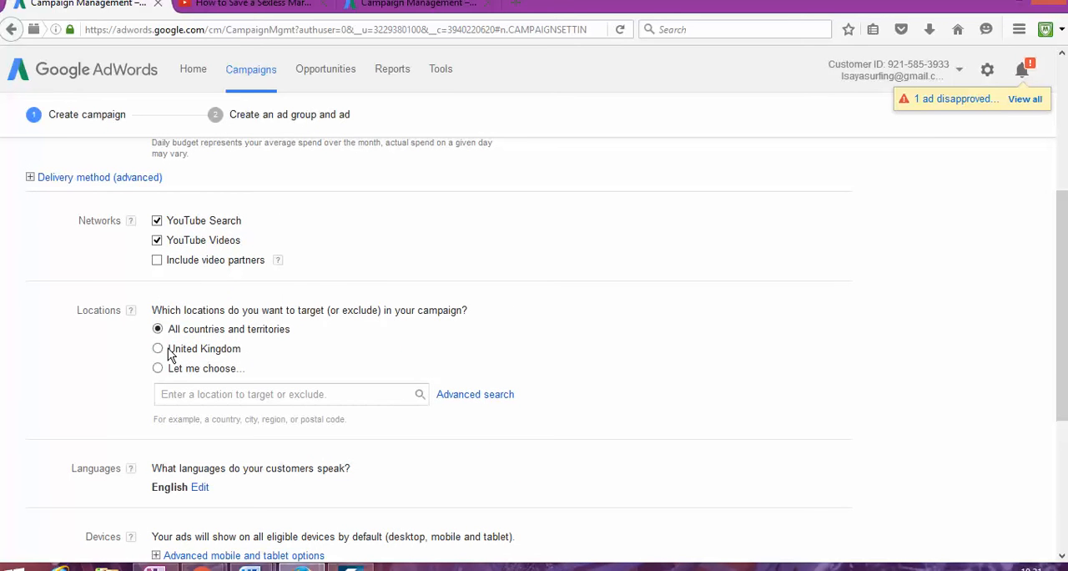
scroll("down", 3)
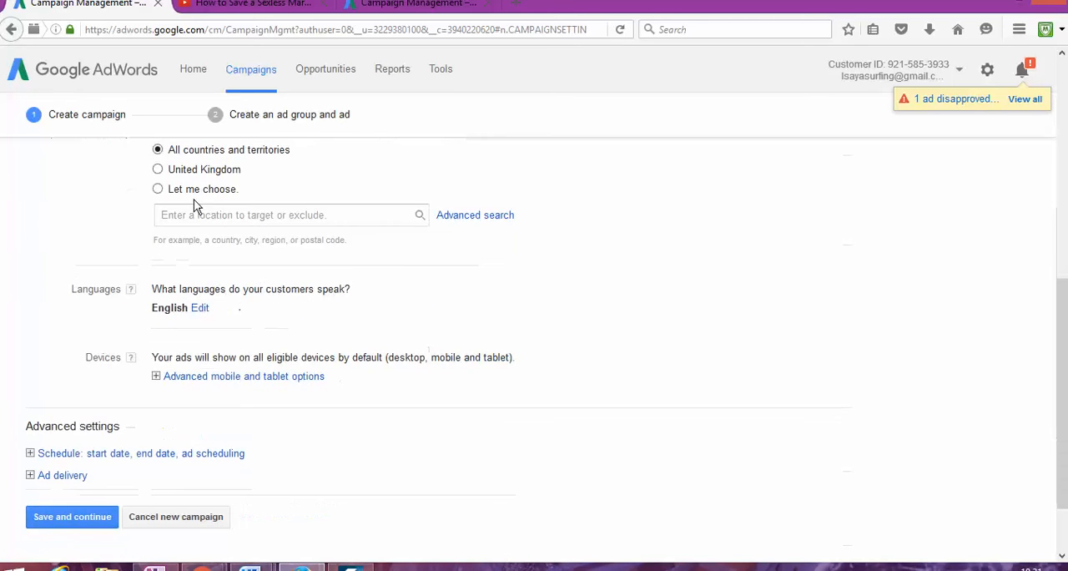
scroll("down", 3)
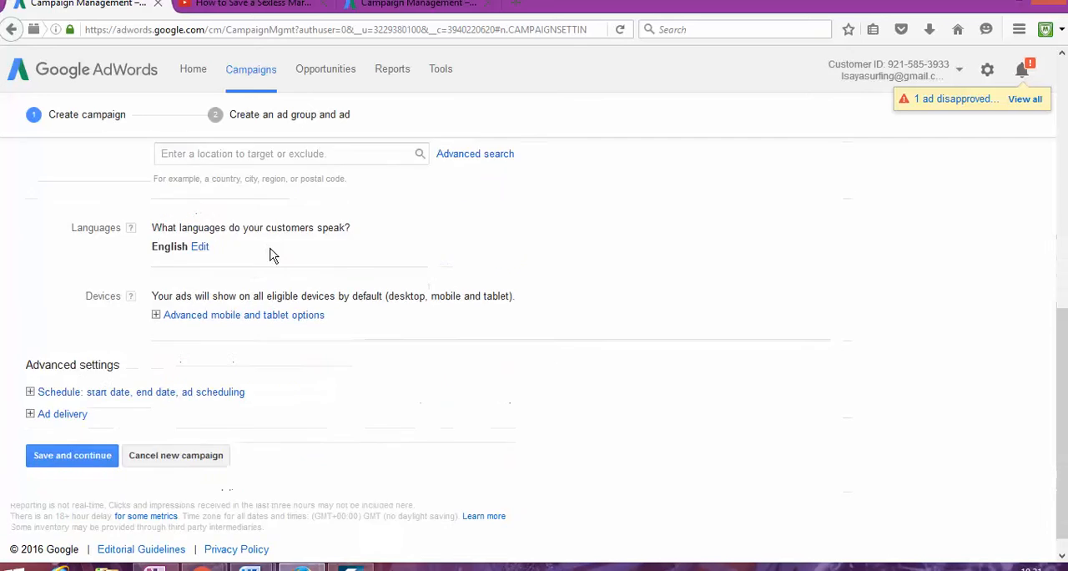
scroll("up", 3)
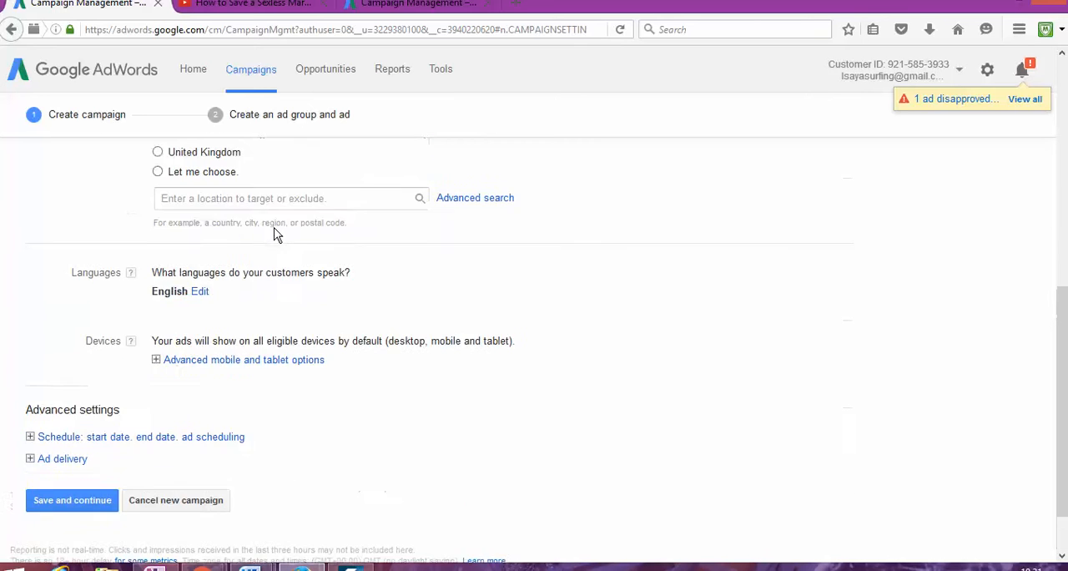
scroll("up", 3)
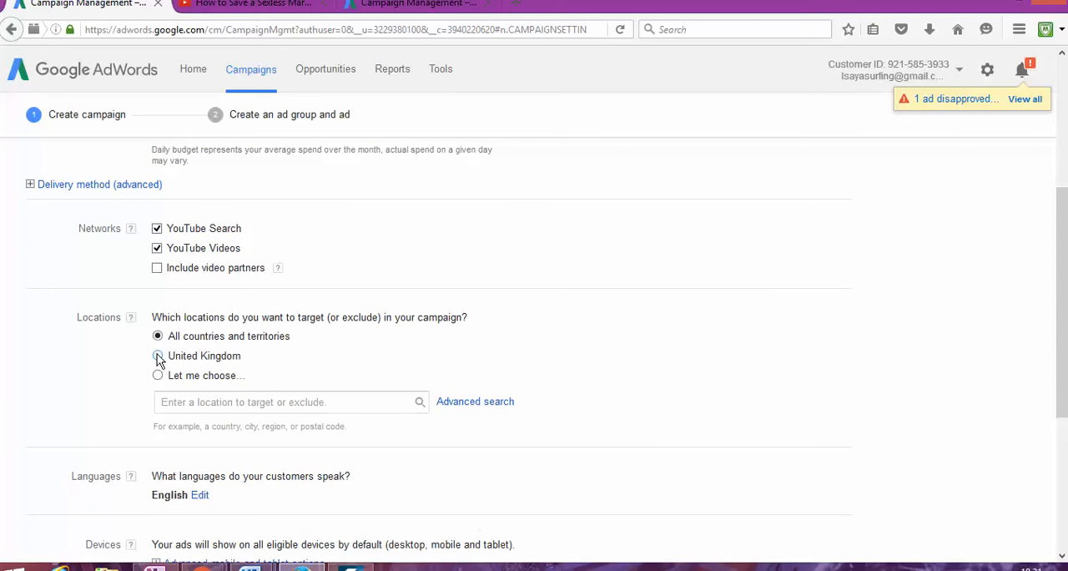
scroll("down", 3)
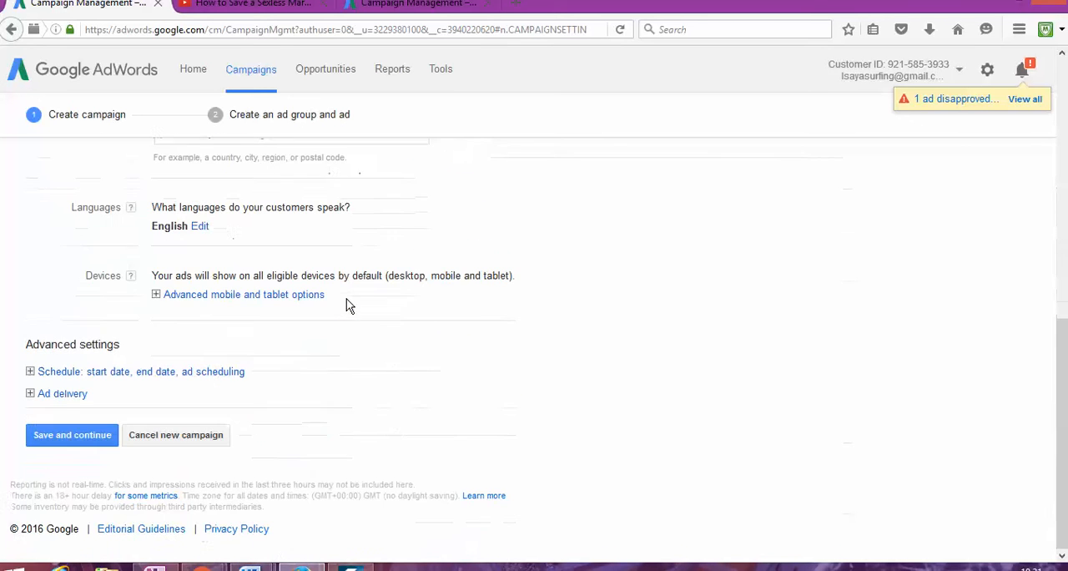
mouse_move(300, 324)
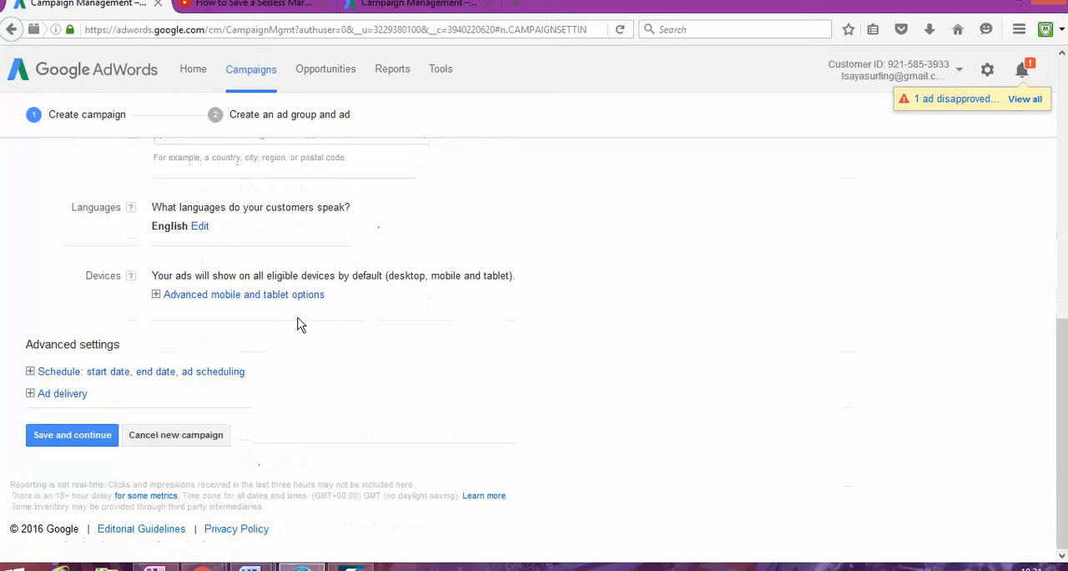
Step: Set ad rotation to Optimize for conversions, then save the campaign and continue
left_click(62, 394)
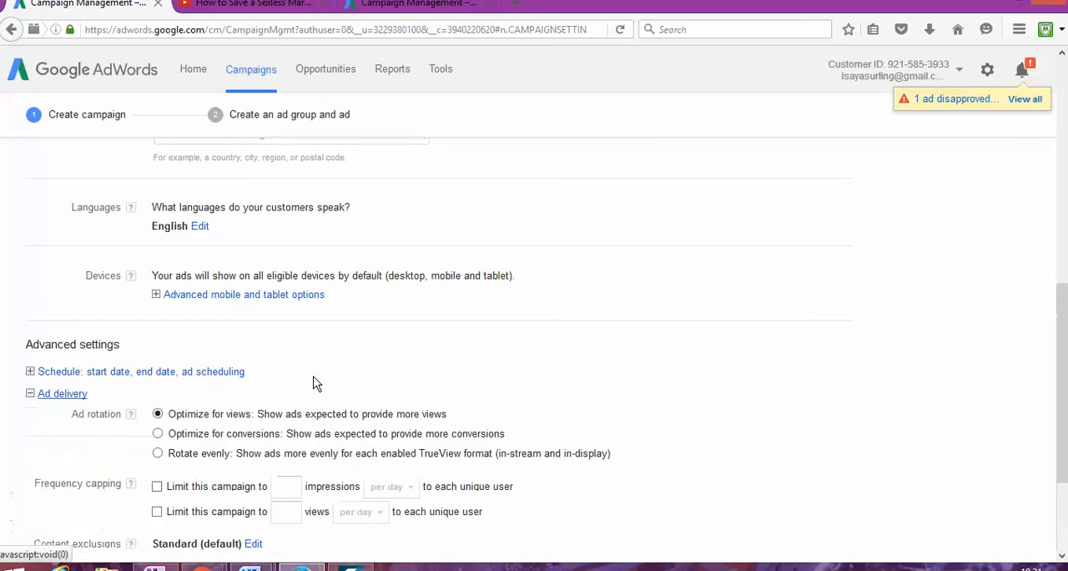
left_click(157, 297)
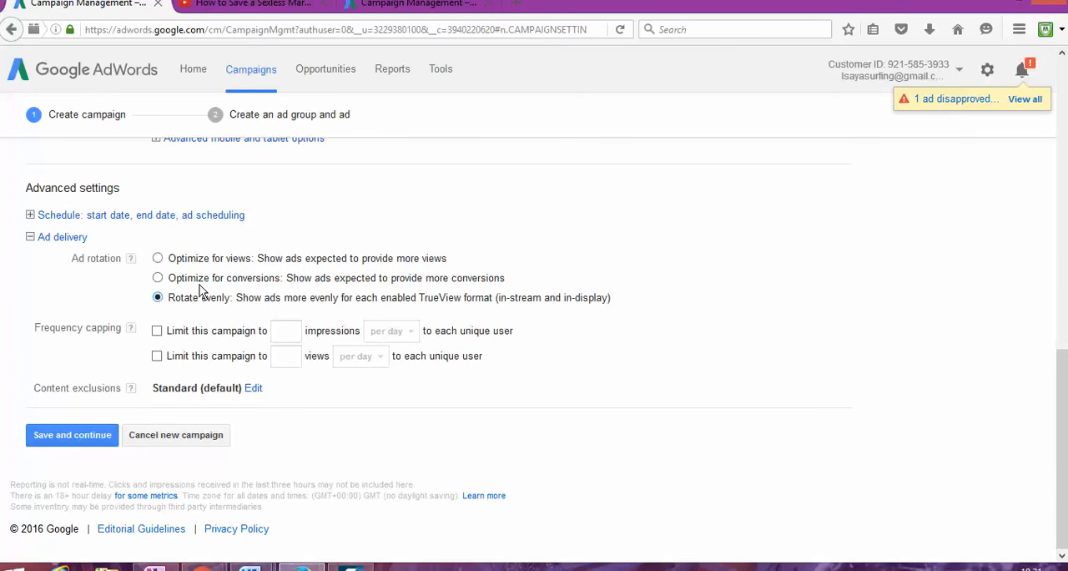
left_click(157, 277)
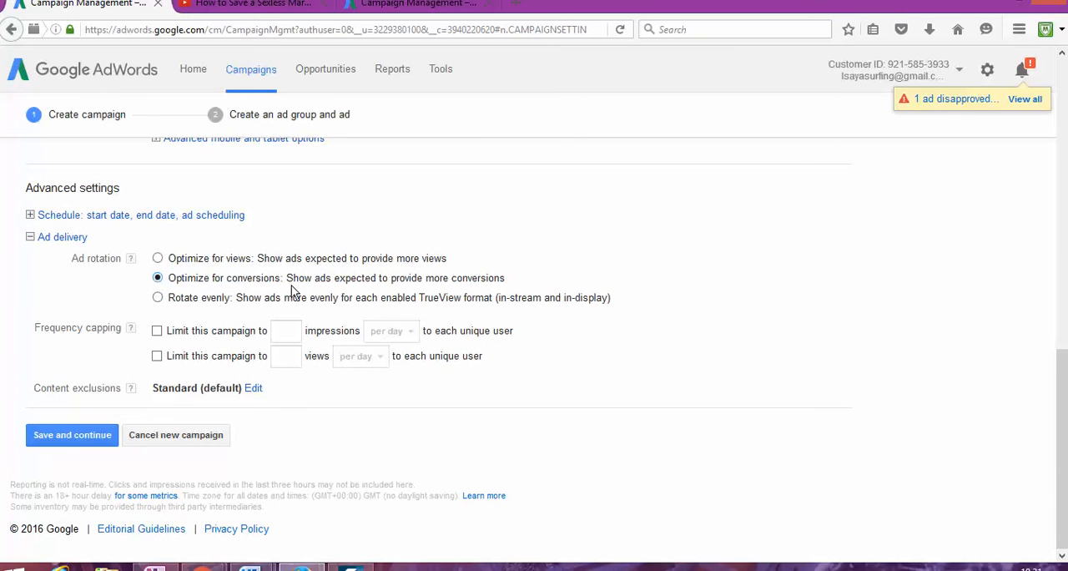
mouse_move(418, 284)
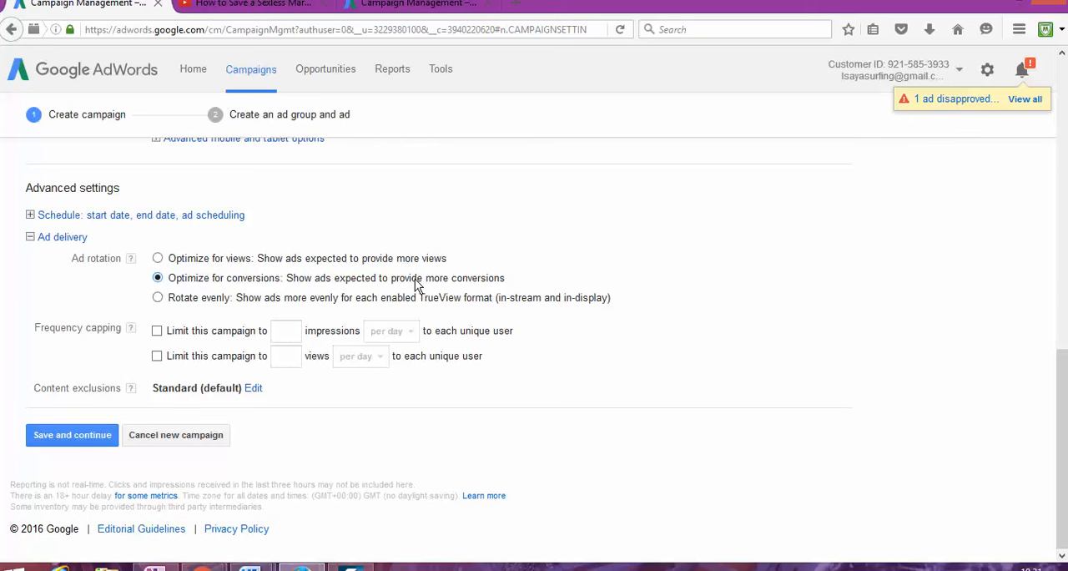
mouse_move(549, 277)
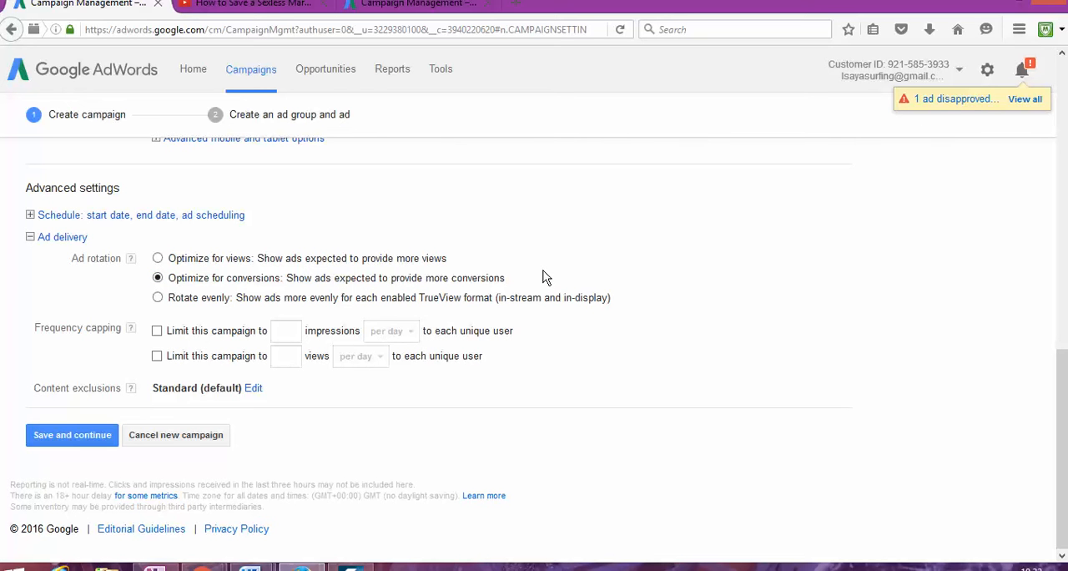
mouse_move(67, 424)
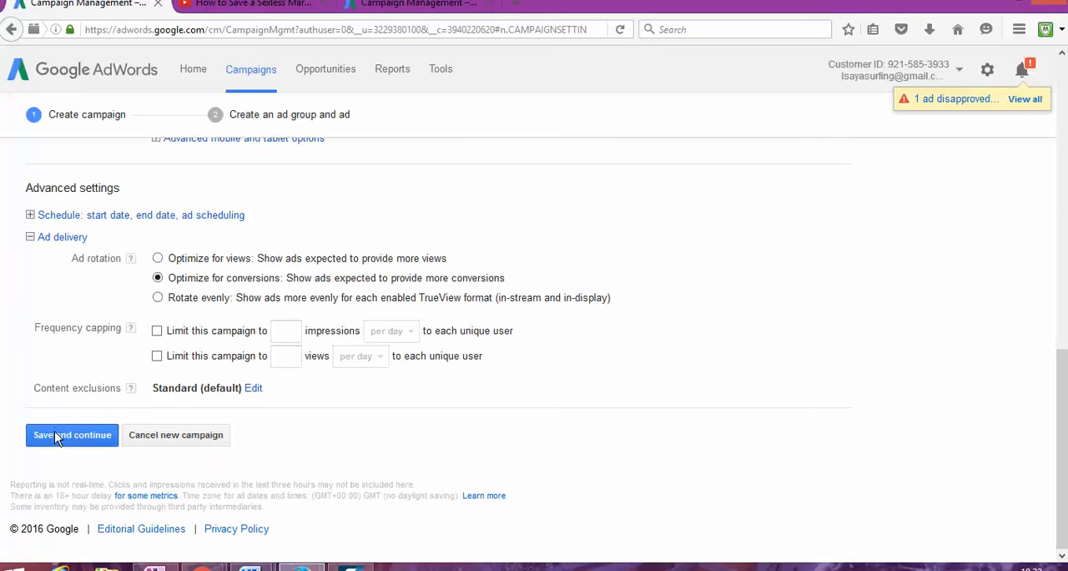
left_click(71, 434)
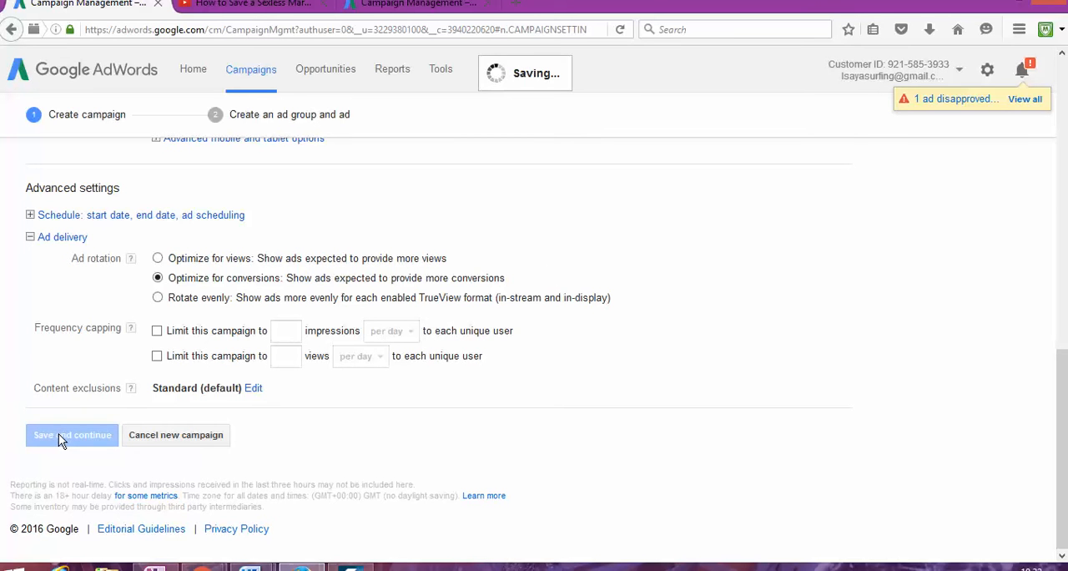
left_click(72, 434)
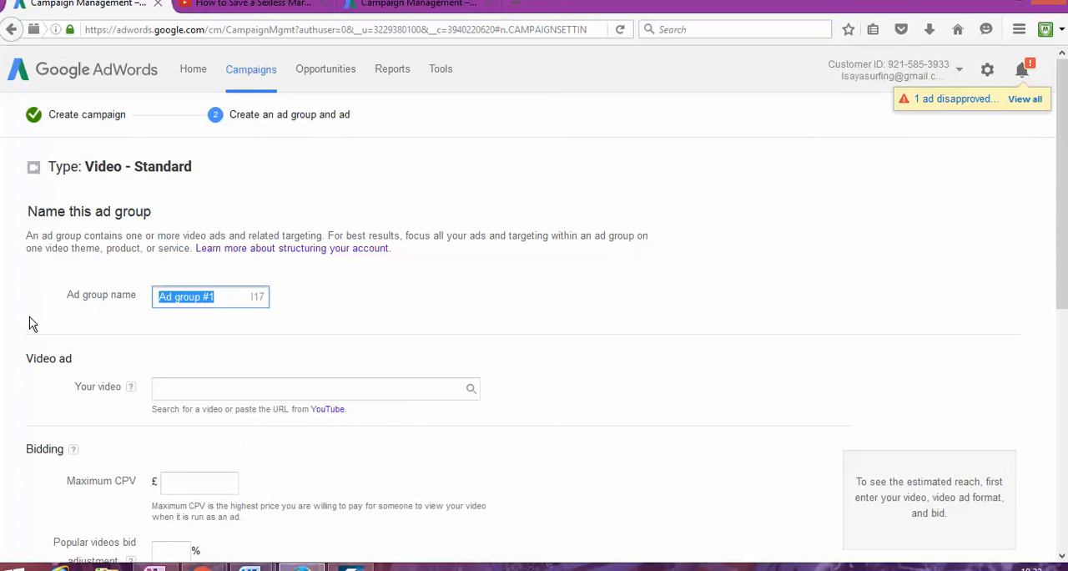
Step: Name the ad group 'Save relationship' and paste the copied YouTube video URL into Your video
type("Save")
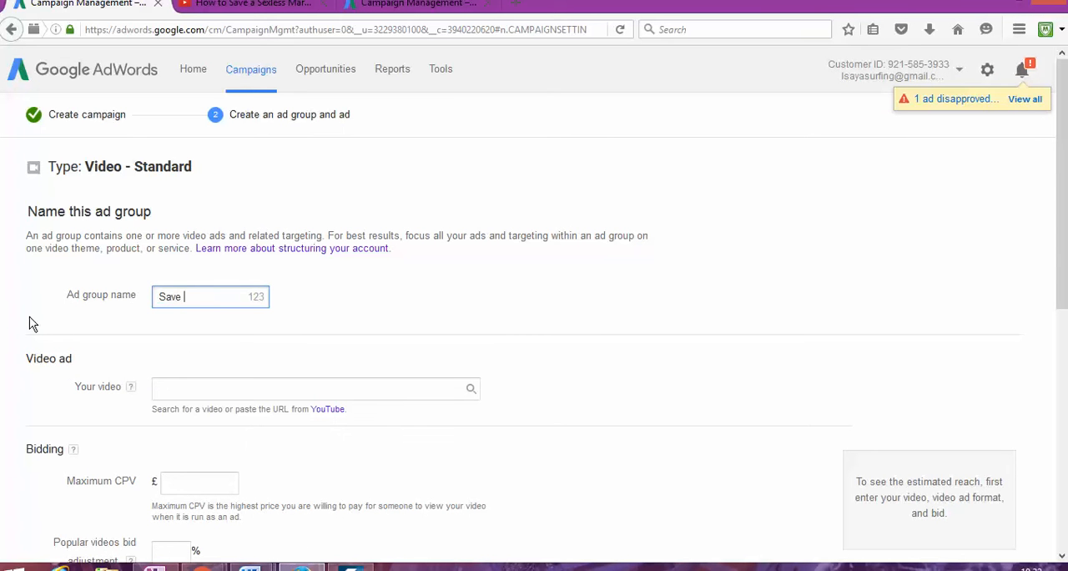
type("relations")
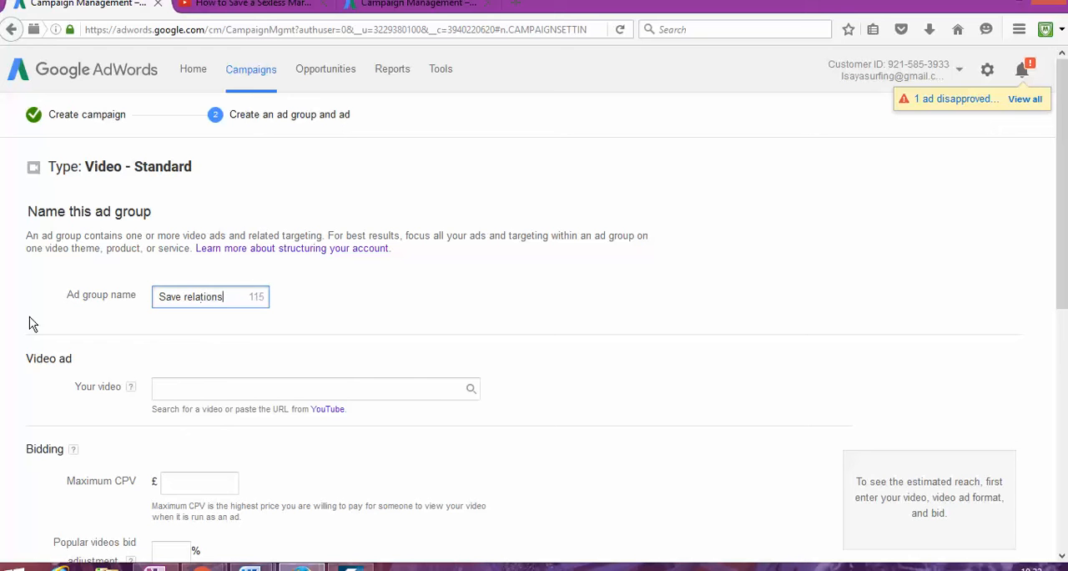
type("ho")
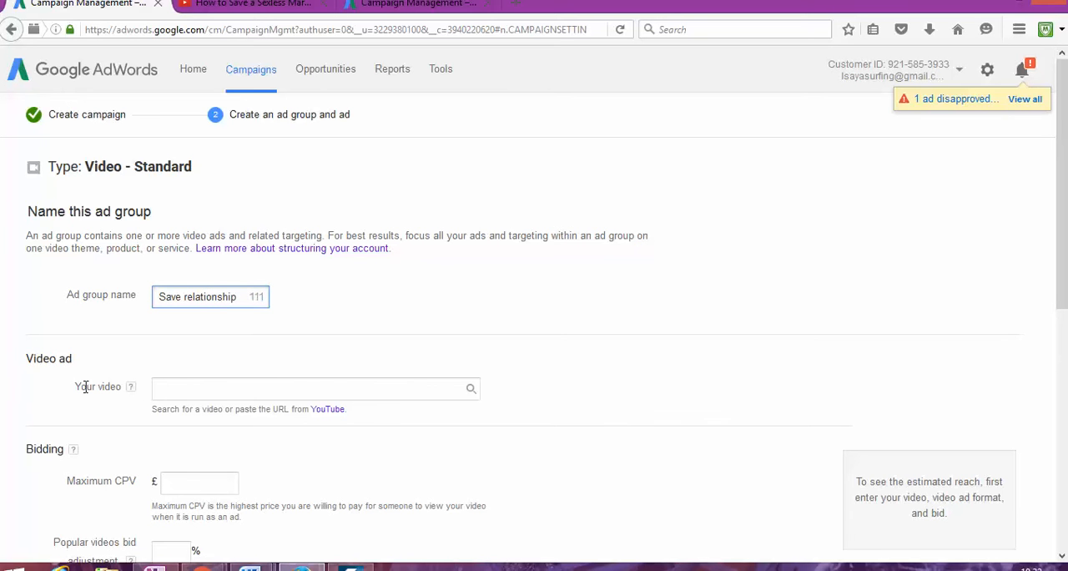
right_click(314, 387)
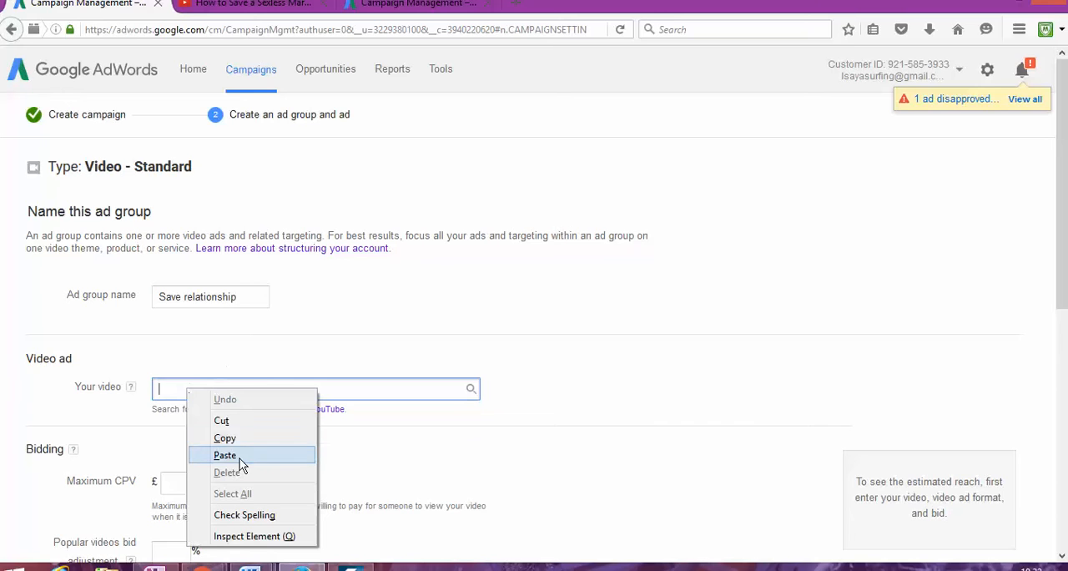
left_click(224, 454)
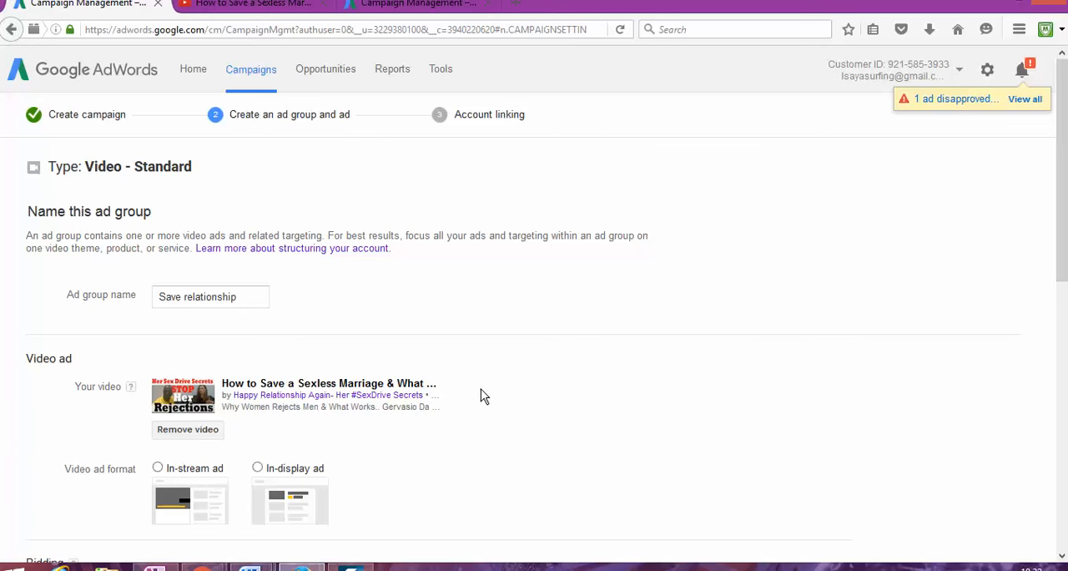
Step: Try the in-stream format, then set the video ad format to In-display
scroll("down", 3)
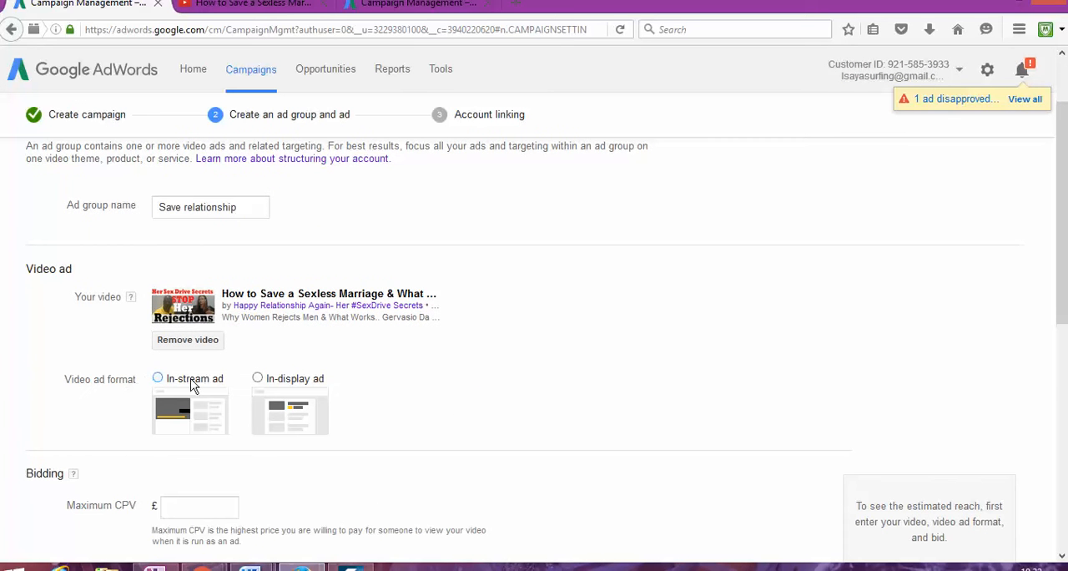
mouse_move(201, 381)
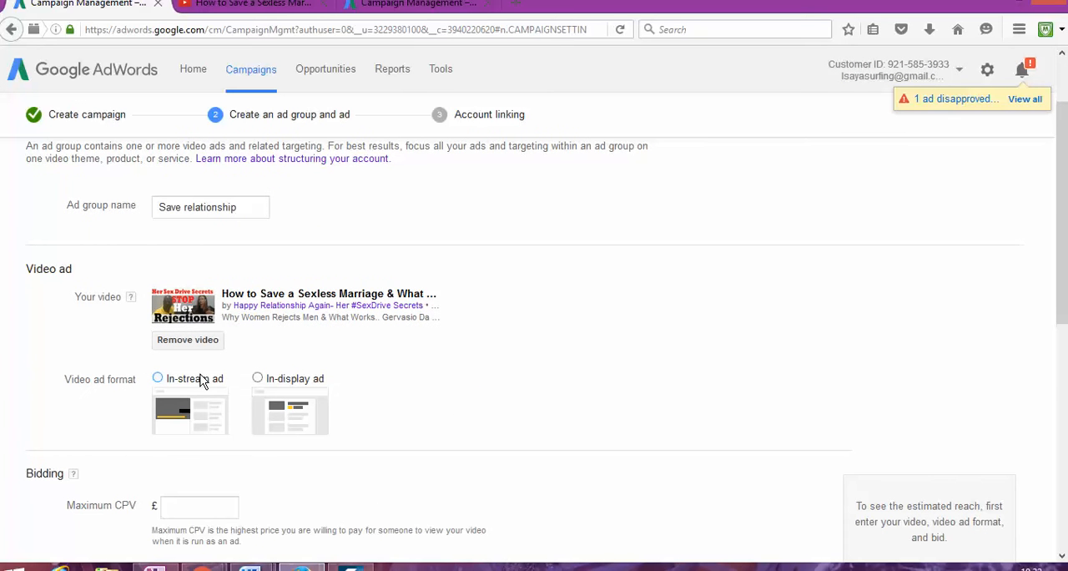
scroll("down", 3)
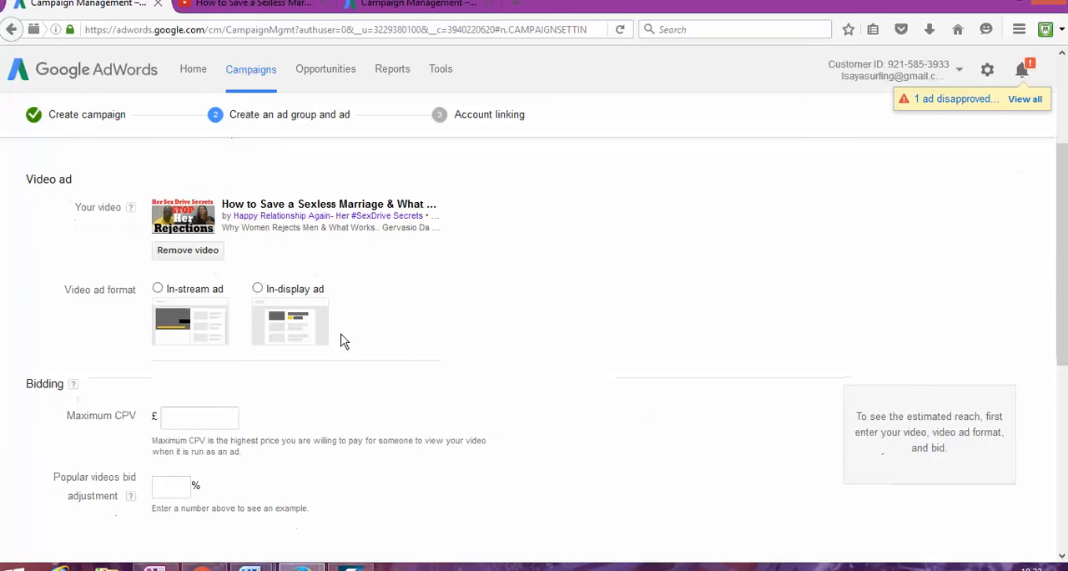
left_click(157, 287)
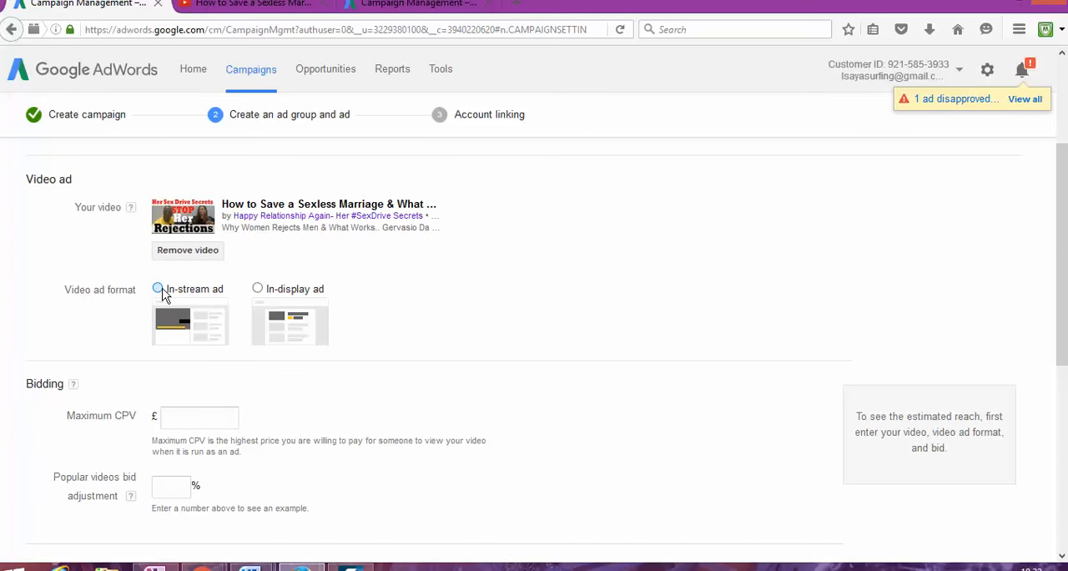
left_click(157, 287)
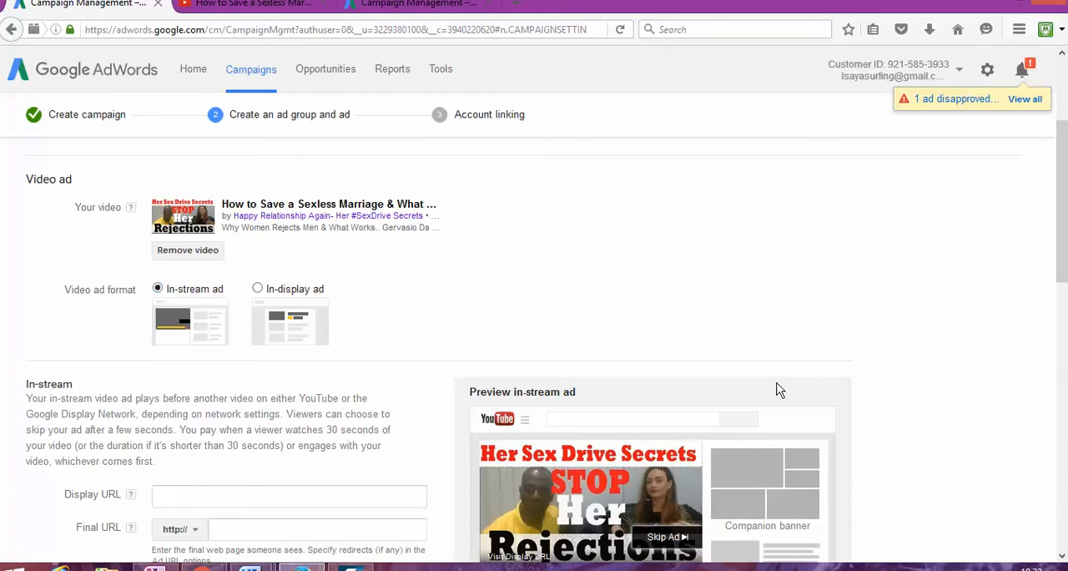
scroll("down", 3)
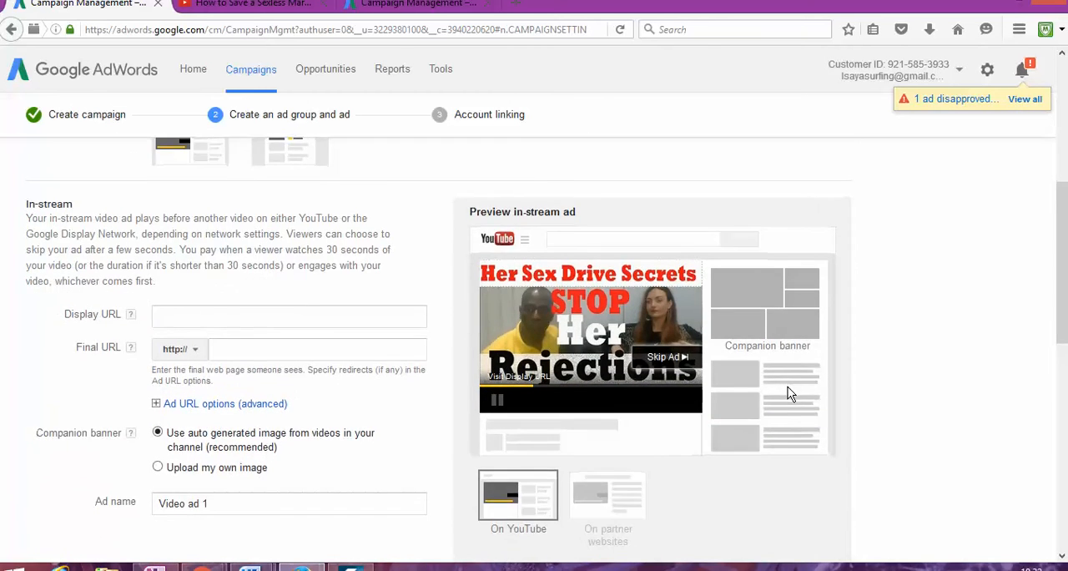
scroll("up", 3)
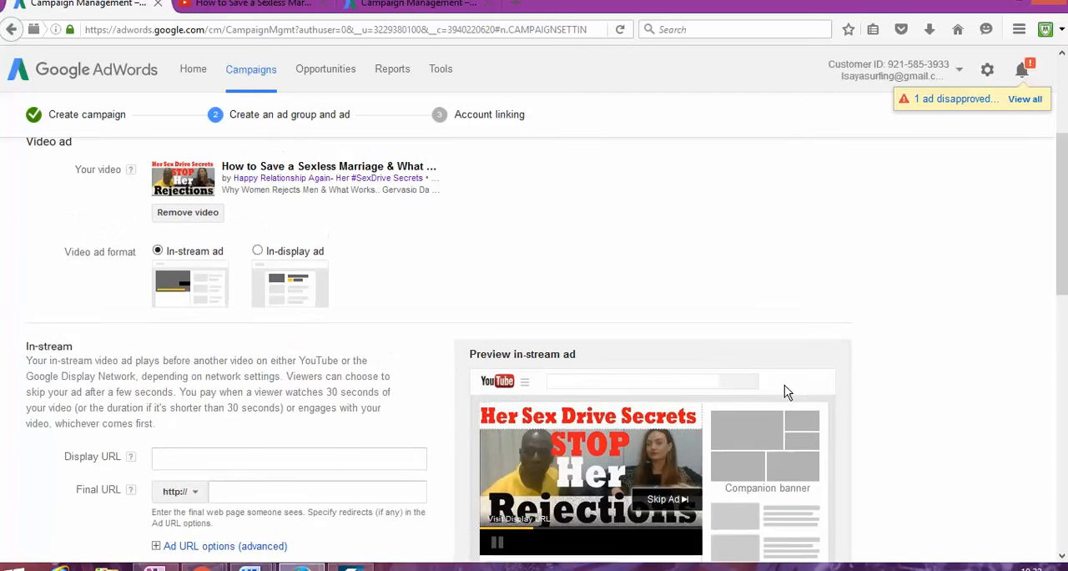
scroll("up", 3)
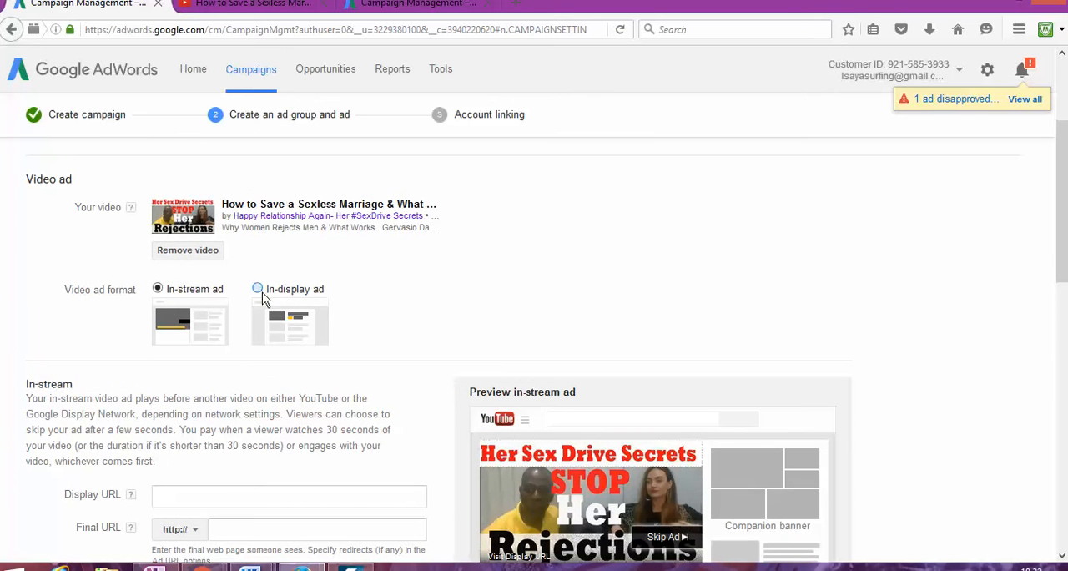
left_click(257, 288)
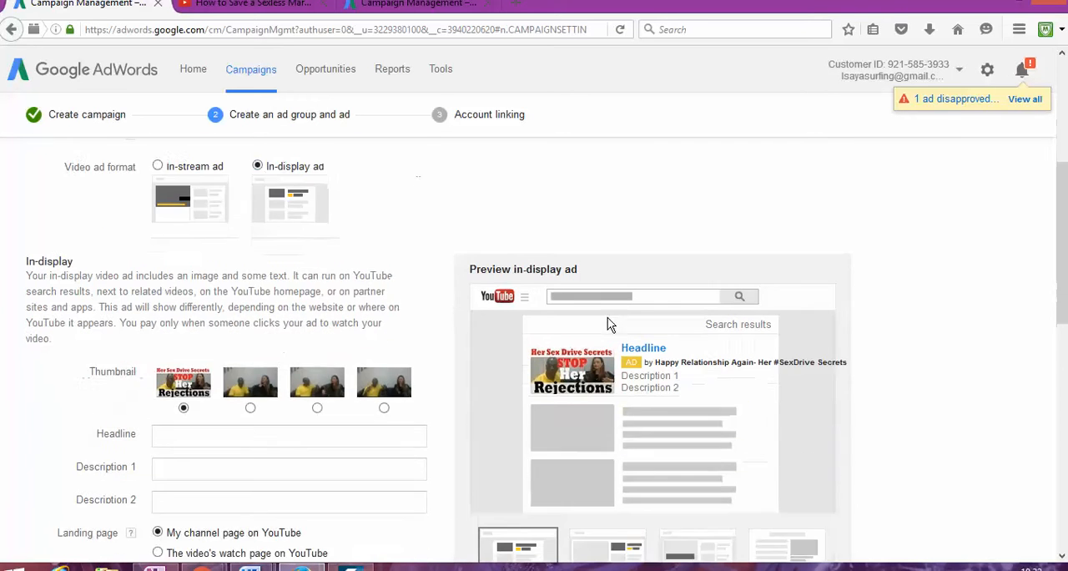
scroll("down", 3)
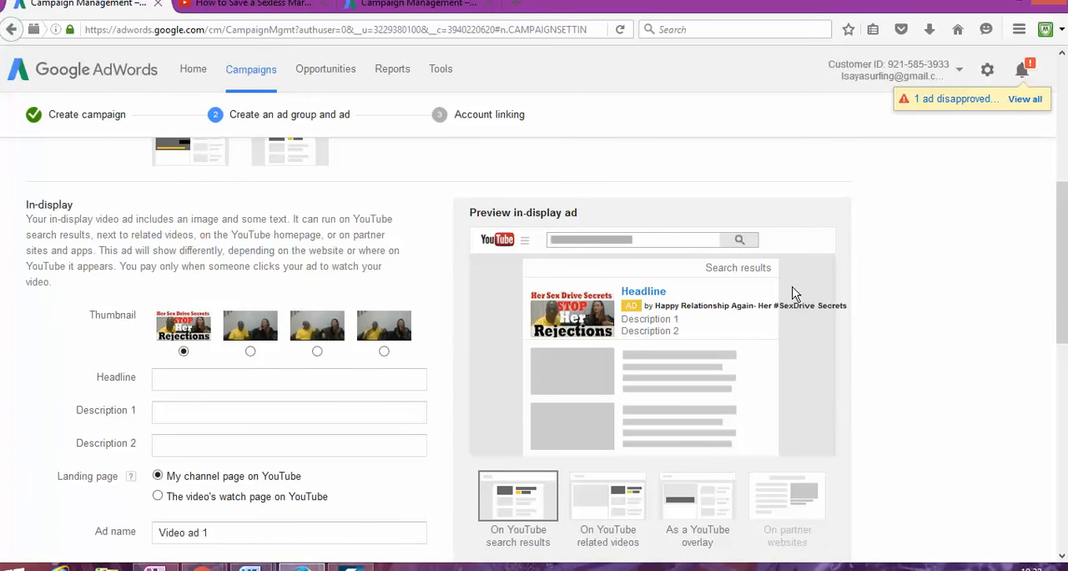
mouse_move(682, 357)
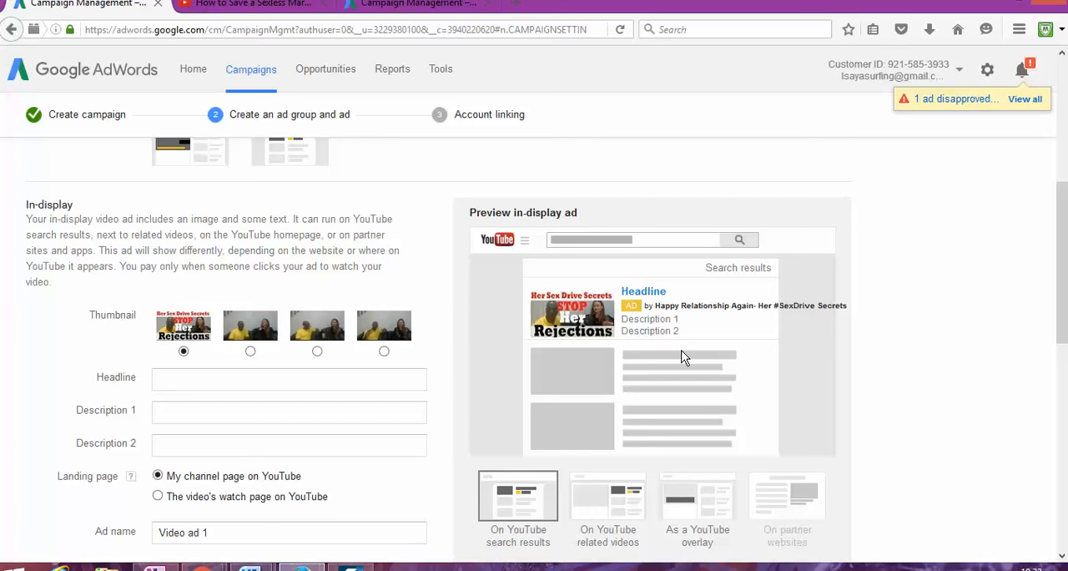
mouse_move(748, 381)
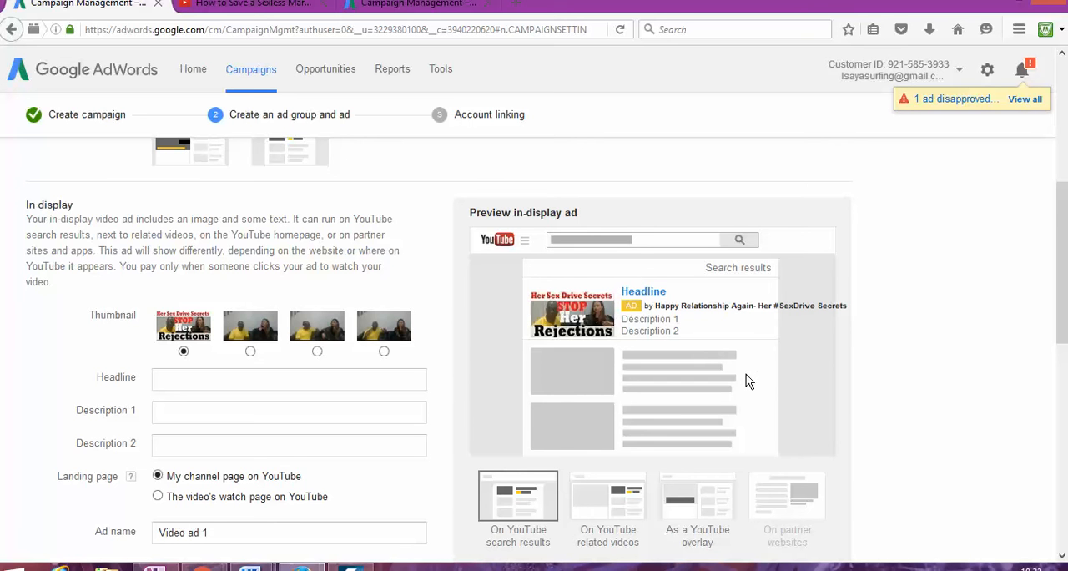
scroll("down", 3)
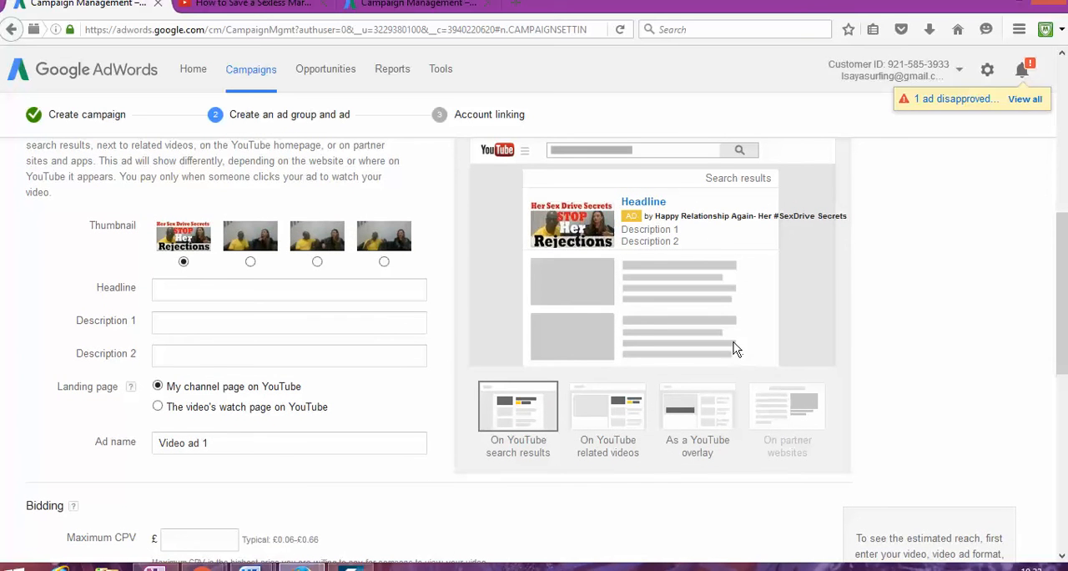
mouse_move(304, 357)
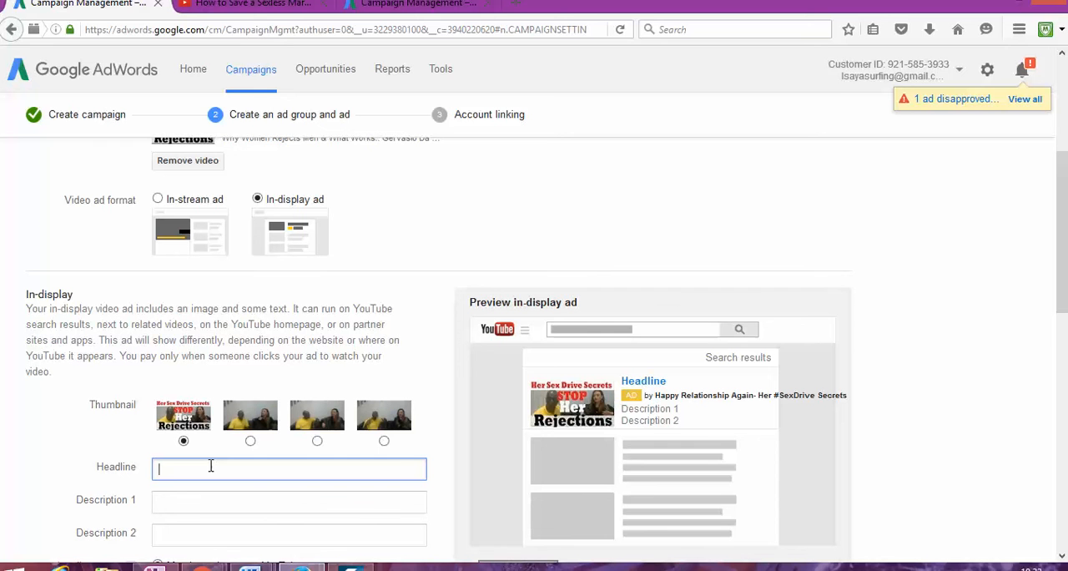
Step: Draft a headline, erase it and settle on 'Save Your Relationship' for the in-display ad
type("H")
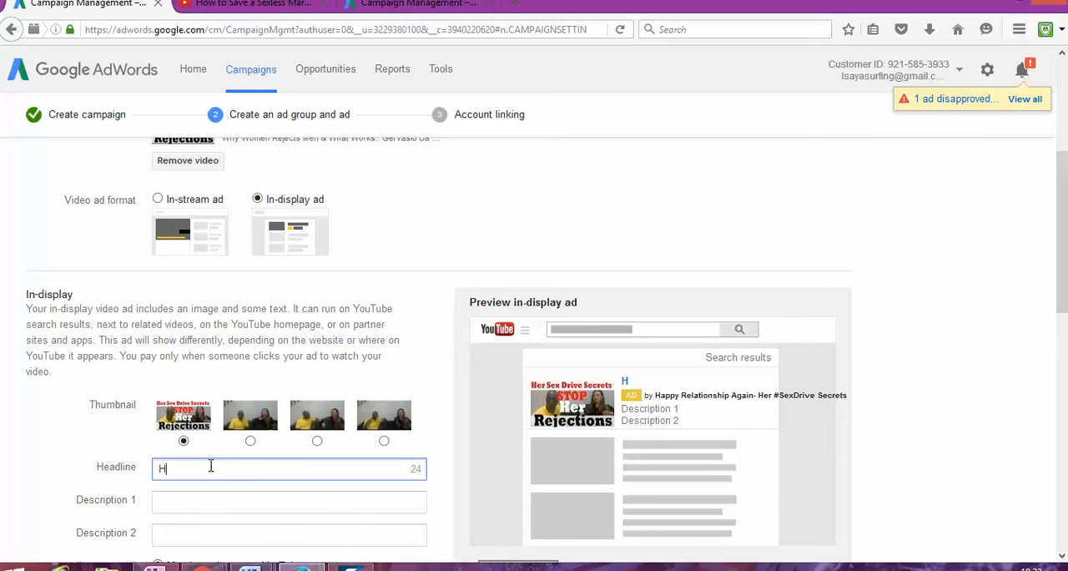
type("ow to save Your Relat")
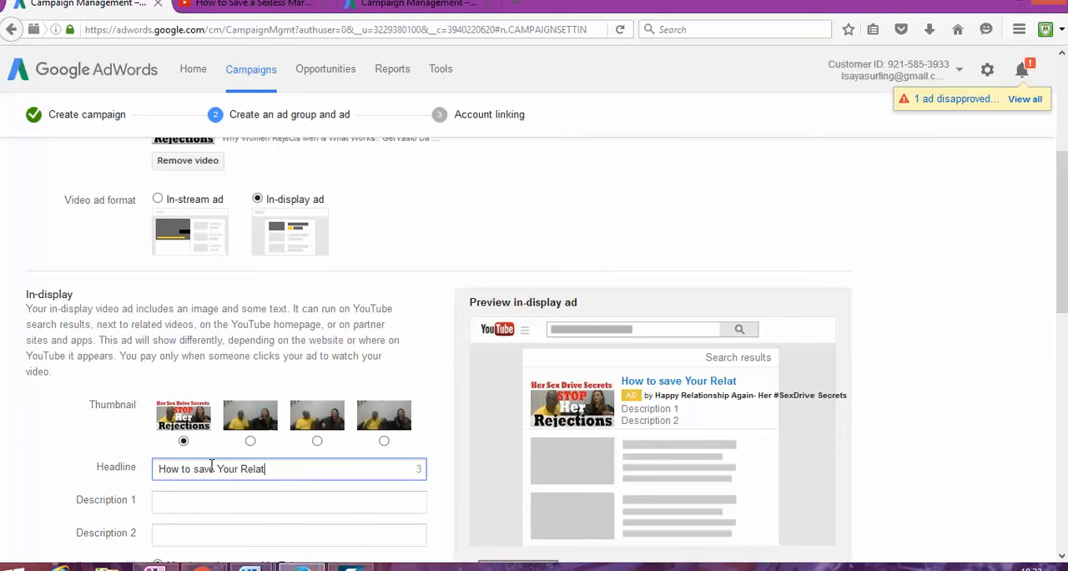
type("ionsh")
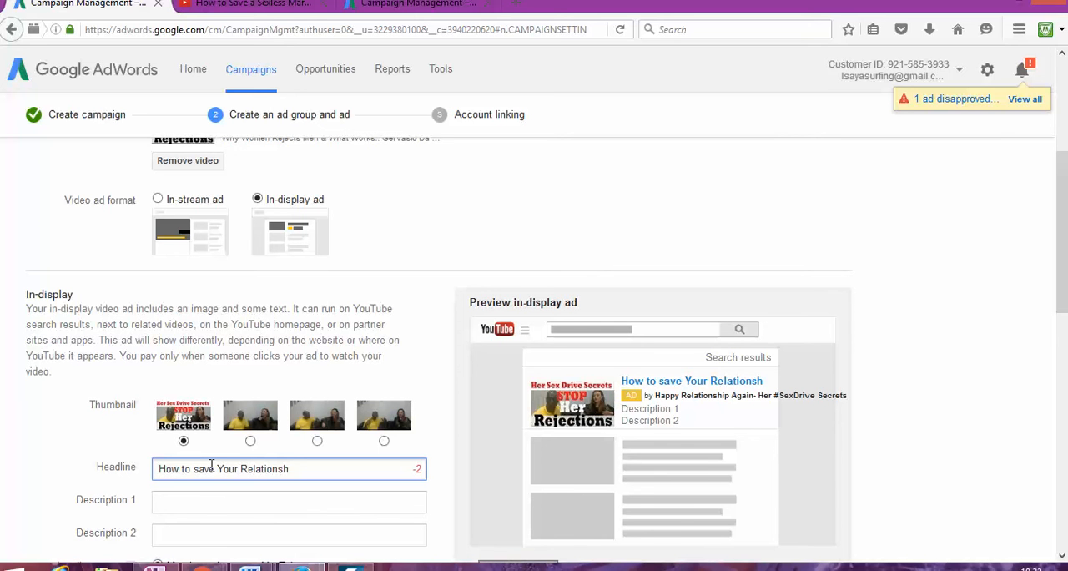
key("Backspace")
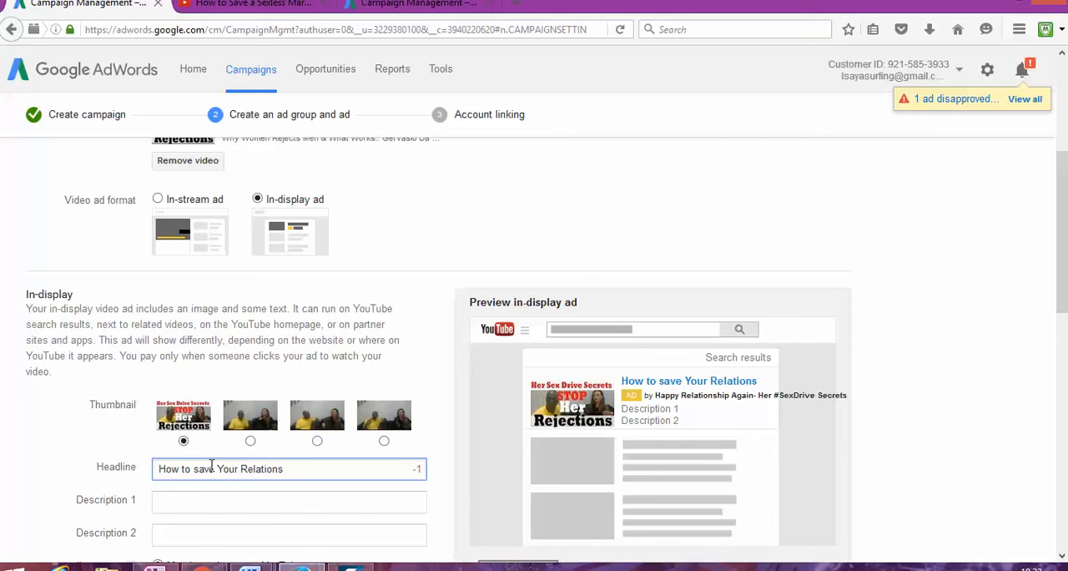
key("Backspace")
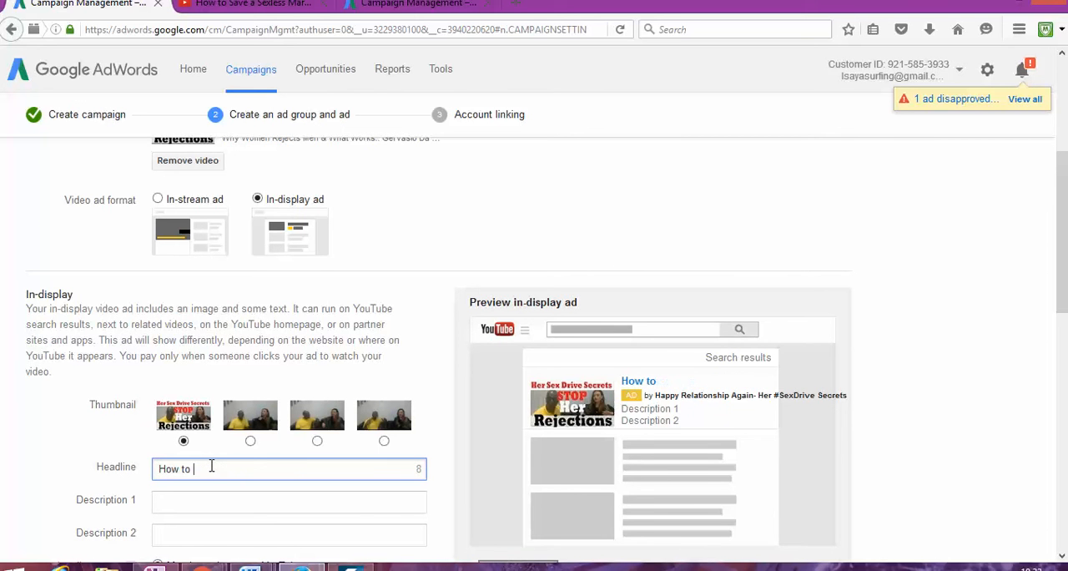
type("Save Your Rel")
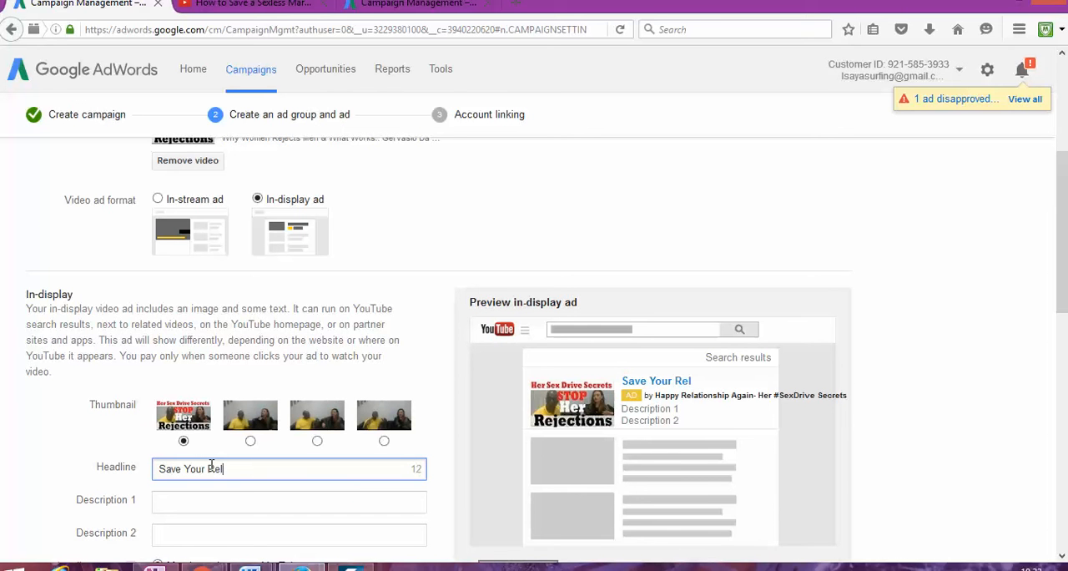
type("ationship")
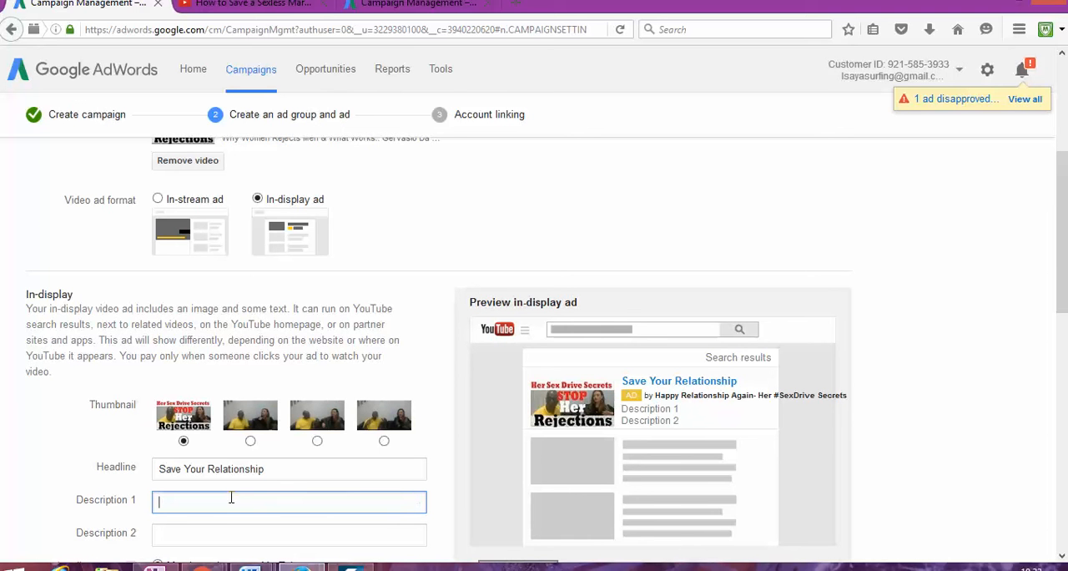
Step: Fill Description 1 with 'Relationship Advice for men'
type("Relat")
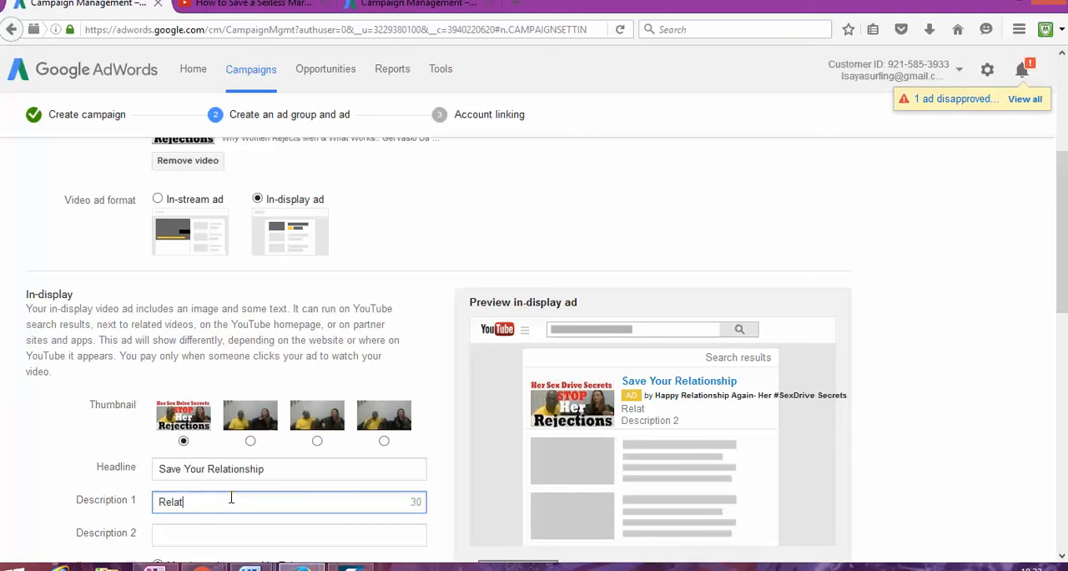
type("ions")
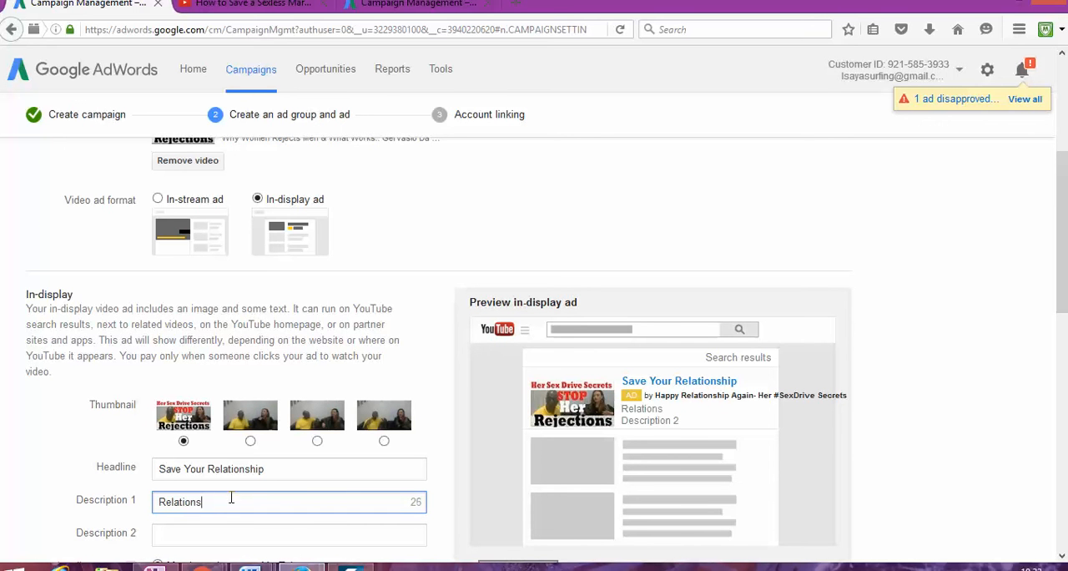
type("hip")
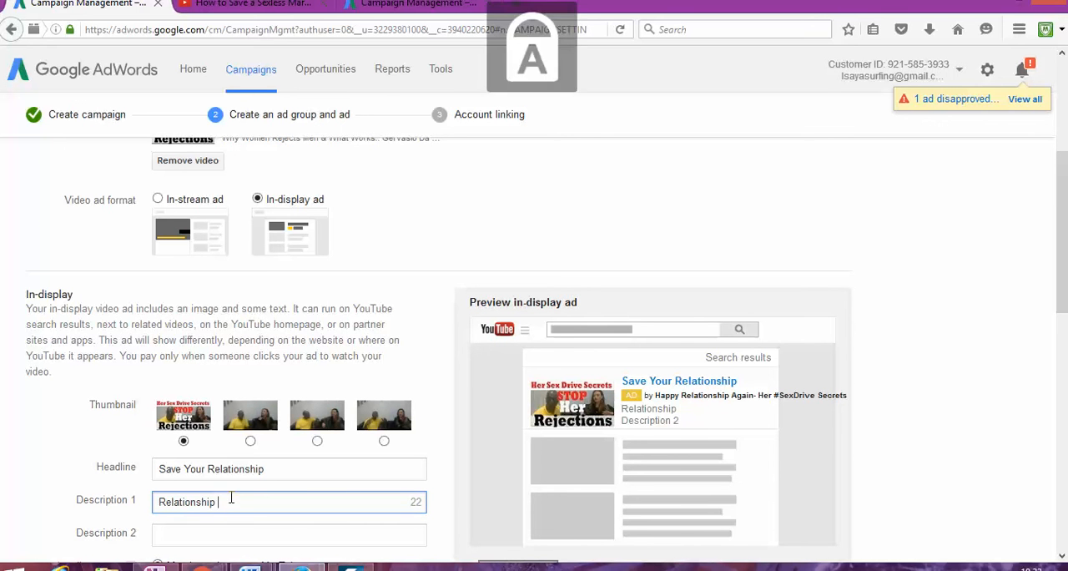
type("Advice for")
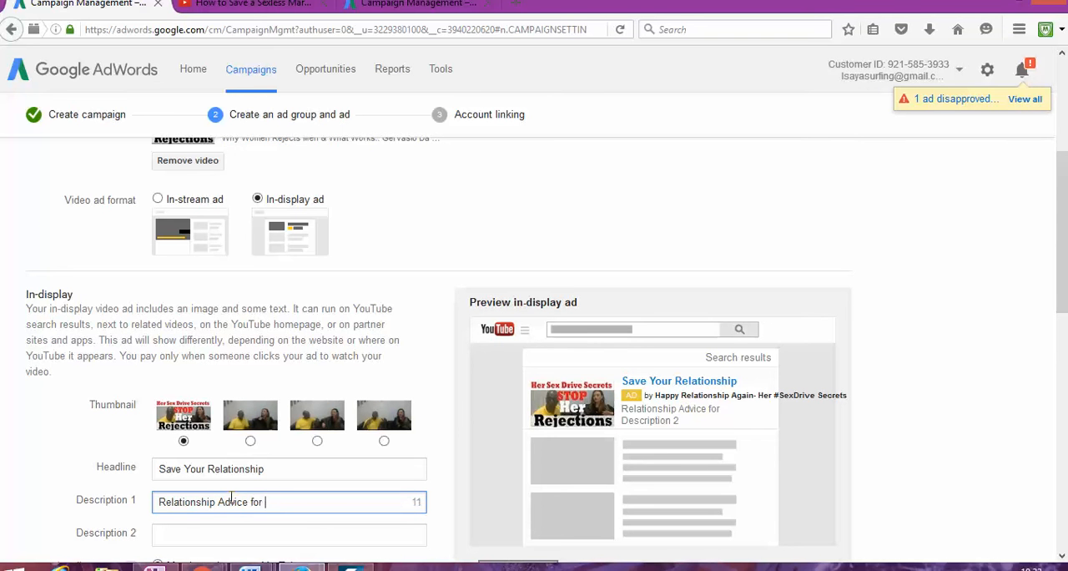
type("men")
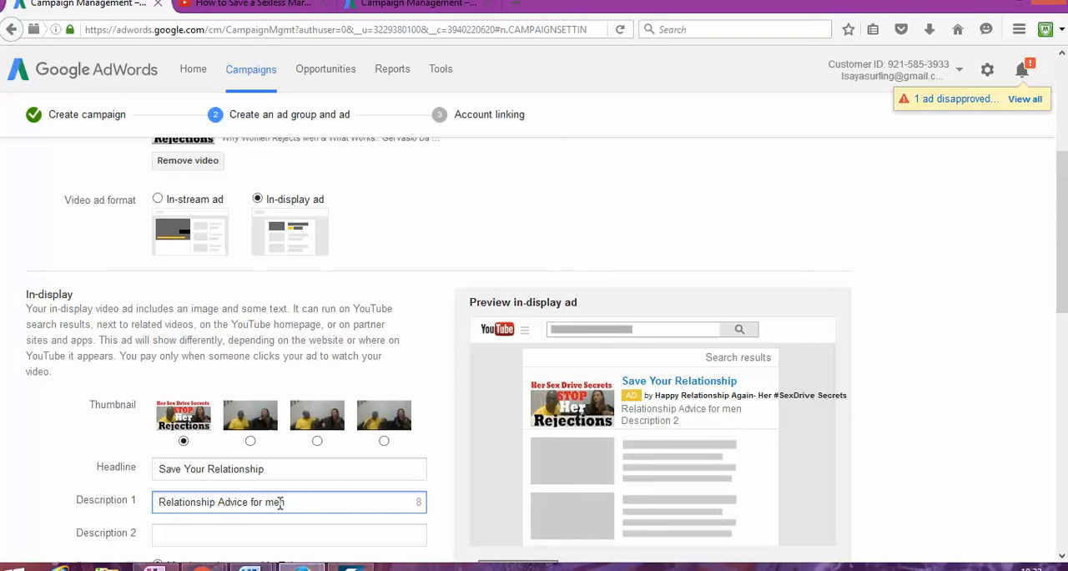
scroll("down", 3)
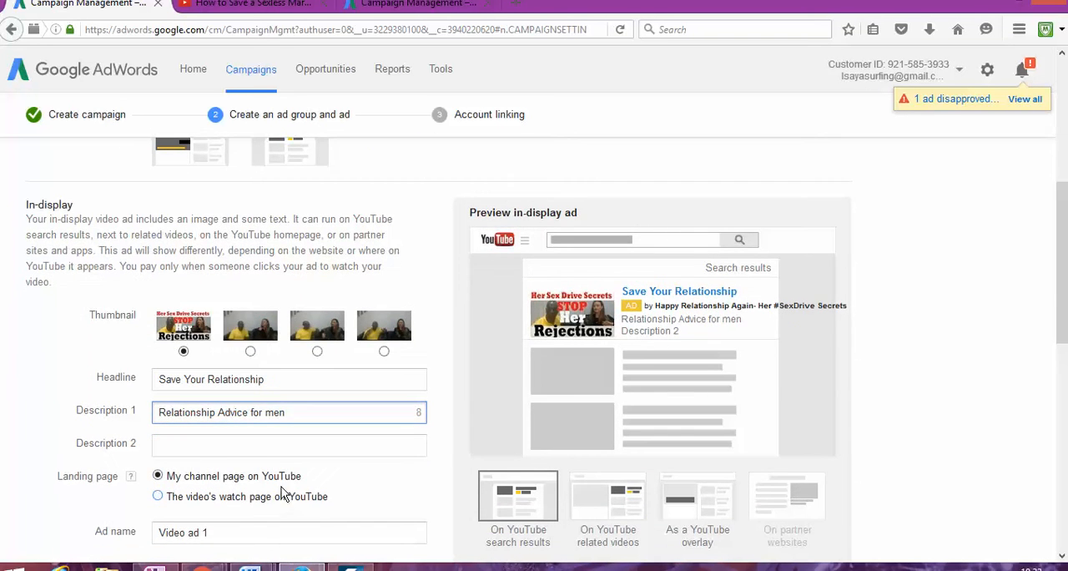
left_click(250, 3)
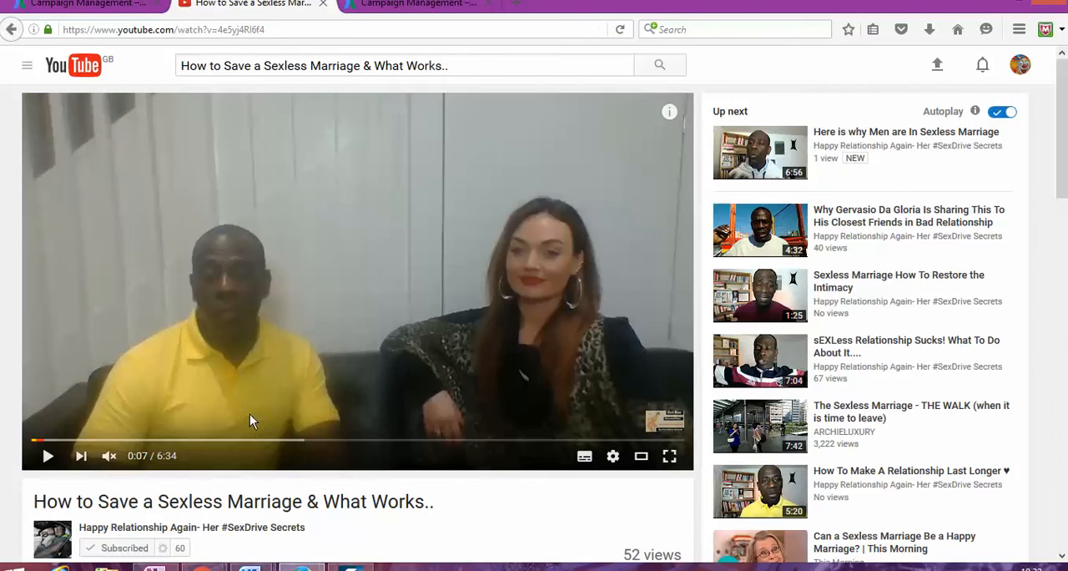
scroll("down", 3)
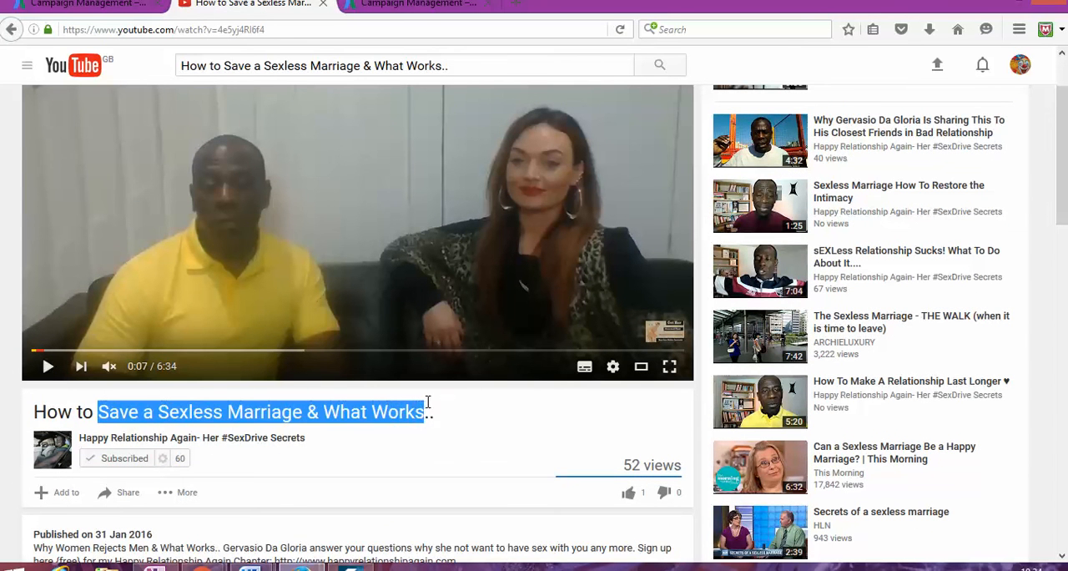
right_click(424, 411)
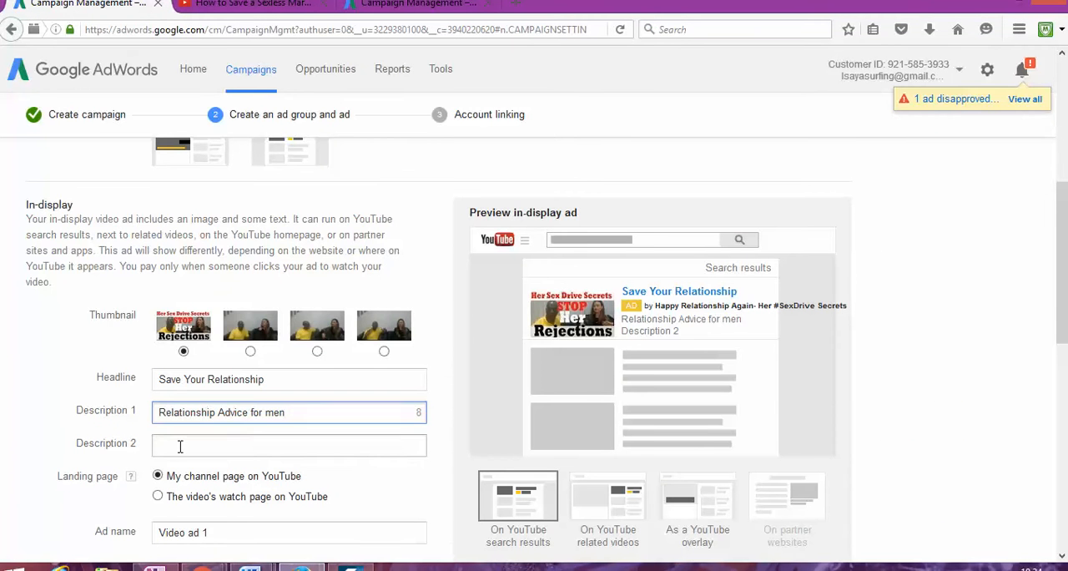
type("https://youtu.be/4e5yj4Rl6f4")
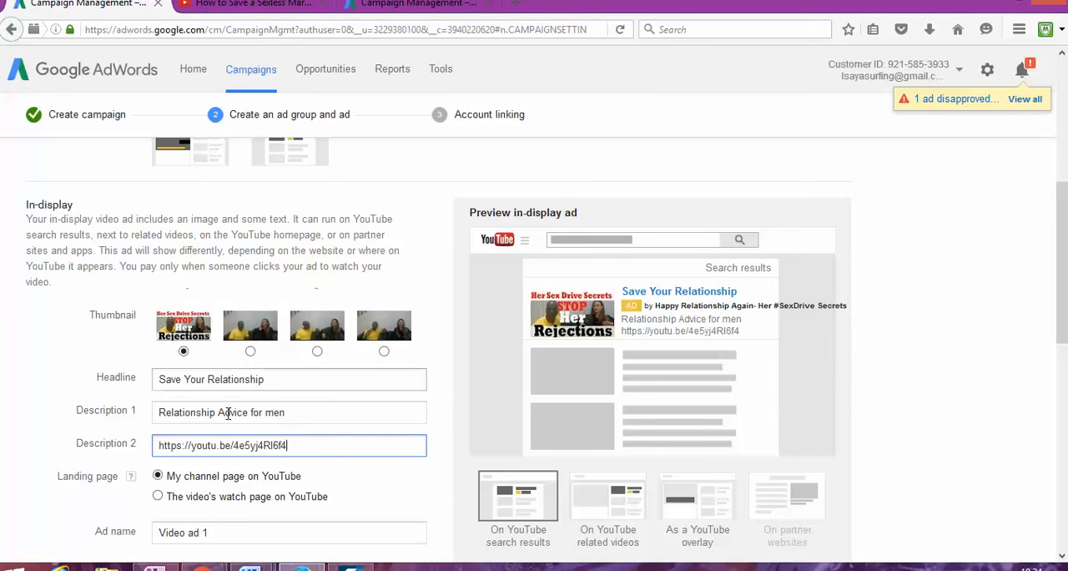
Step: Select the stray link and recopy the 'Save a Sexless Marriage & What Works' title text from YouTube
triple_click(287, 444)
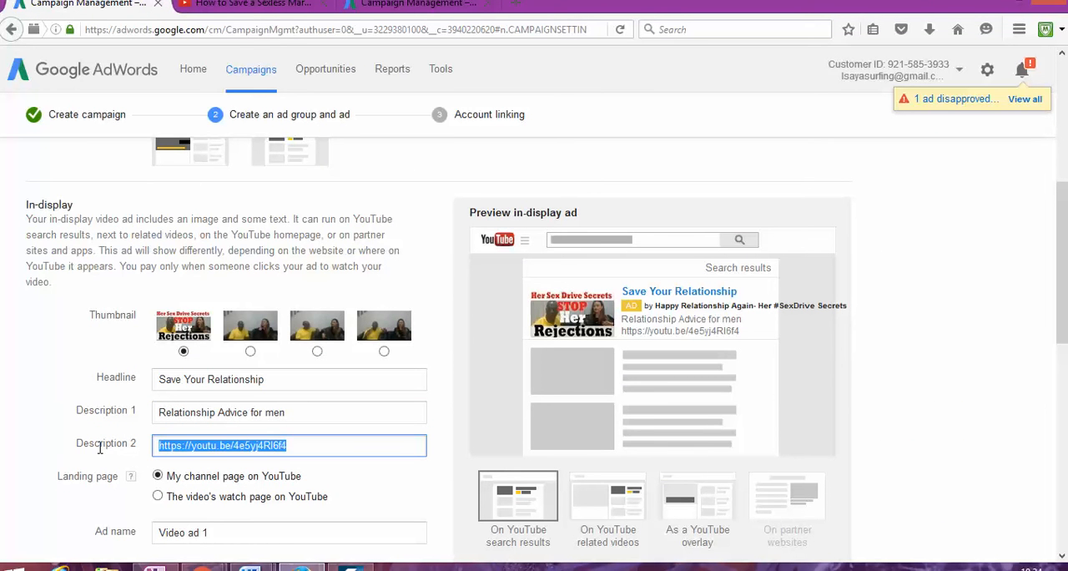
left_click(247, 5)
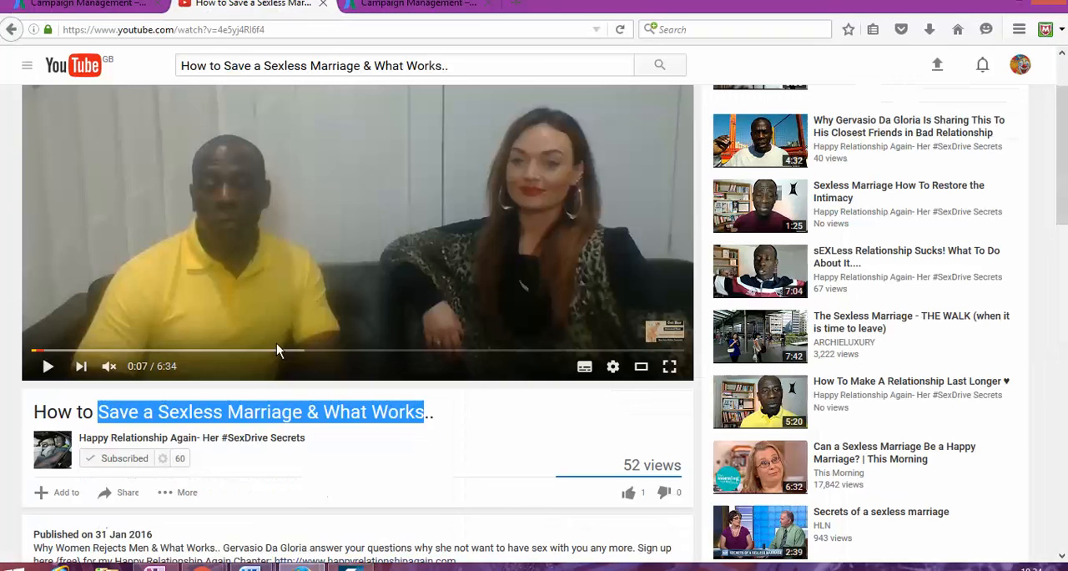
right_click(280, 410)
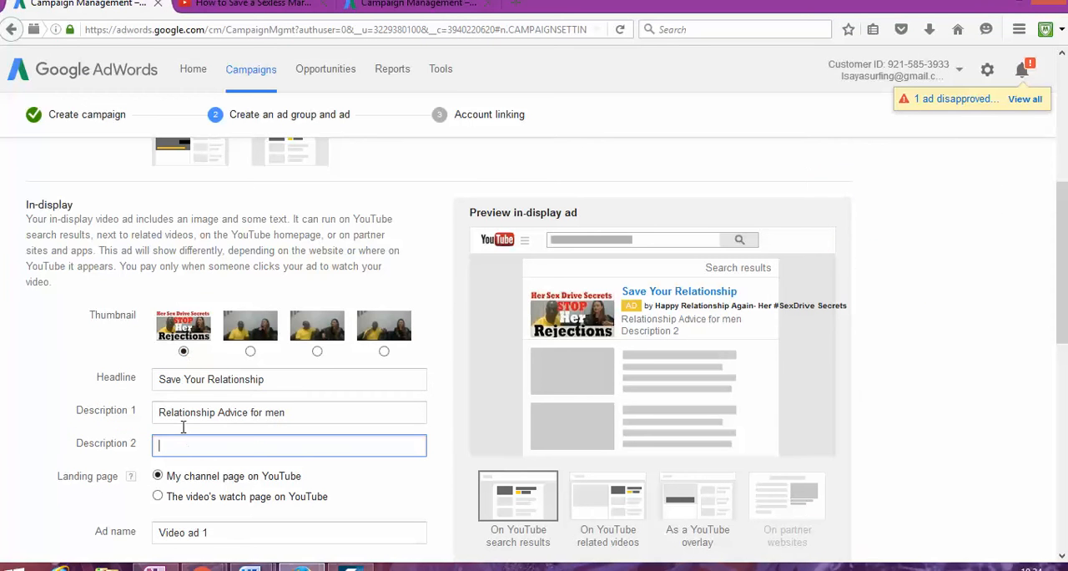
Step: Paste the title into Description 2 and trim it to 'Save Sexless Marriage & What Works'
type("Save a Sexless Marriage & What Works")
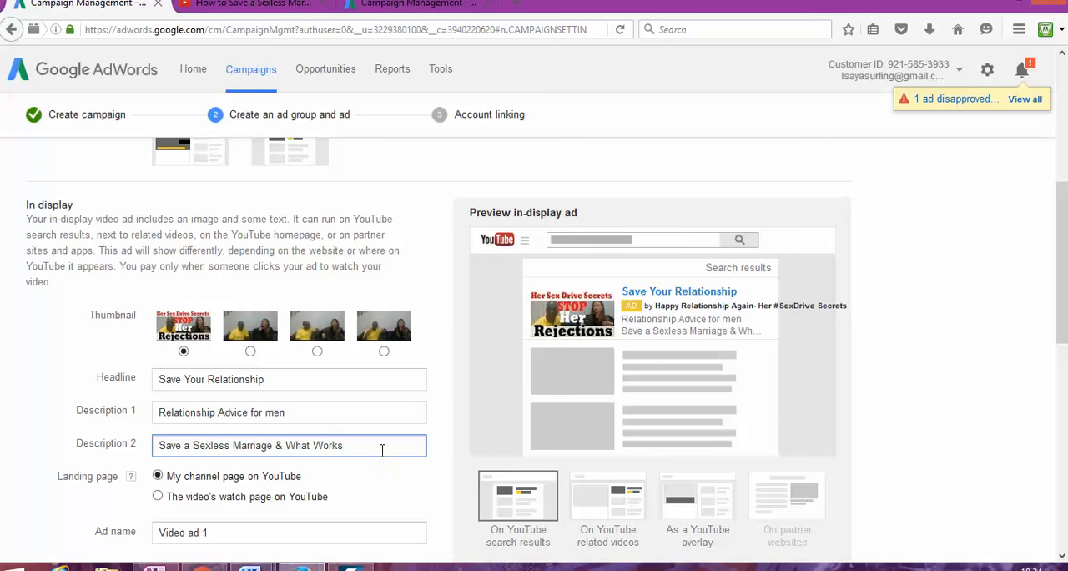
mouse_move(240, 444)
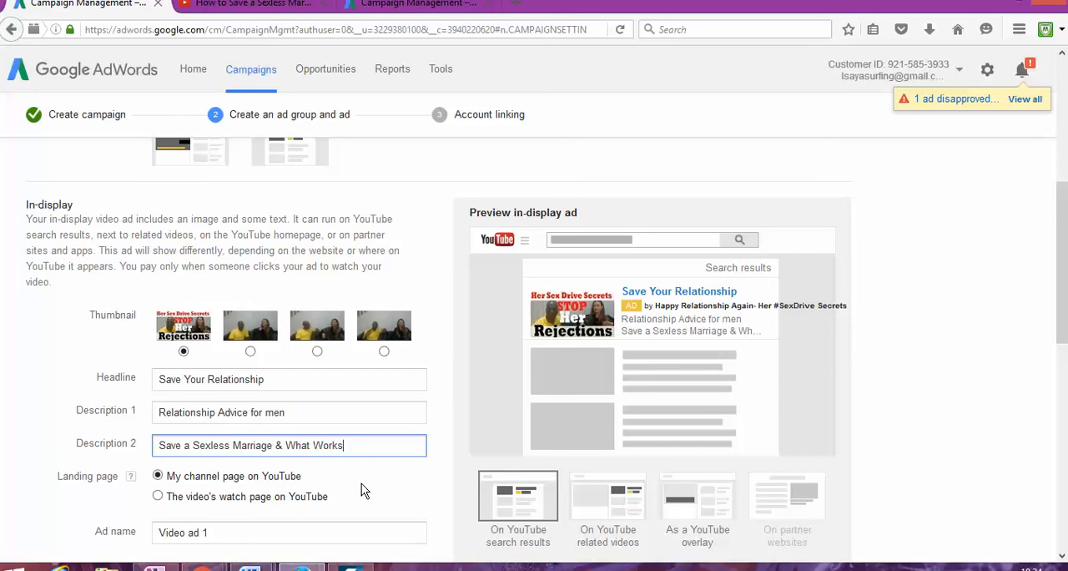
scroll("down", 3)
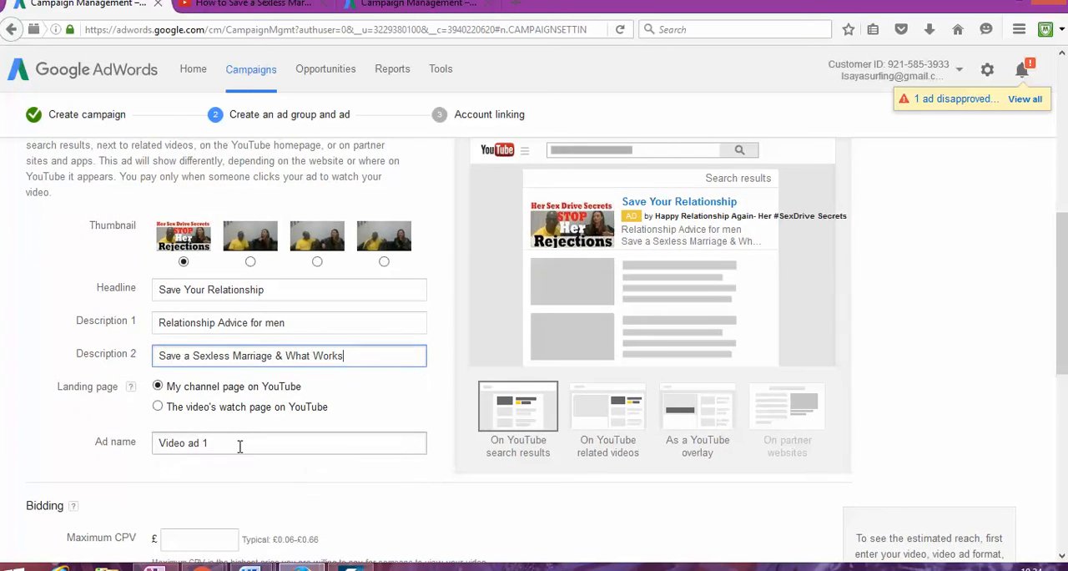
triple_click(182, 444)
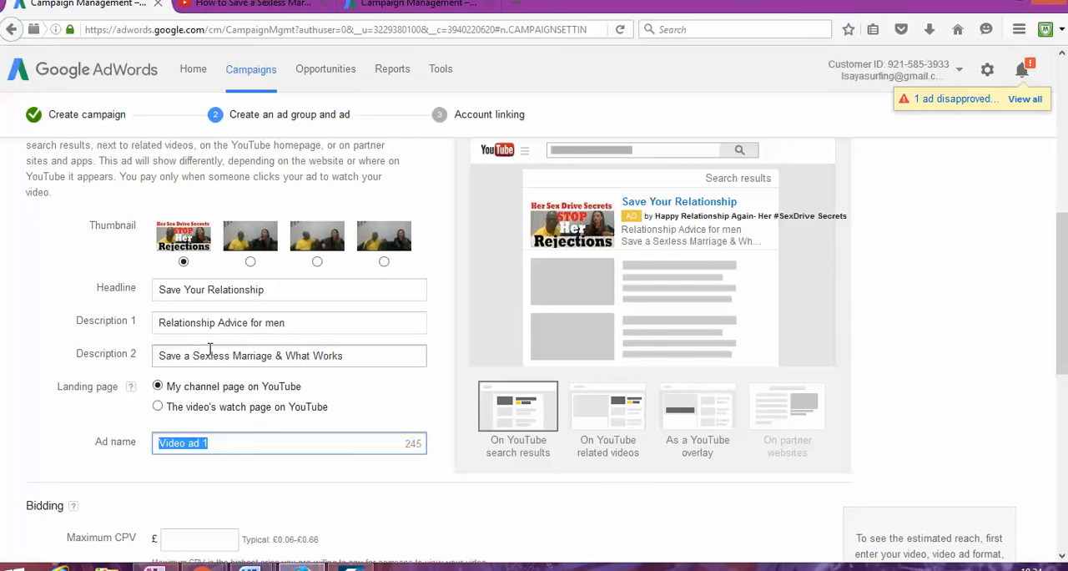
mouse_move(344, 404)
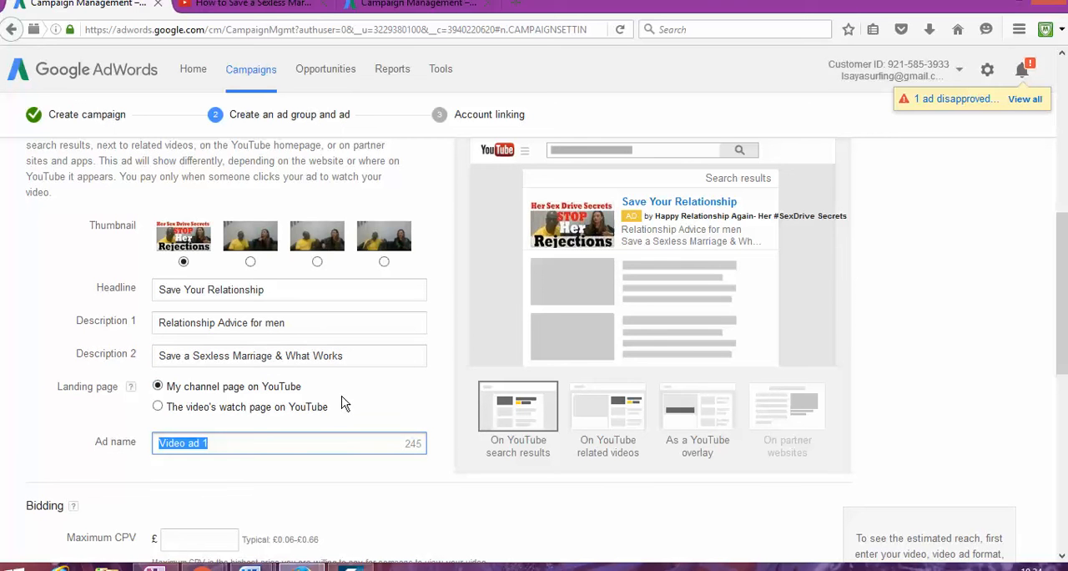
double_click(217, 356)
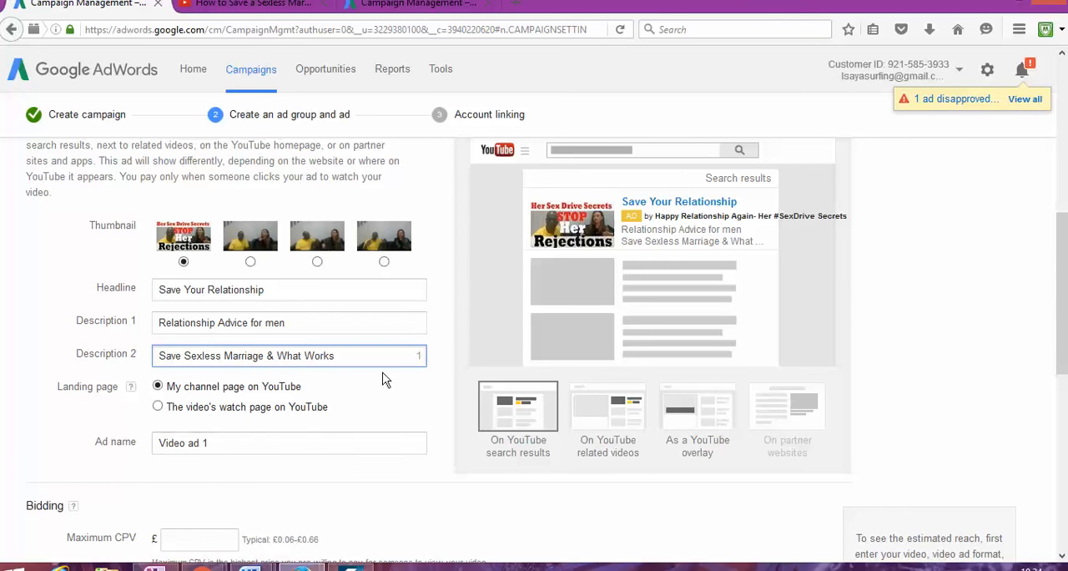
scroll("down", 3)
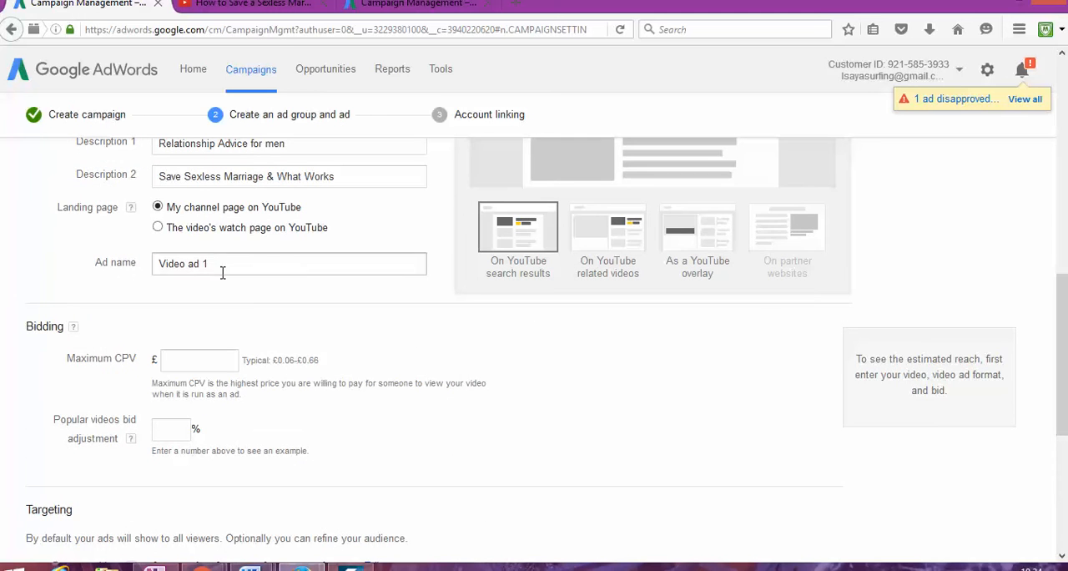
Step: Set a £0.01 maximum CPV bid and view the 1.4K–2.1K weekly views estimate
left_click(198, 361)
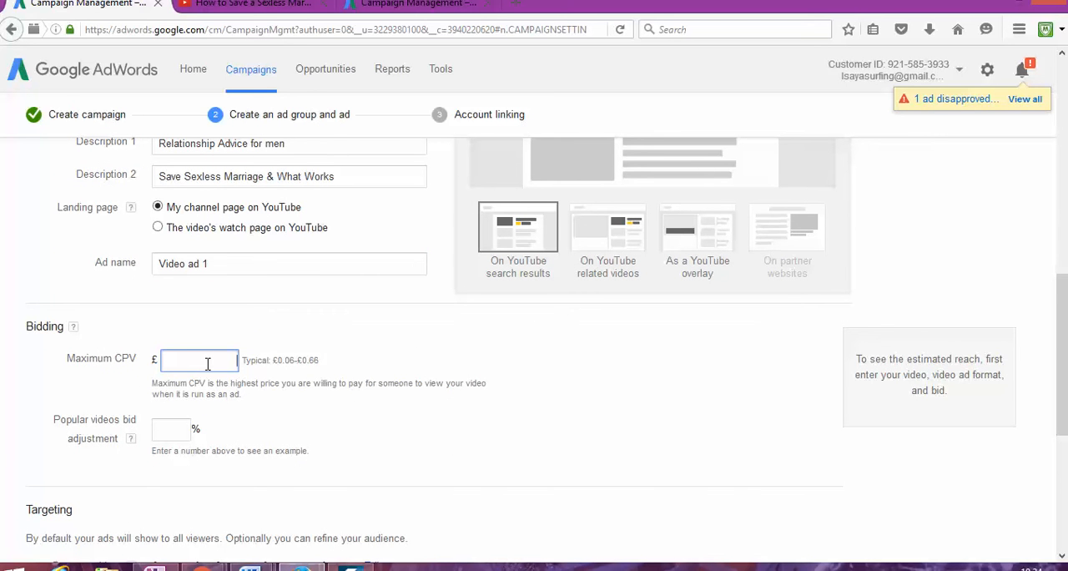
type("0.01")
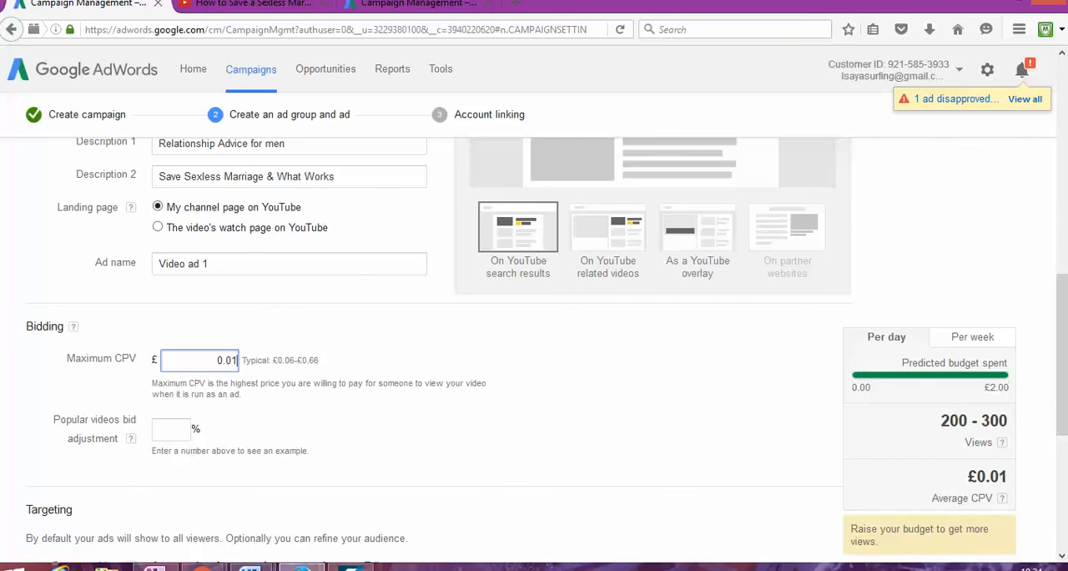
scroll("down", 3)
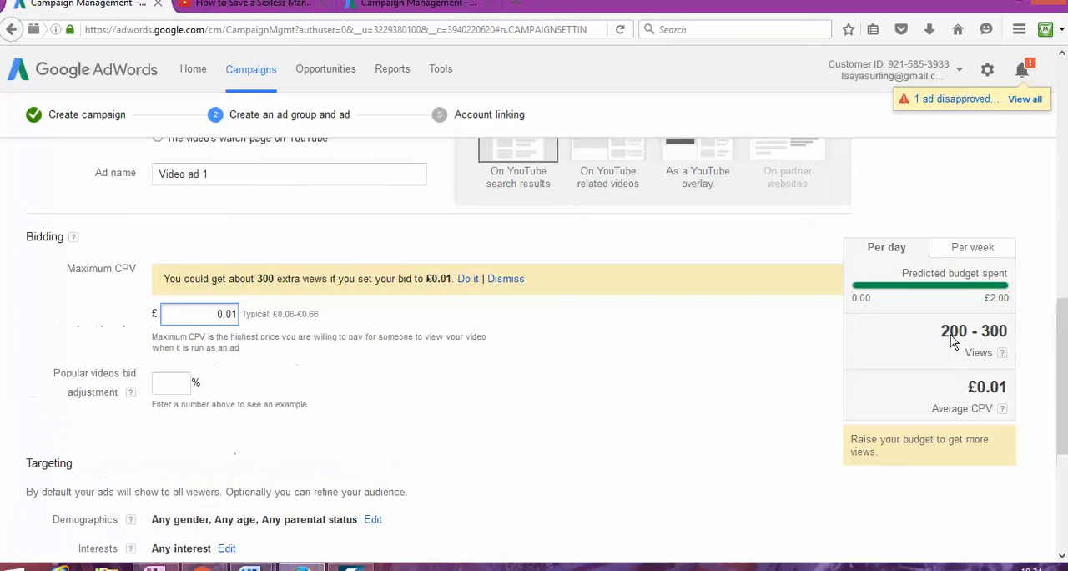
mouse_move(868, 321)
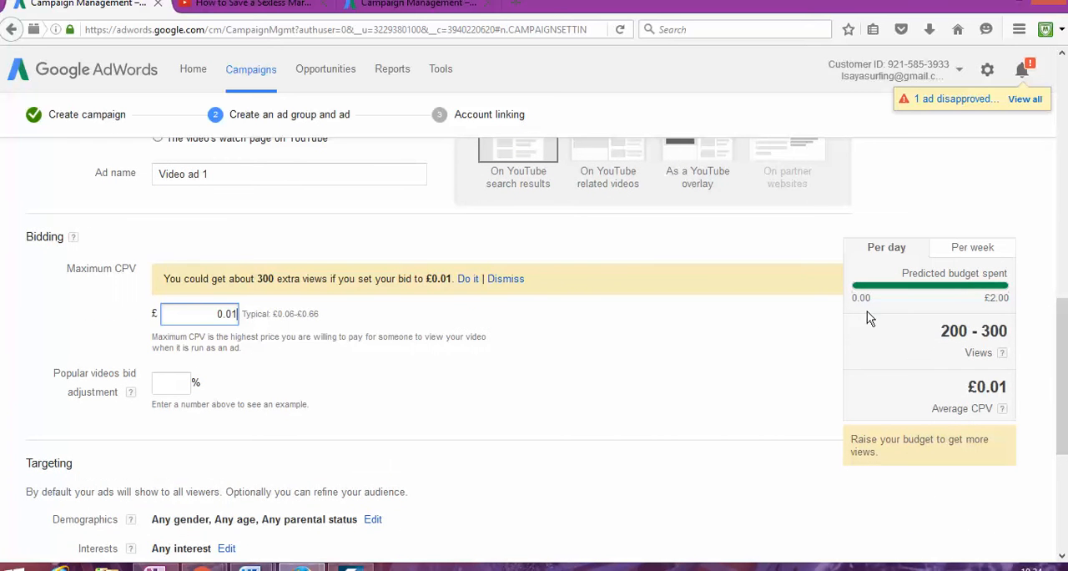
left_click(972, 247)
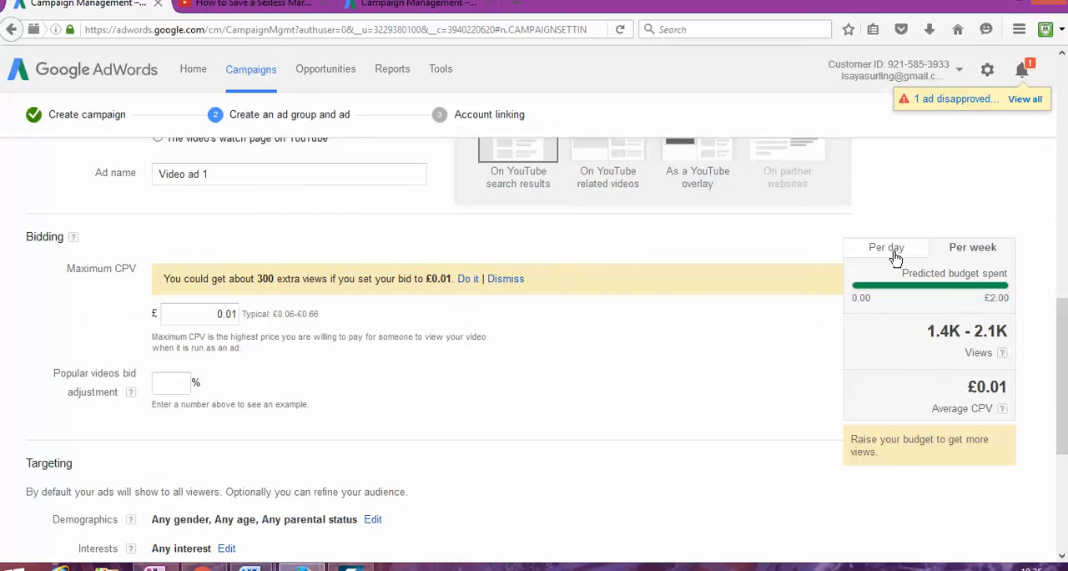
Step: Expand 'Narrow your targeting (optional)' to list keywords, placements, remarketing and topics
scroll("down", 3)
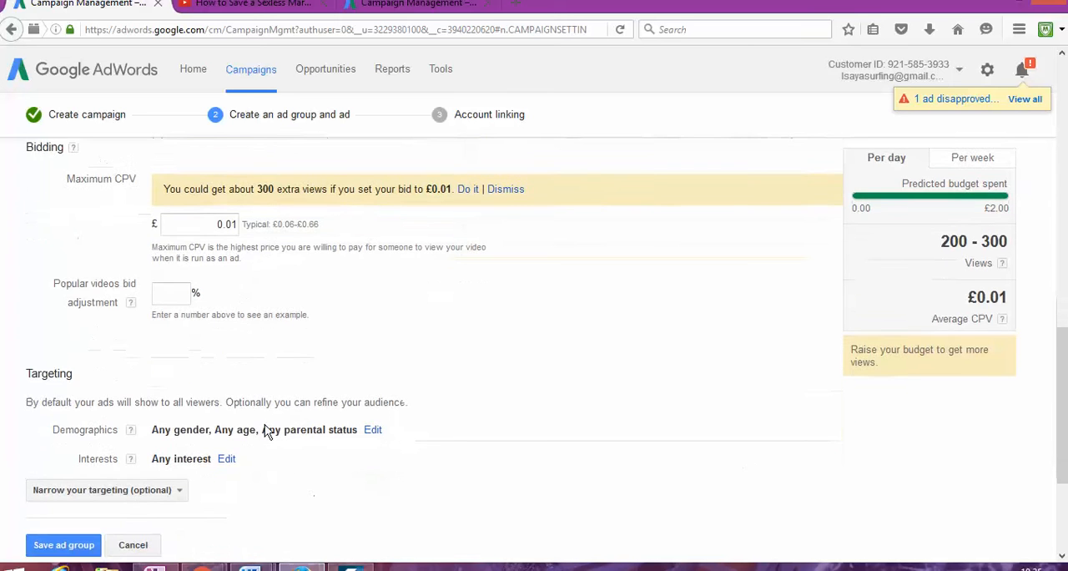
scroll("down", 3)
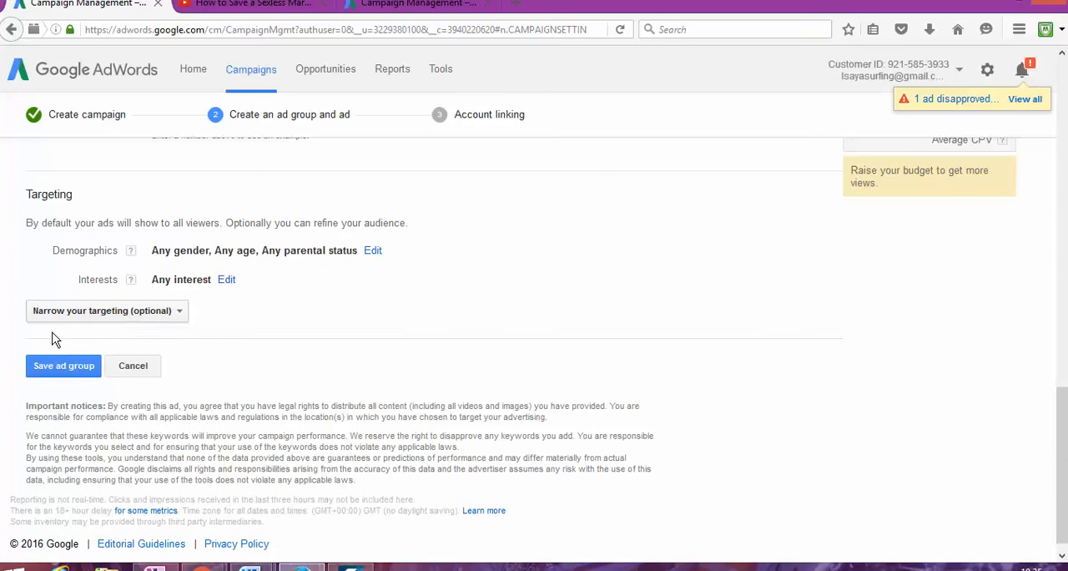
left_click(107, 311)
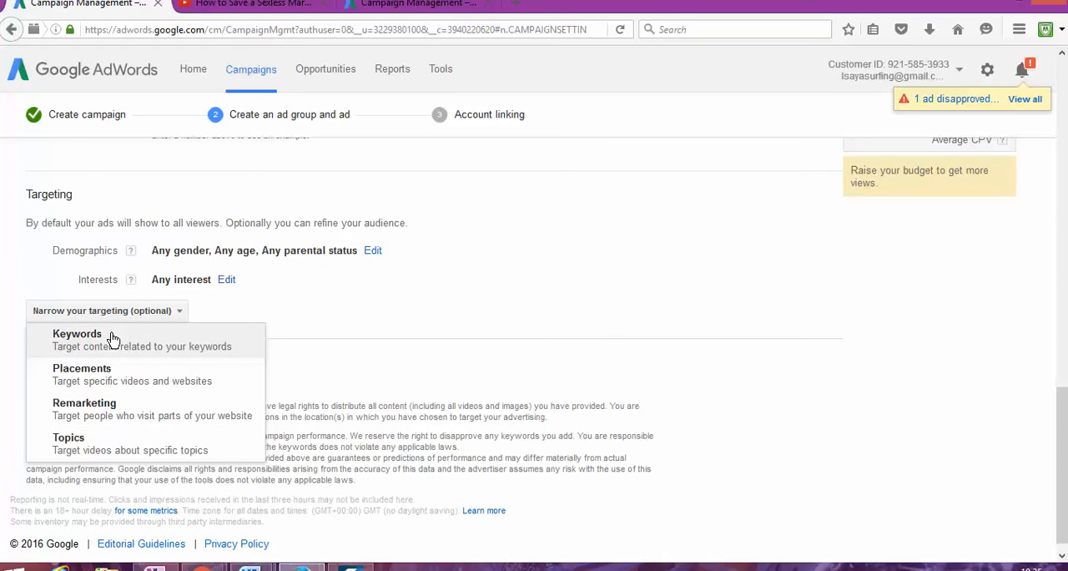
Step: Add keyword targeting with 'sexless' and 'relationship advice for men' on separate lines
left_click(77, 334)
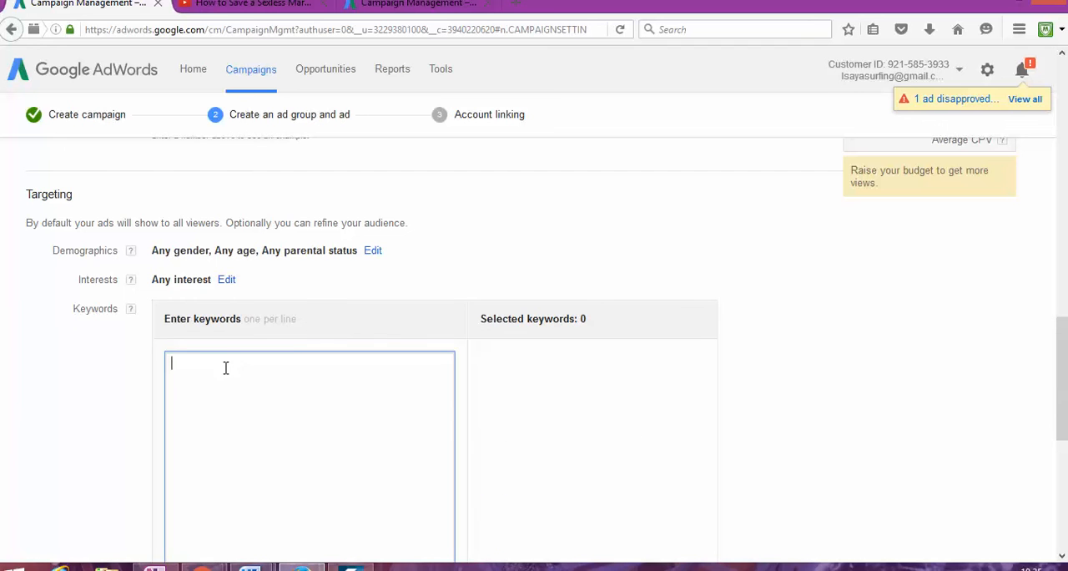
type("sex")
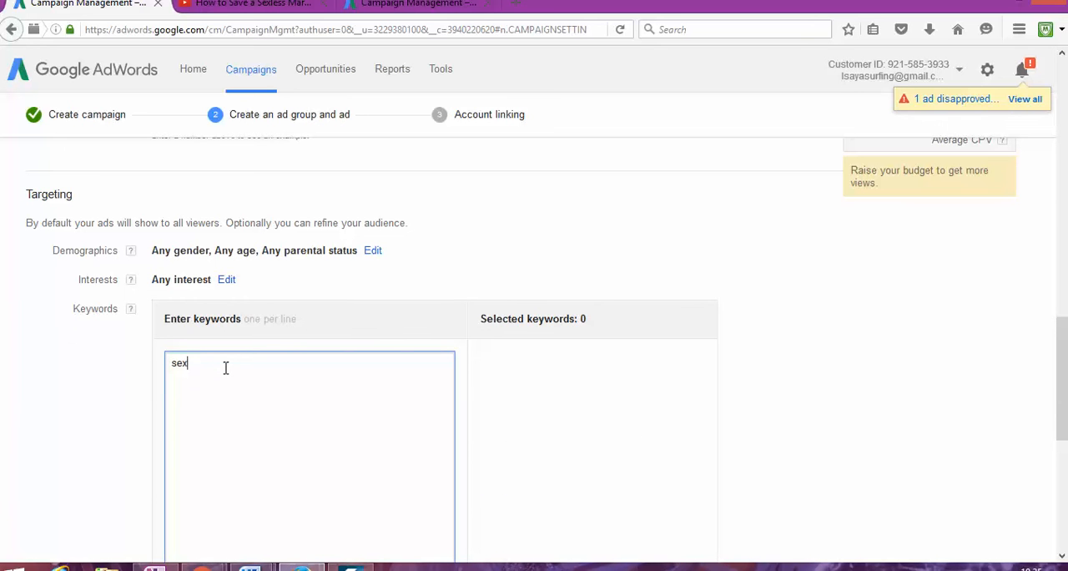
type("less")
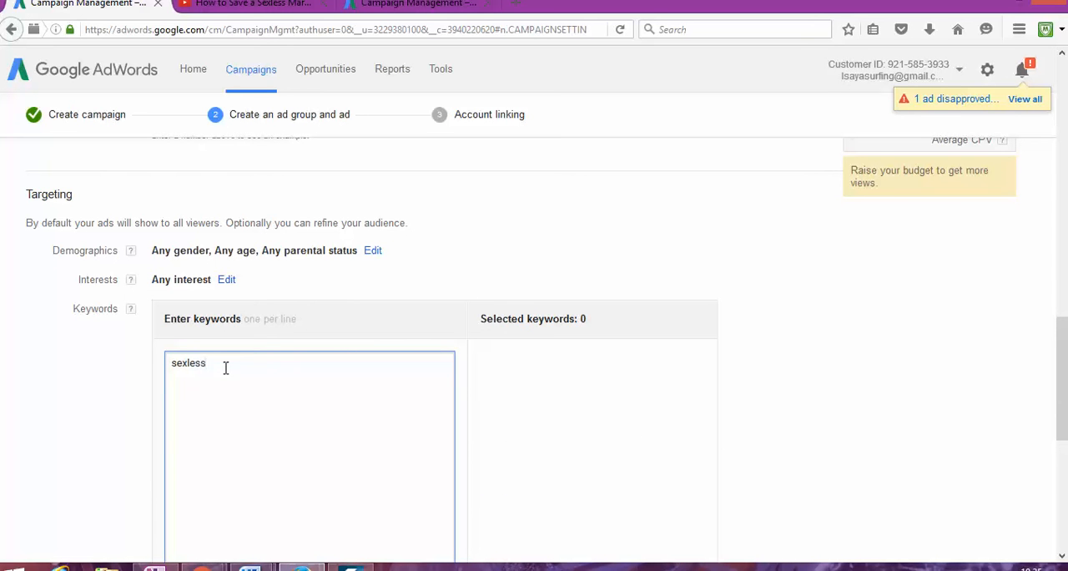
type("relationship advice")
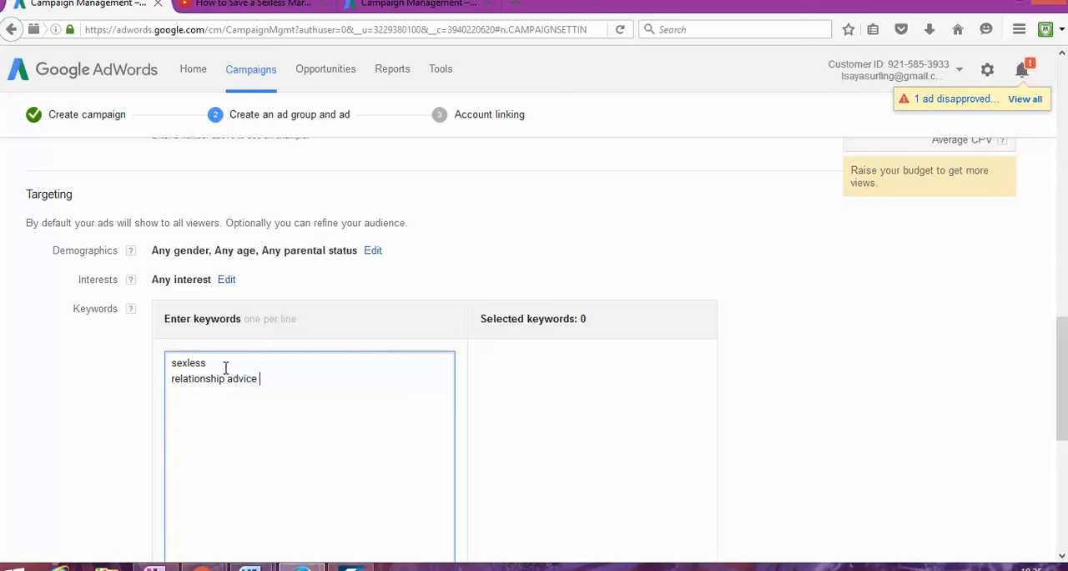
type("f")
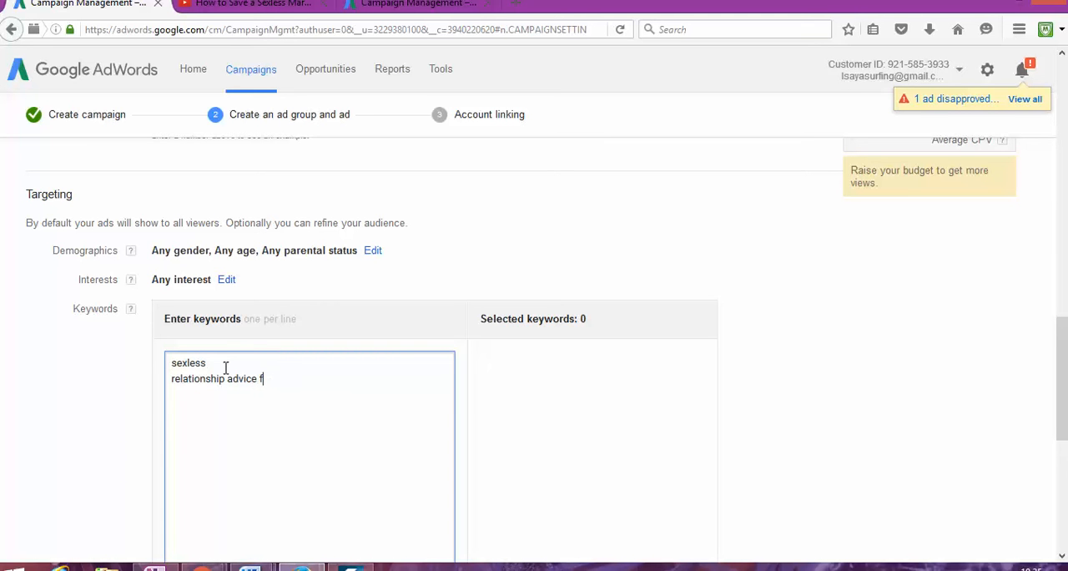
type("or men")
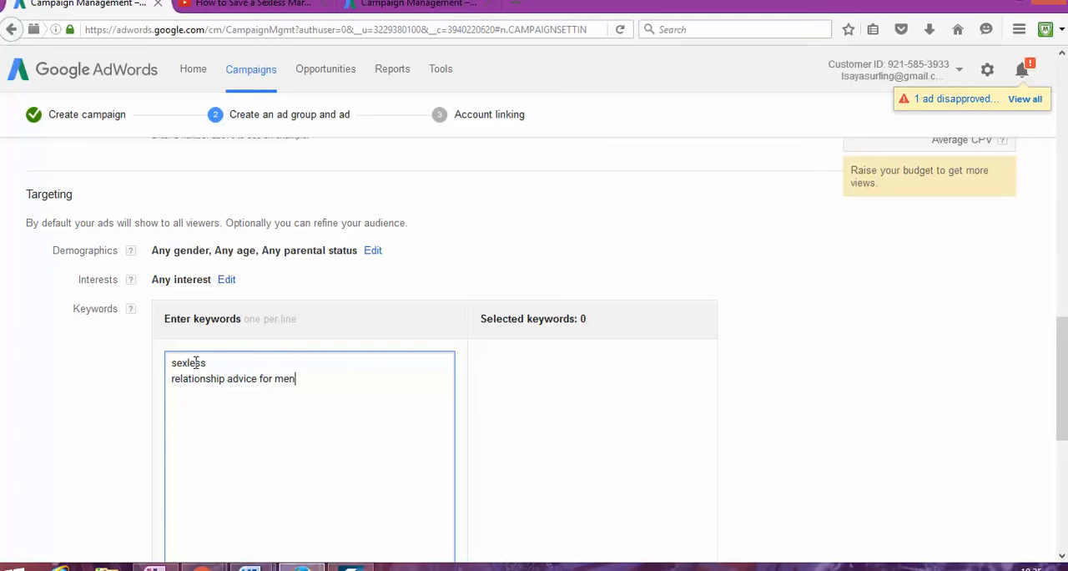
scroll("down", 3)
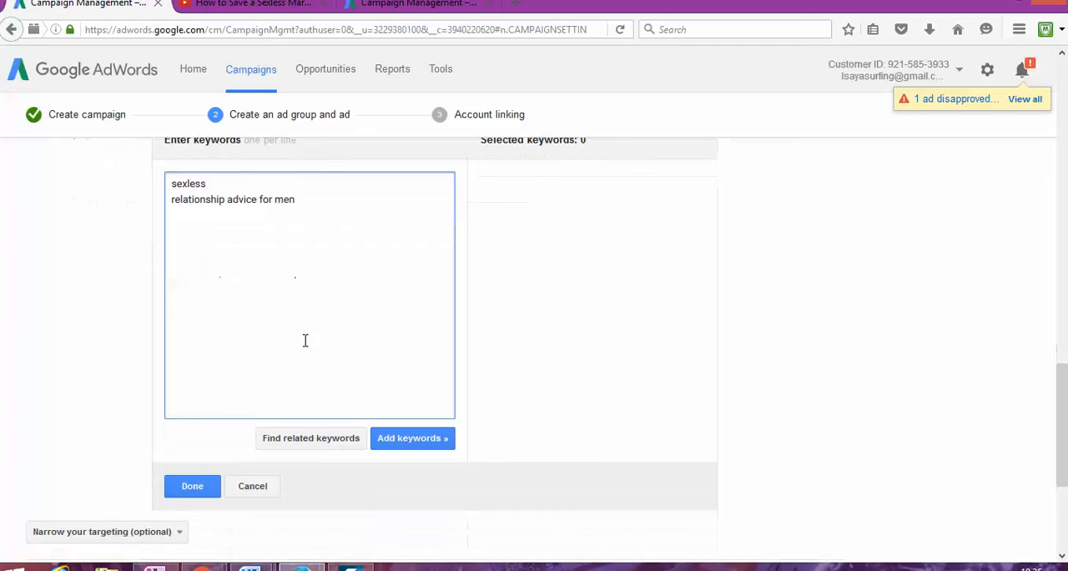
scroll("up", 3)
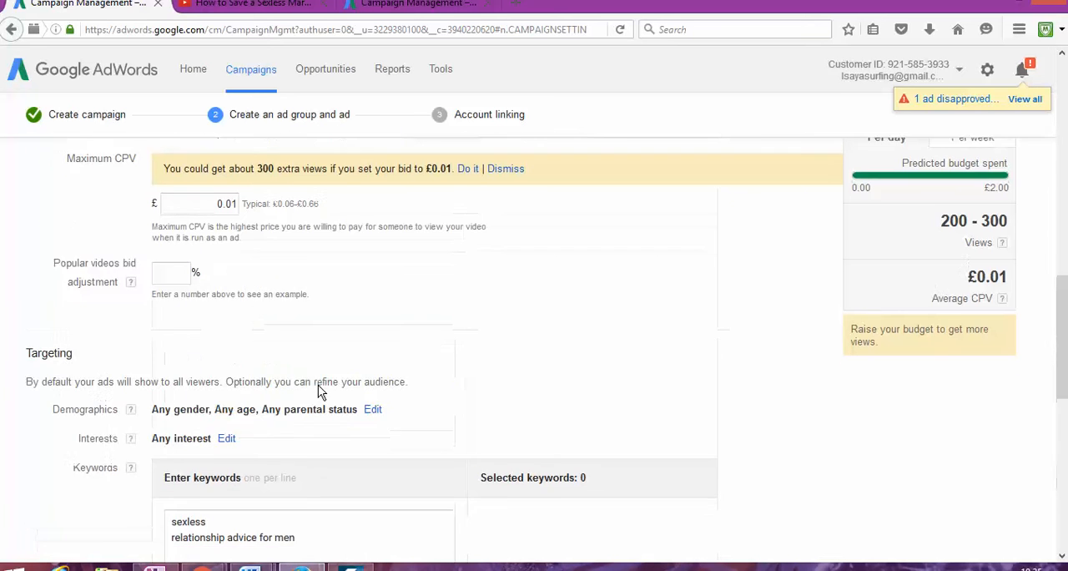
scroll("down", 3)
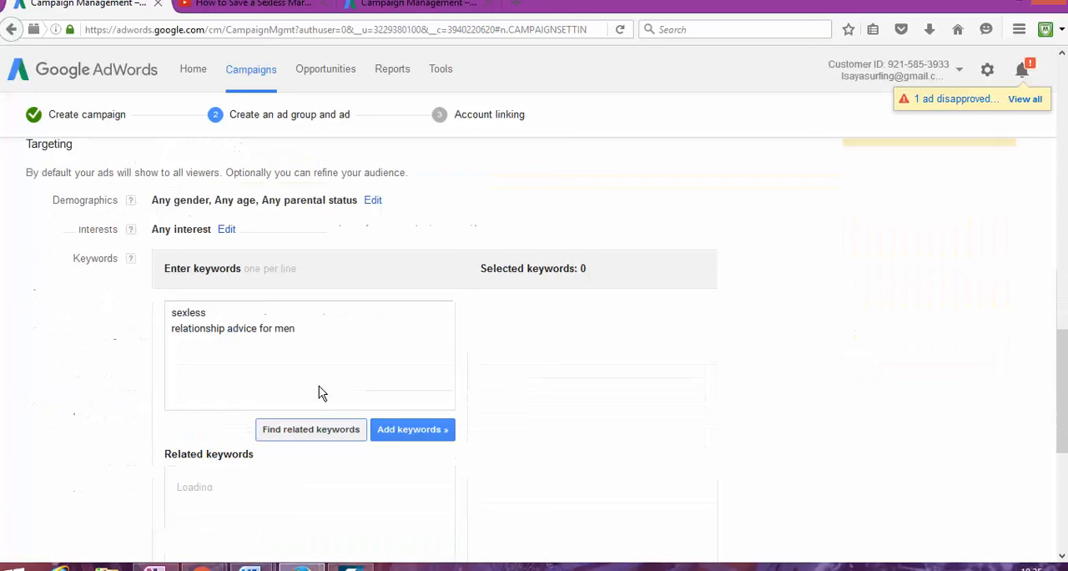
Step: Fetch related keywords and add suggestions like 'marriage relationship advice' to the targeting
left_click(310, 429)
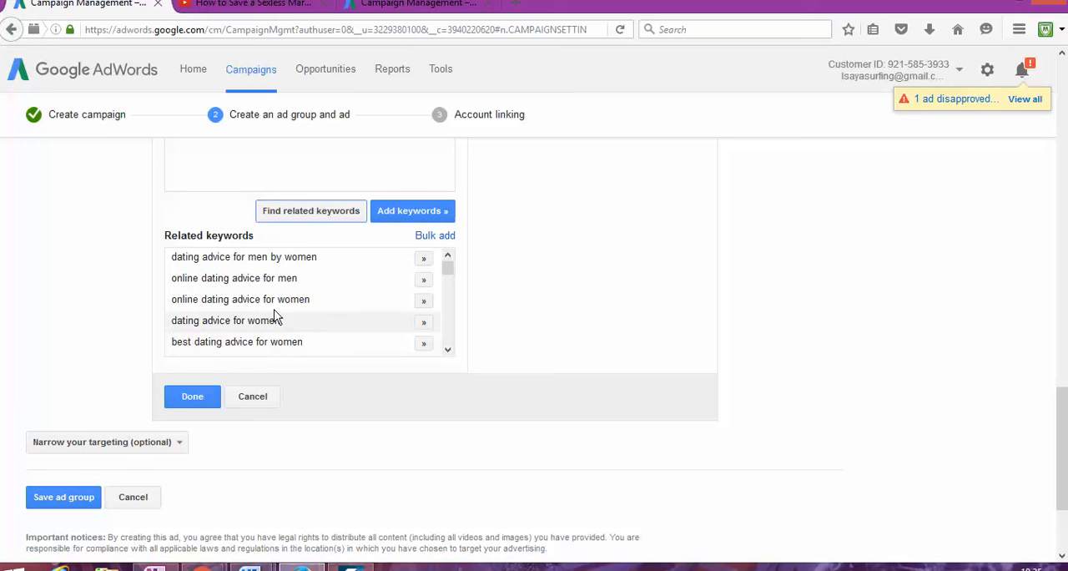
mouse_move(331, 267)
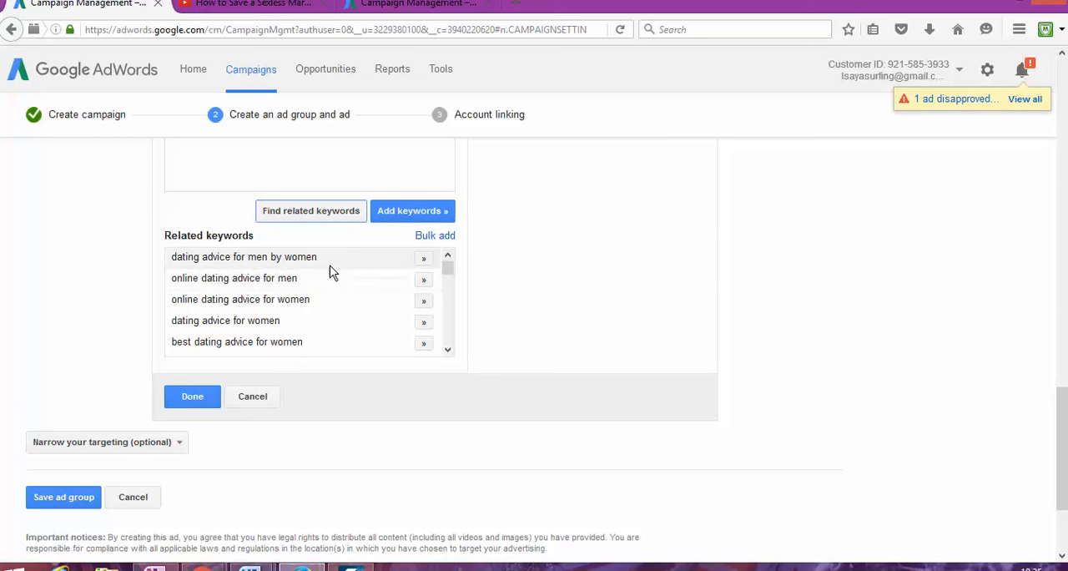
mouse_move(441, 367)
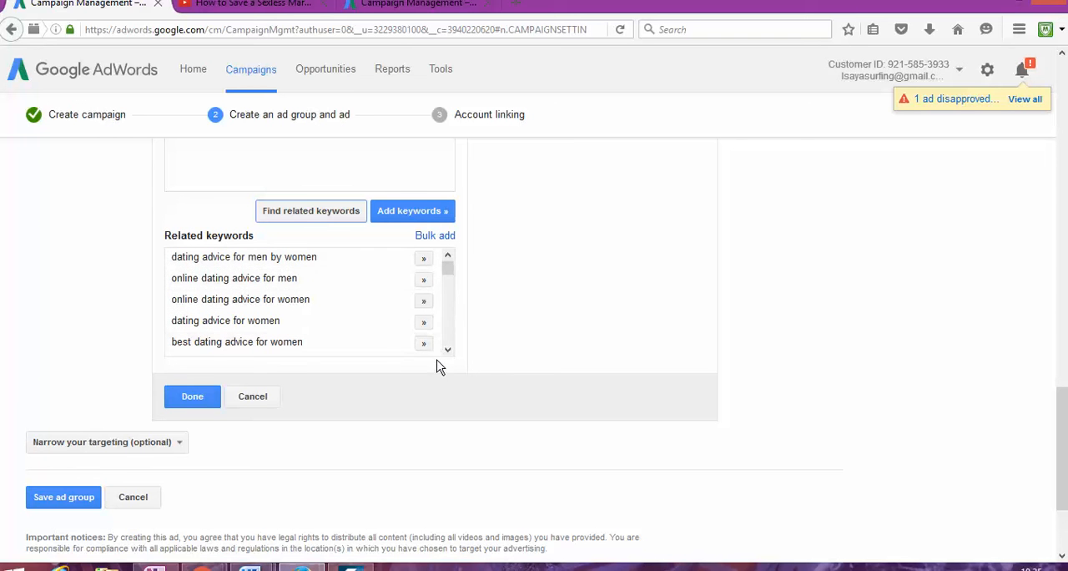
scroll("down", 3)
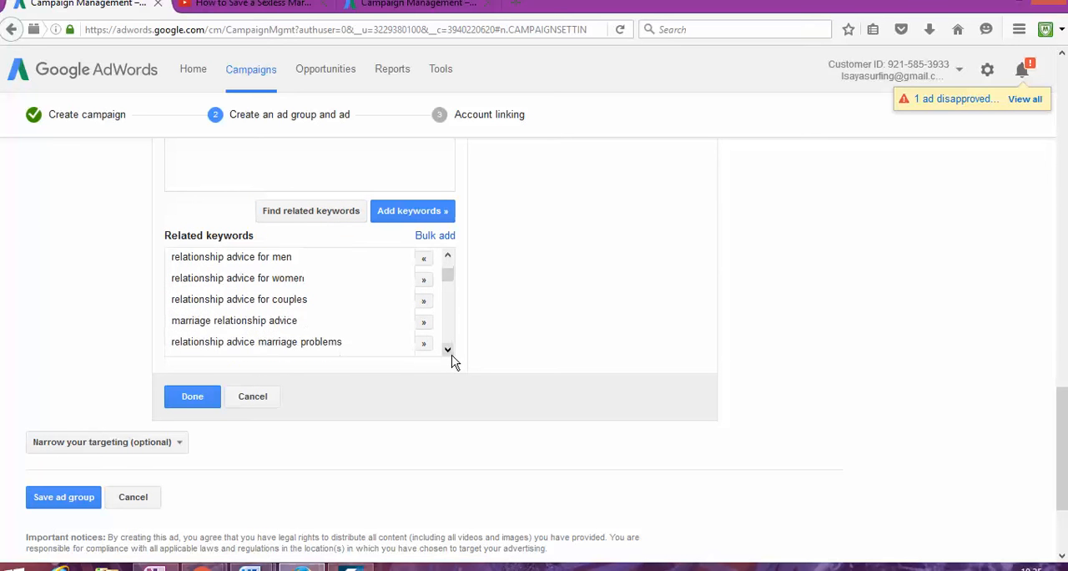
scroll("down", 3)
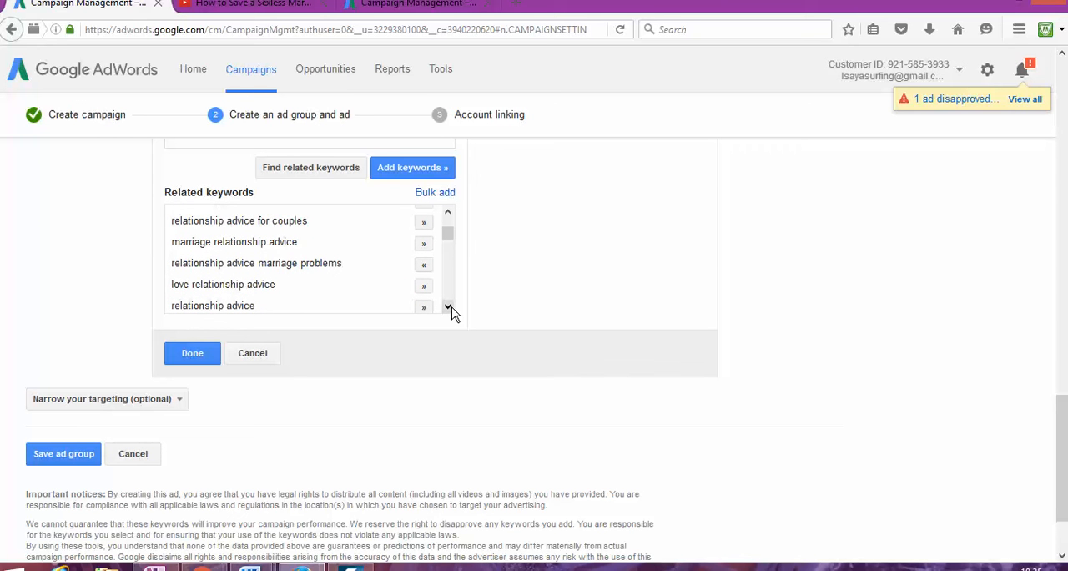
left_click(424, 284)
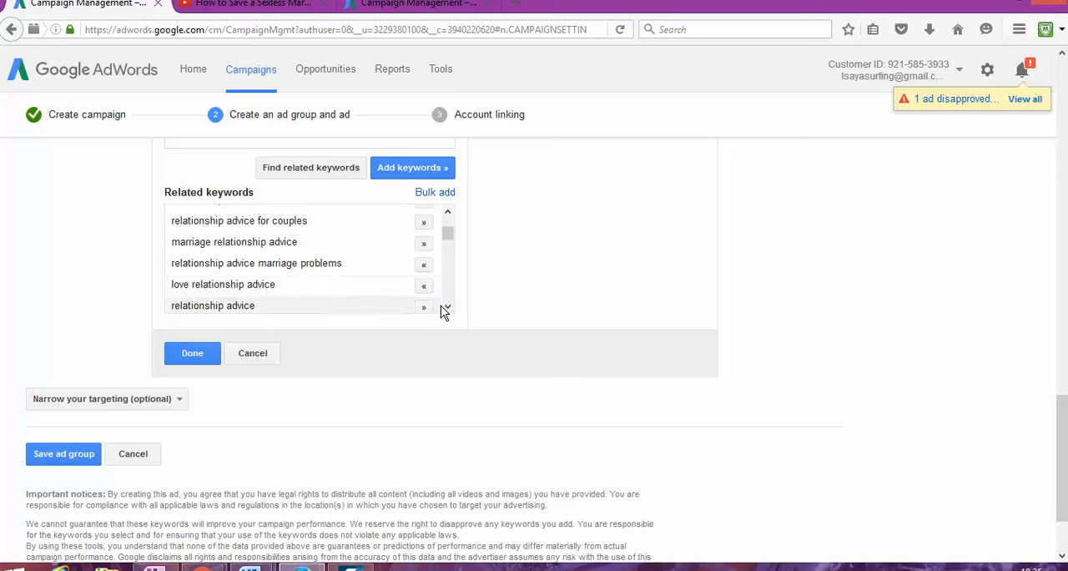
scroll("down", 3)
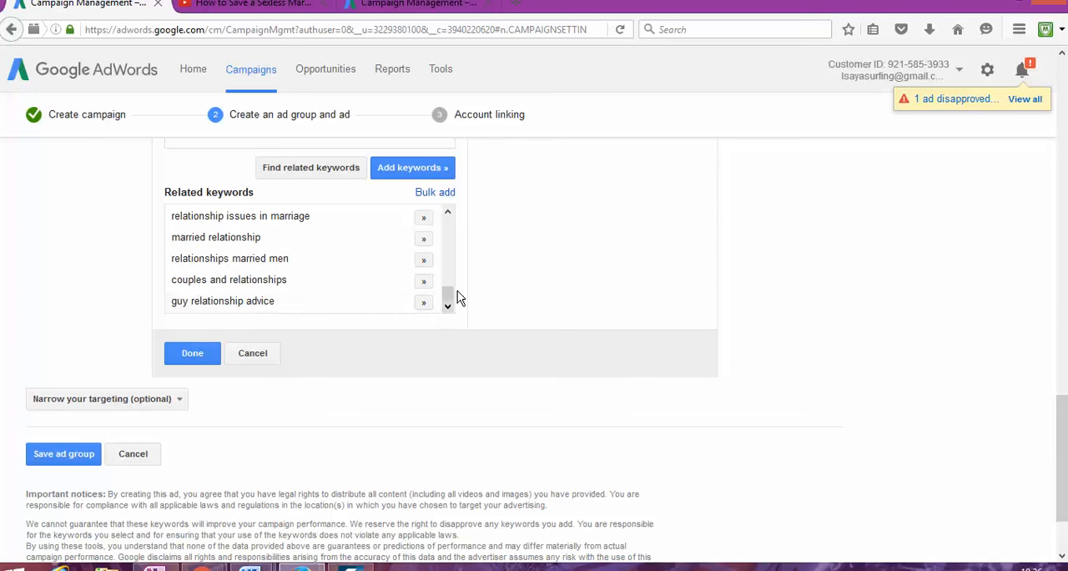
scroll("up", 3)
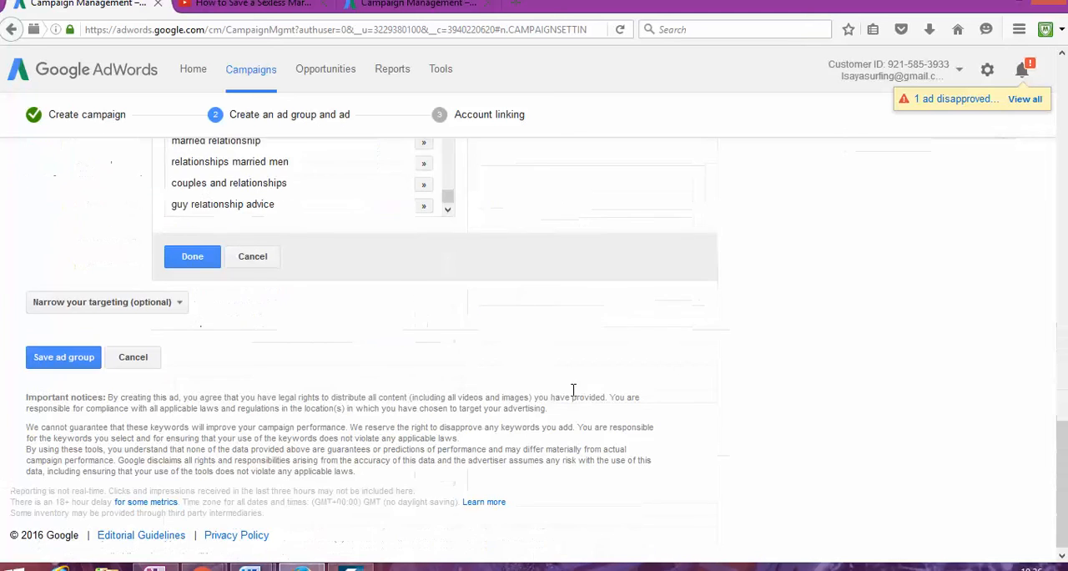
Step: Confirm the five keywords with Done and start saving the ad group
left_click(192, 257)
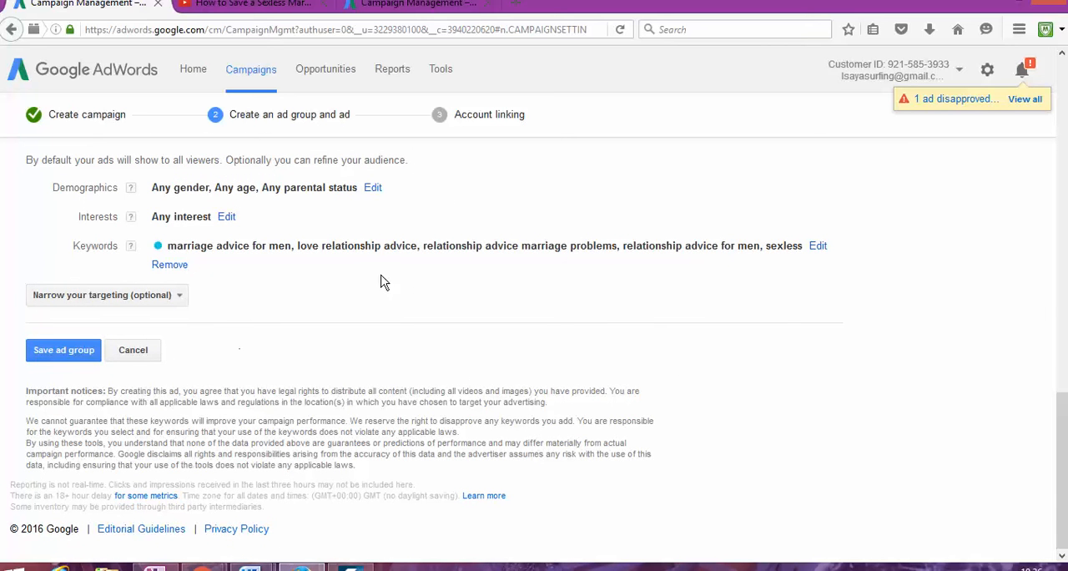
mouse_move(549, 304)
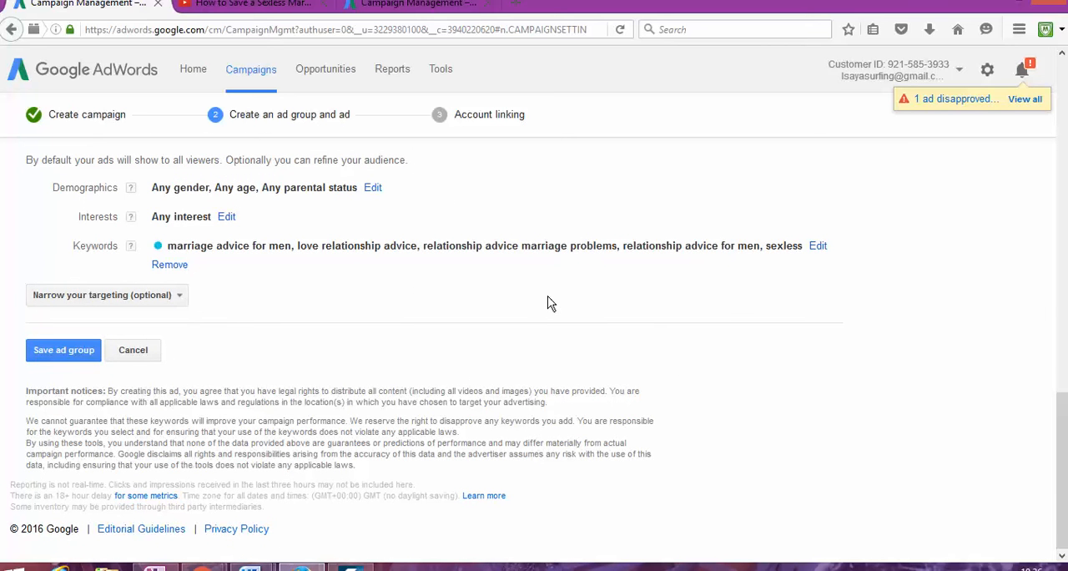
scroll("up", 3)
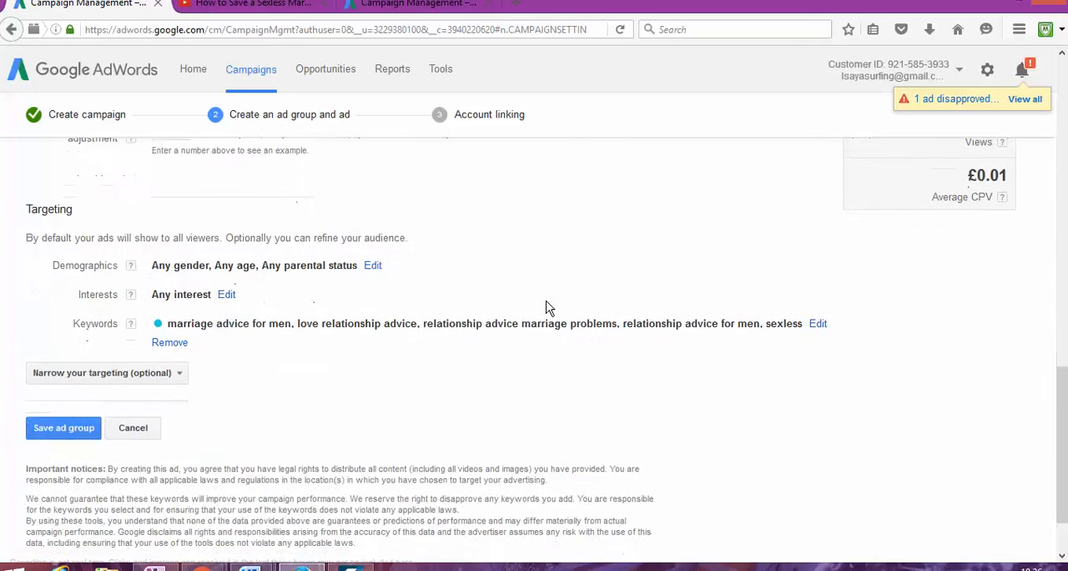
left_click(64, 427)
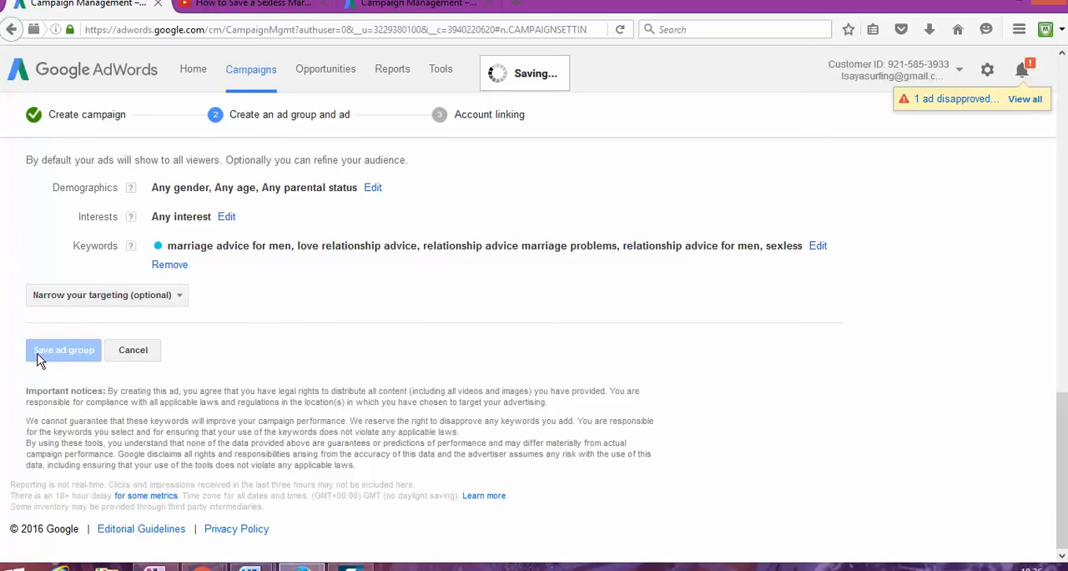
Step: Save the ad group, reaching the YouTube channel linking step with Happy Relationship suggested
left_click(63, 350)
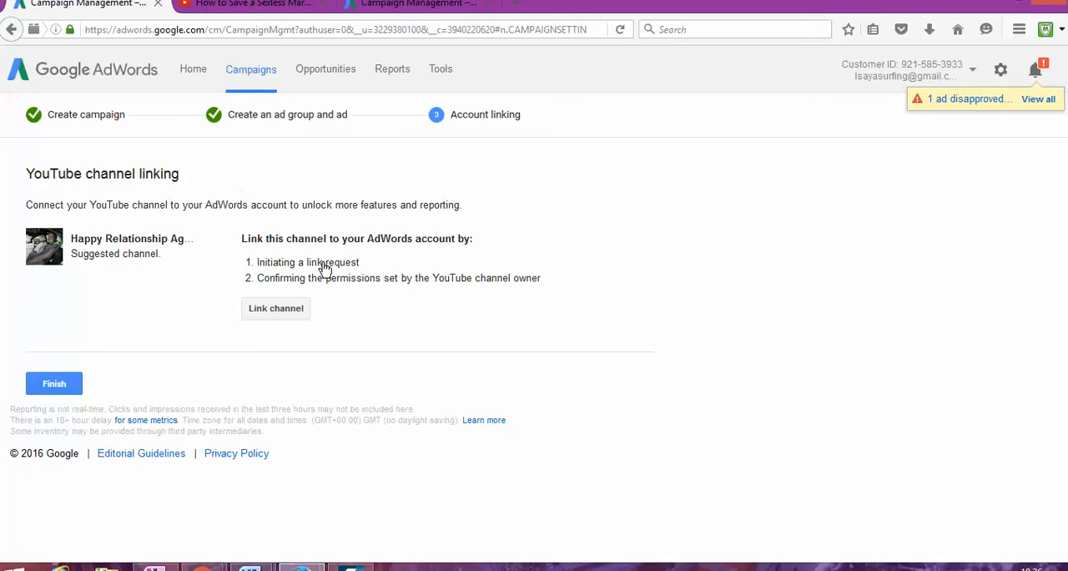
mouse_move(102, 328)
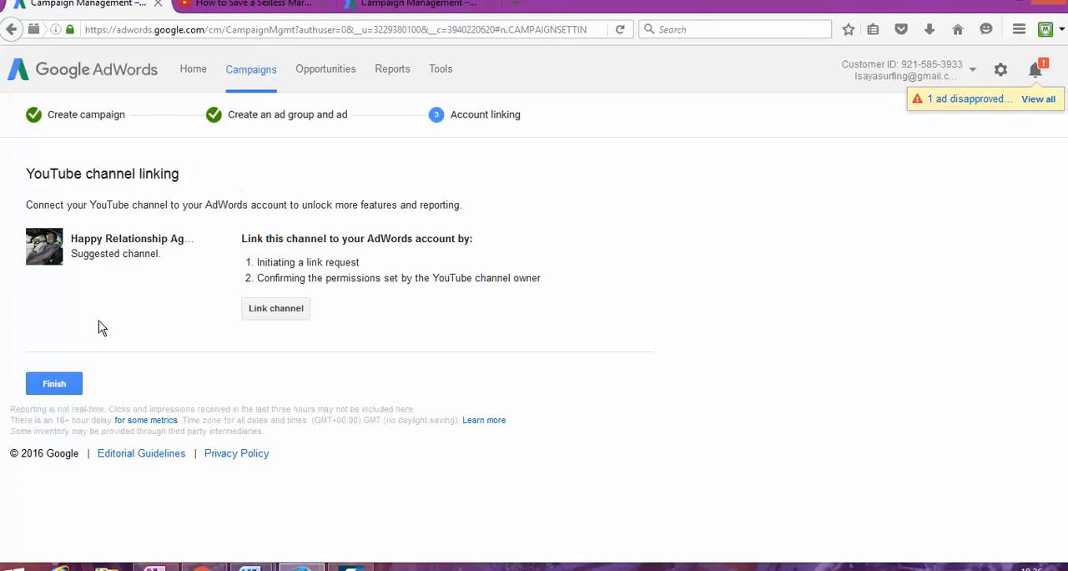
Step: Finish the campaign setup without linking a YouTube channel
left_click(54, 384)
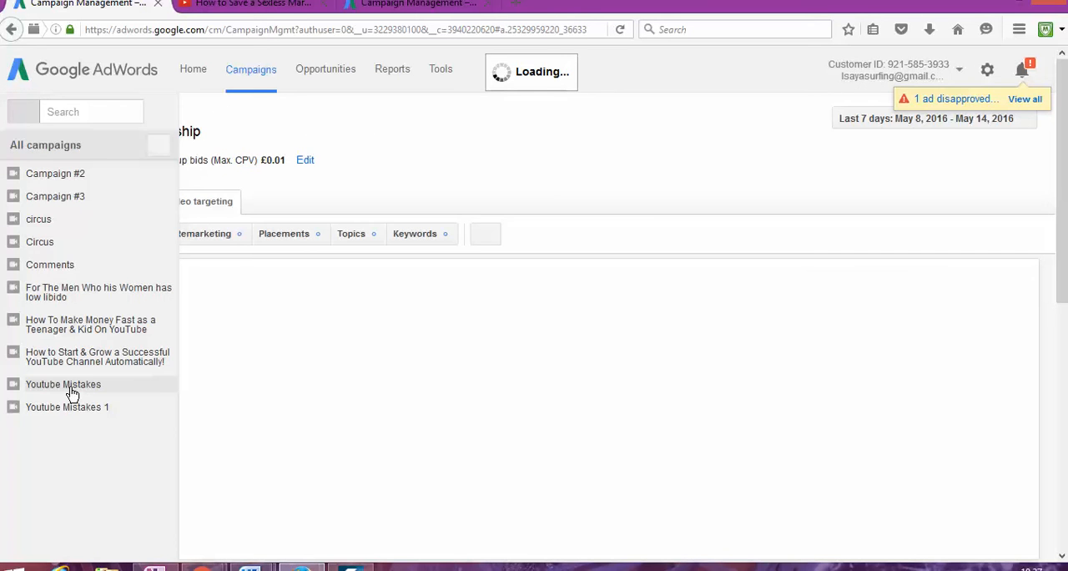
mouse_move(211, 350)
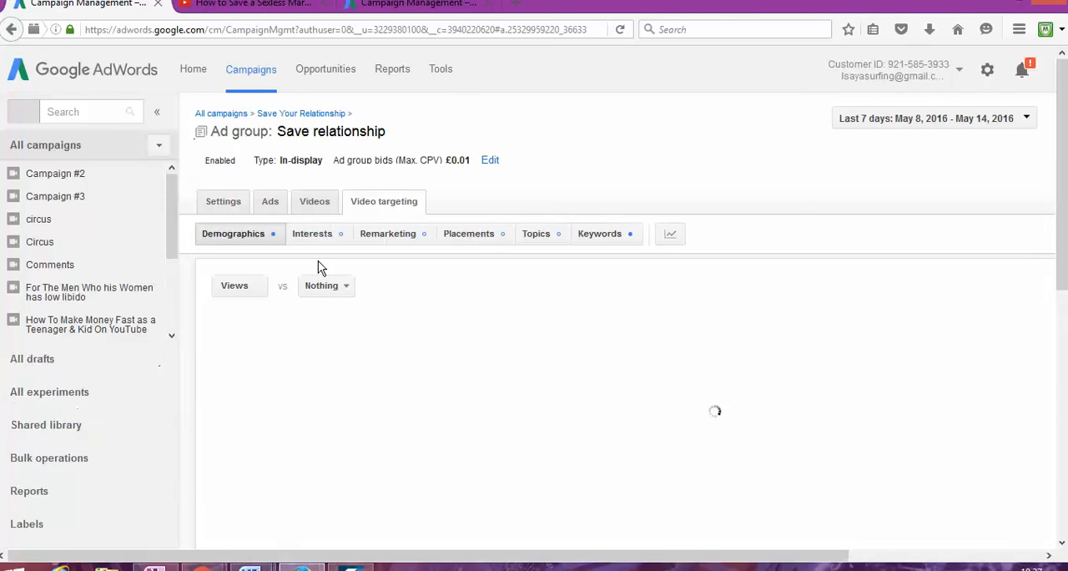
mouse_move(318, 14)
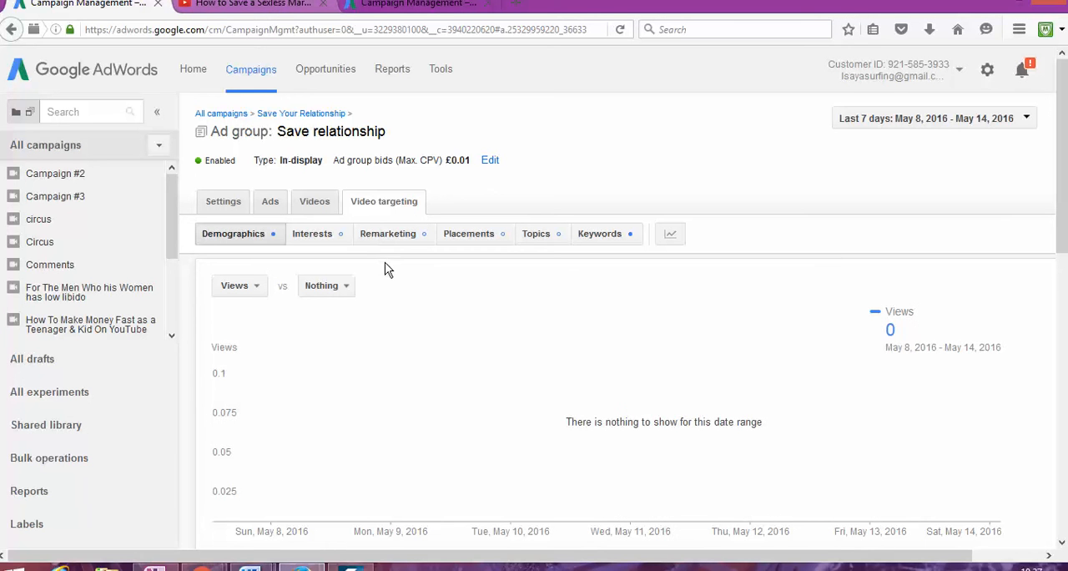
mouse_move(418, 290)
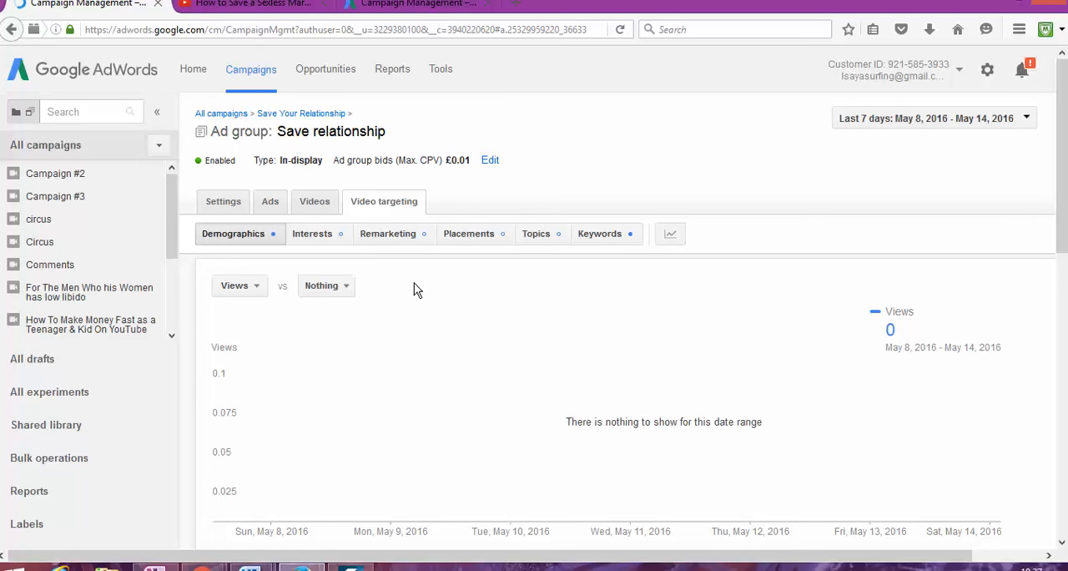
mouse_move(271, 205)
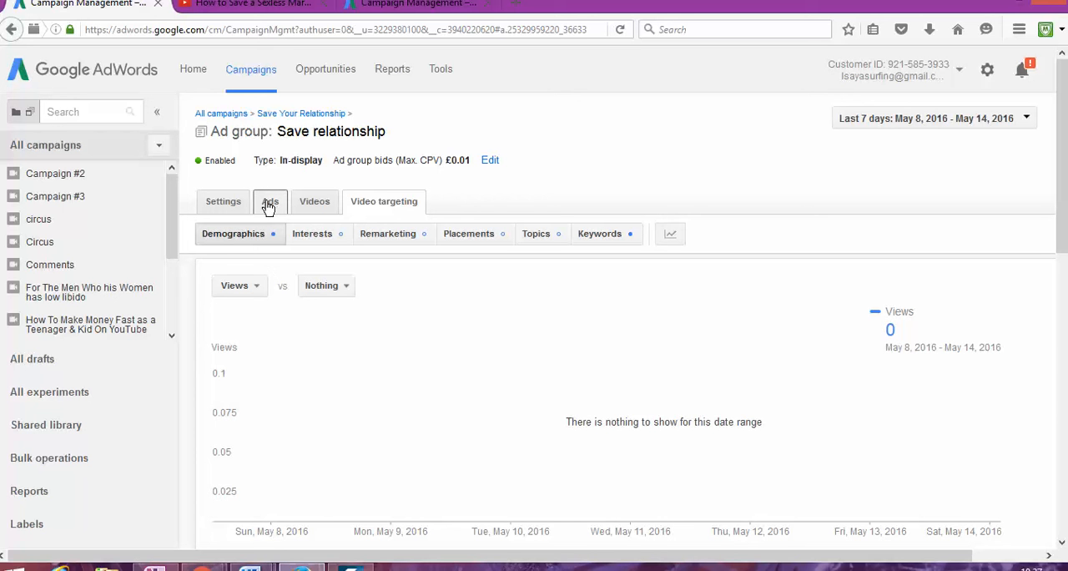
Step: Show the Save relationship ad group's ads table, where Video ad 1 appears as under review
left_click(271, 202)
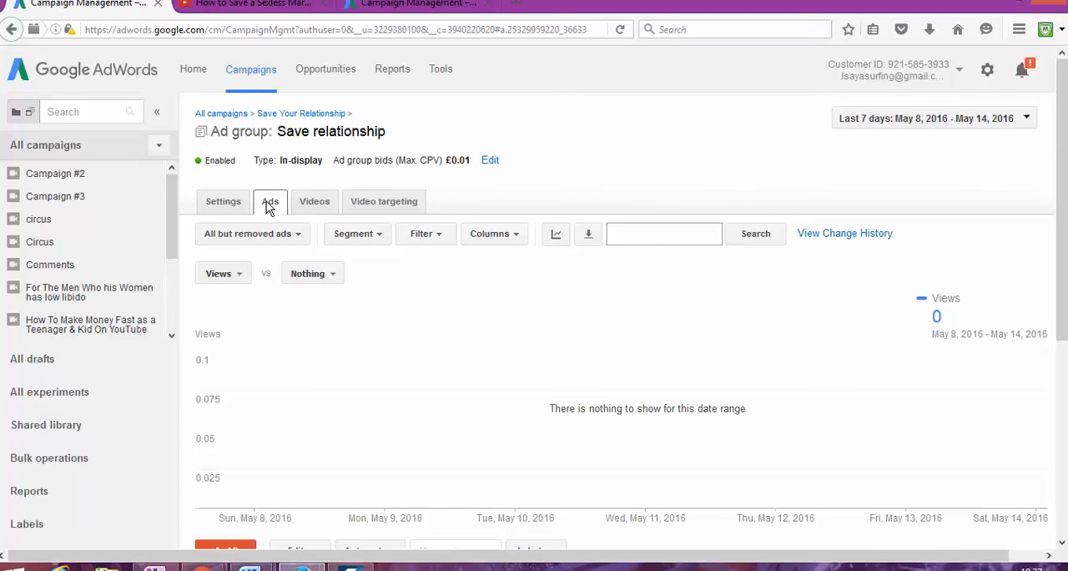
scroll("down", 3)
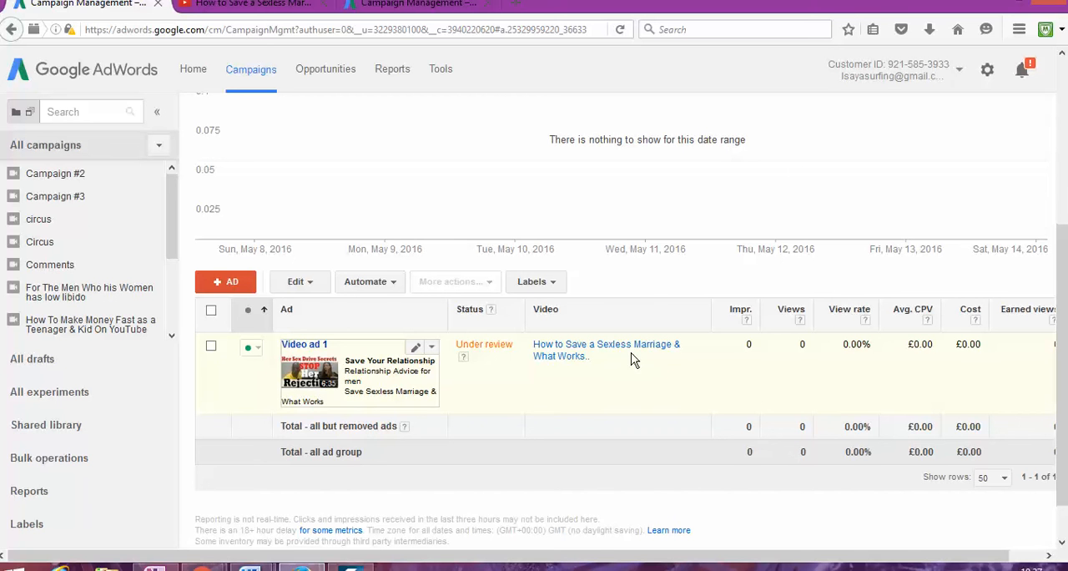
mouse_move(794, 349)
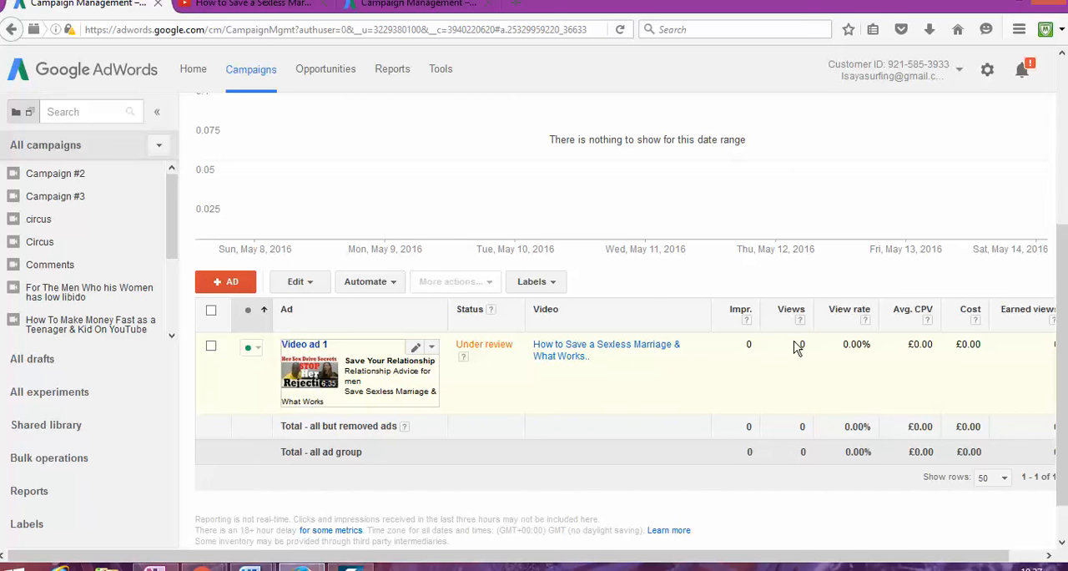
mouse_move(908, 351)
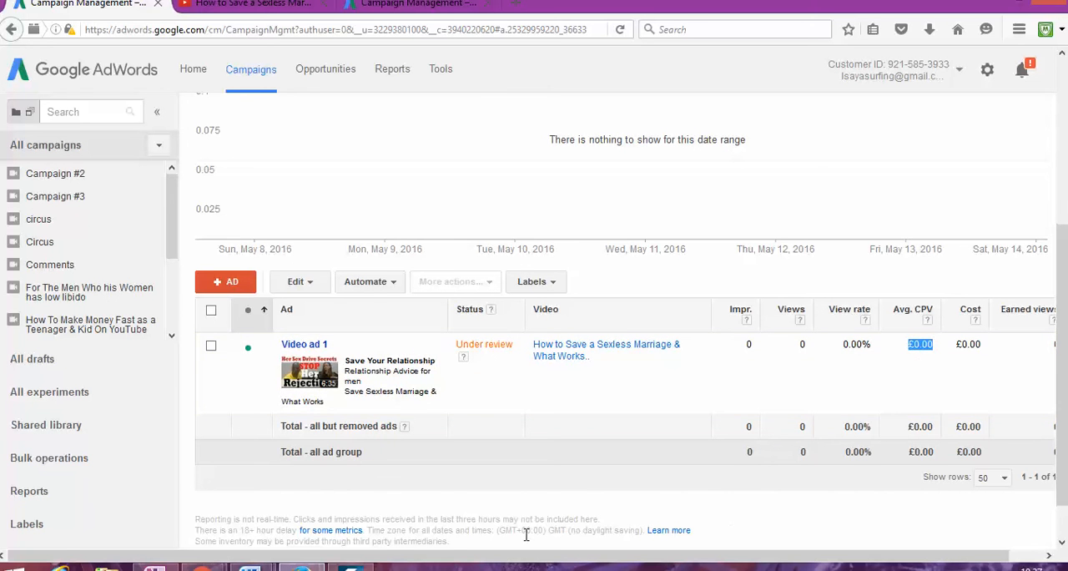
scroll("down", 3)
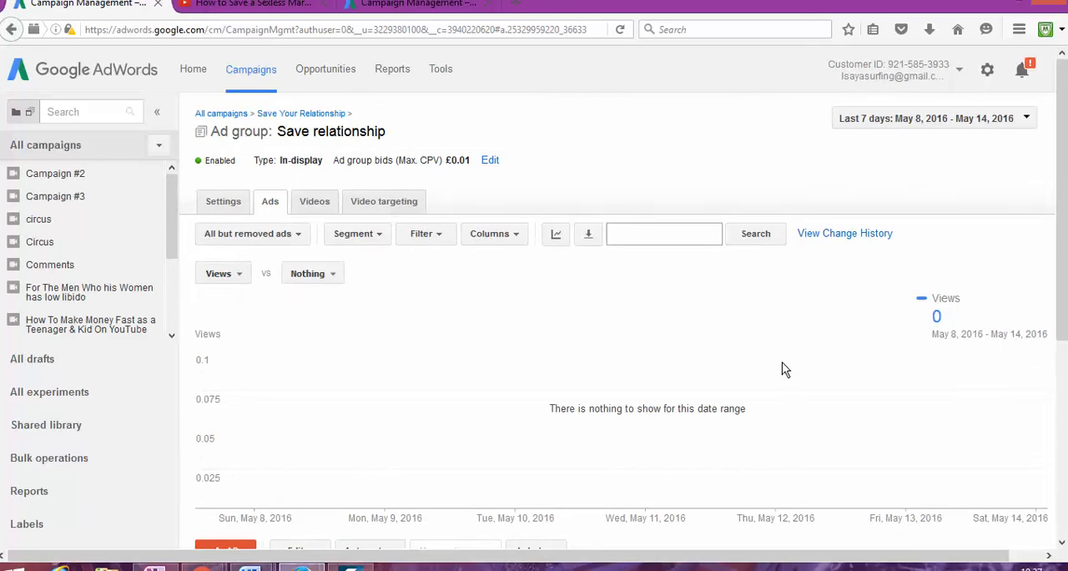
scroll("down", 3)
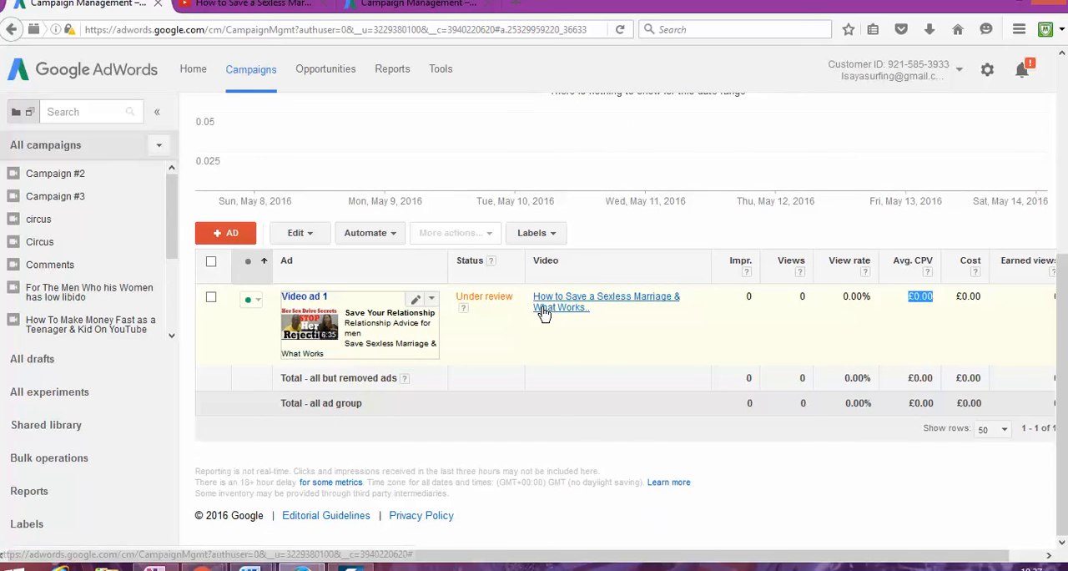
mouse_move(598, 317)
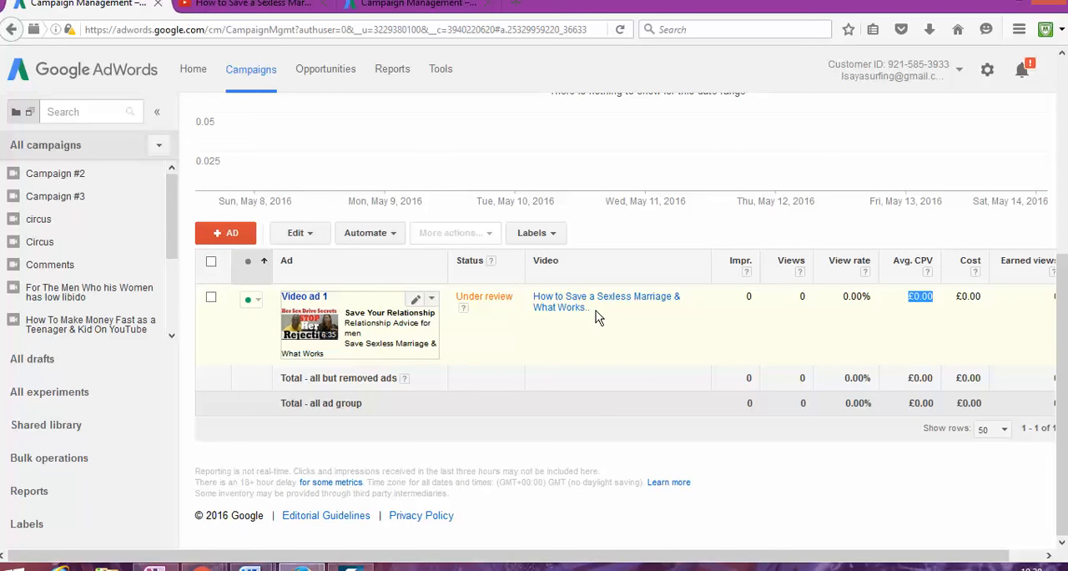
mouse_move(474, 478)
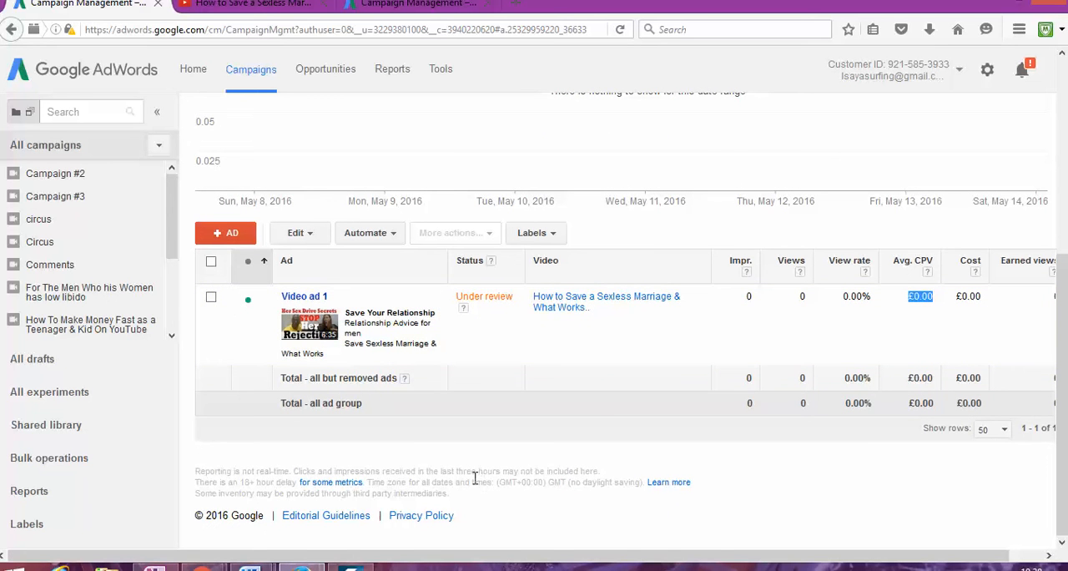